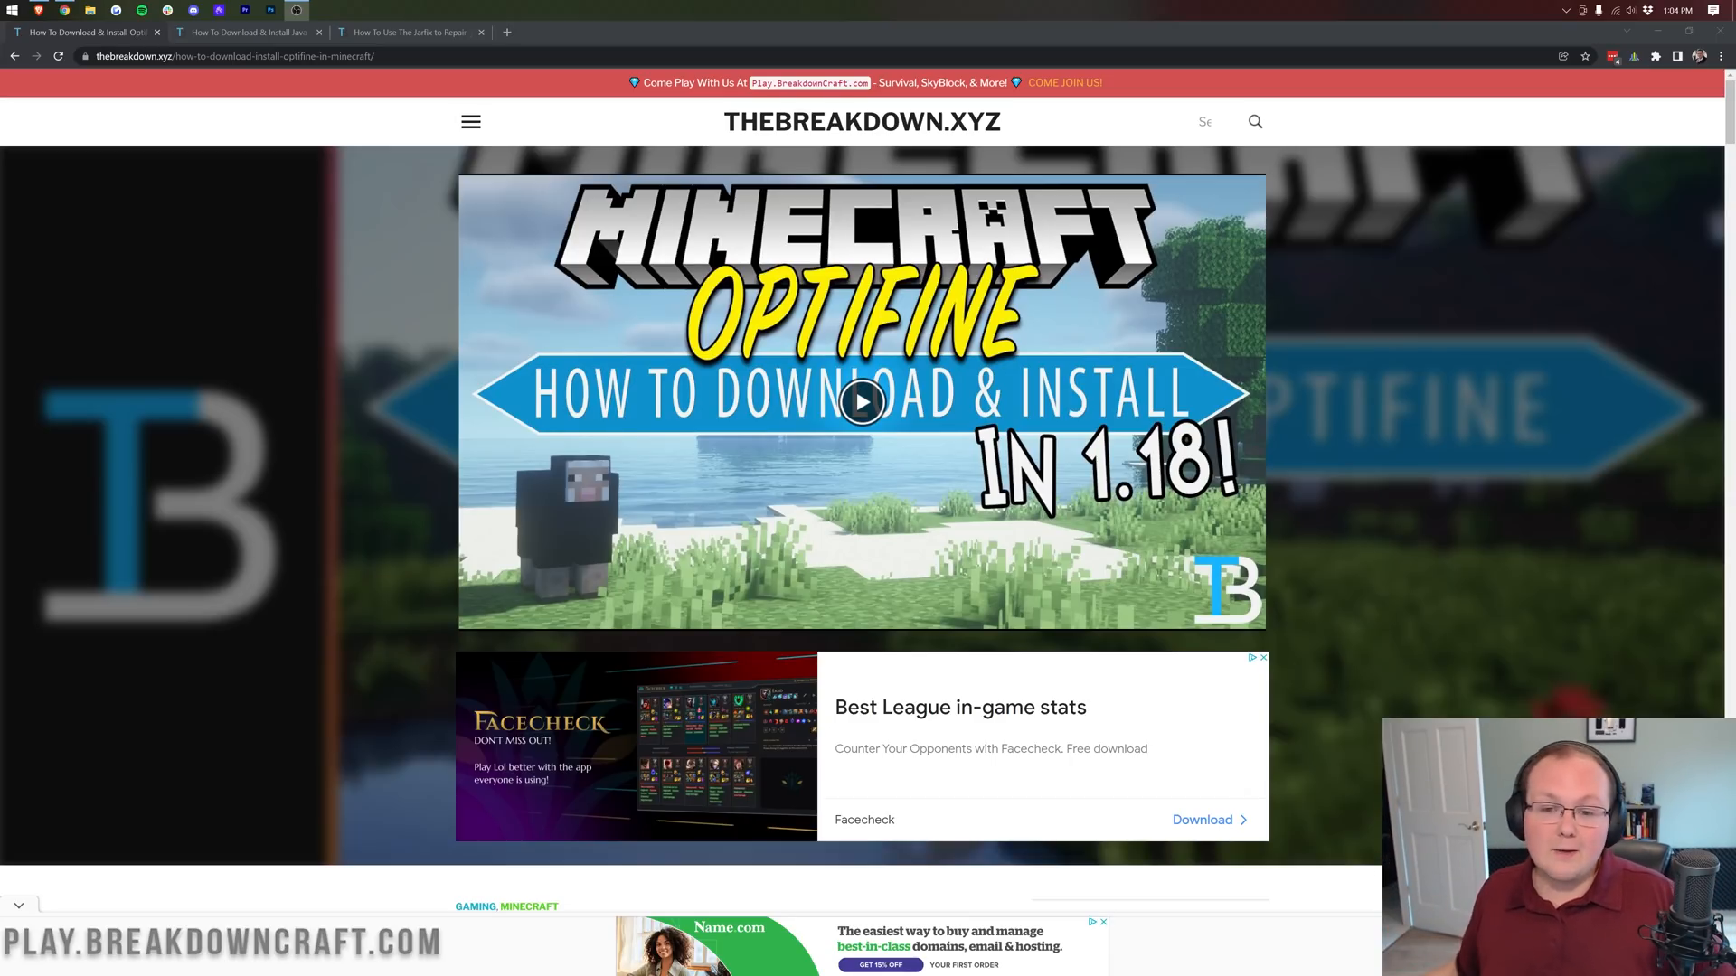
Browse the Apex Hosting server panel and pick Minecraft 1.15 as the server JAR
scroll(down, 3)
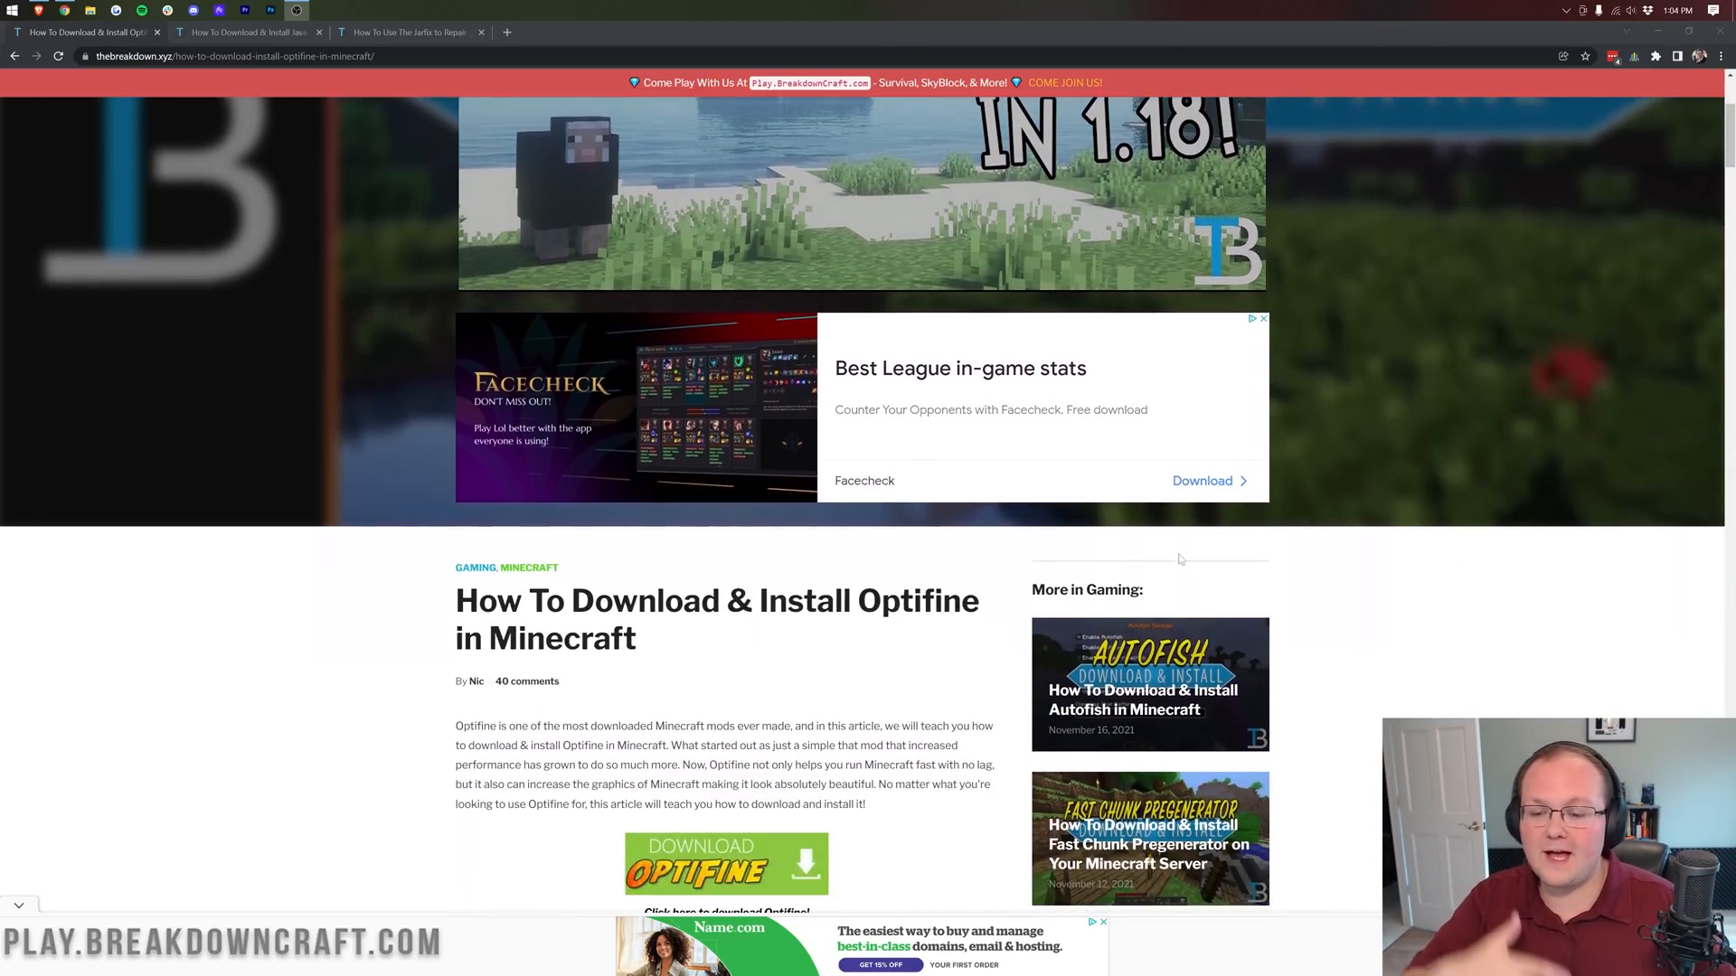
scroll(down, 3)
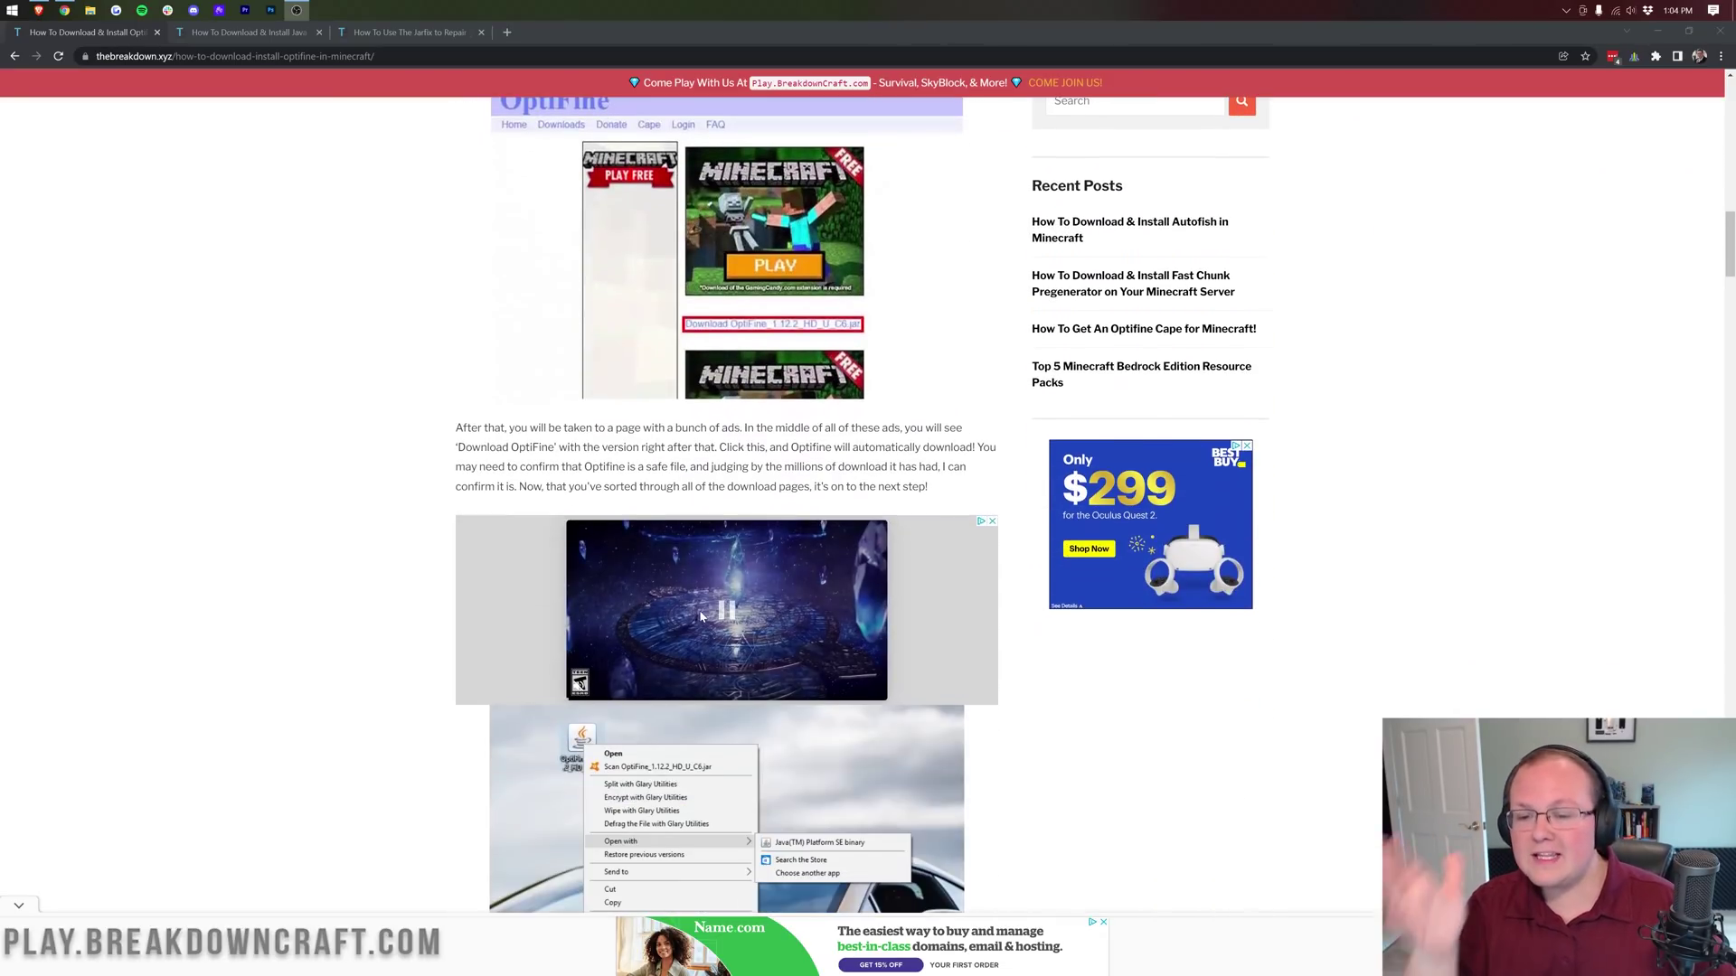
scroll(down, 3)
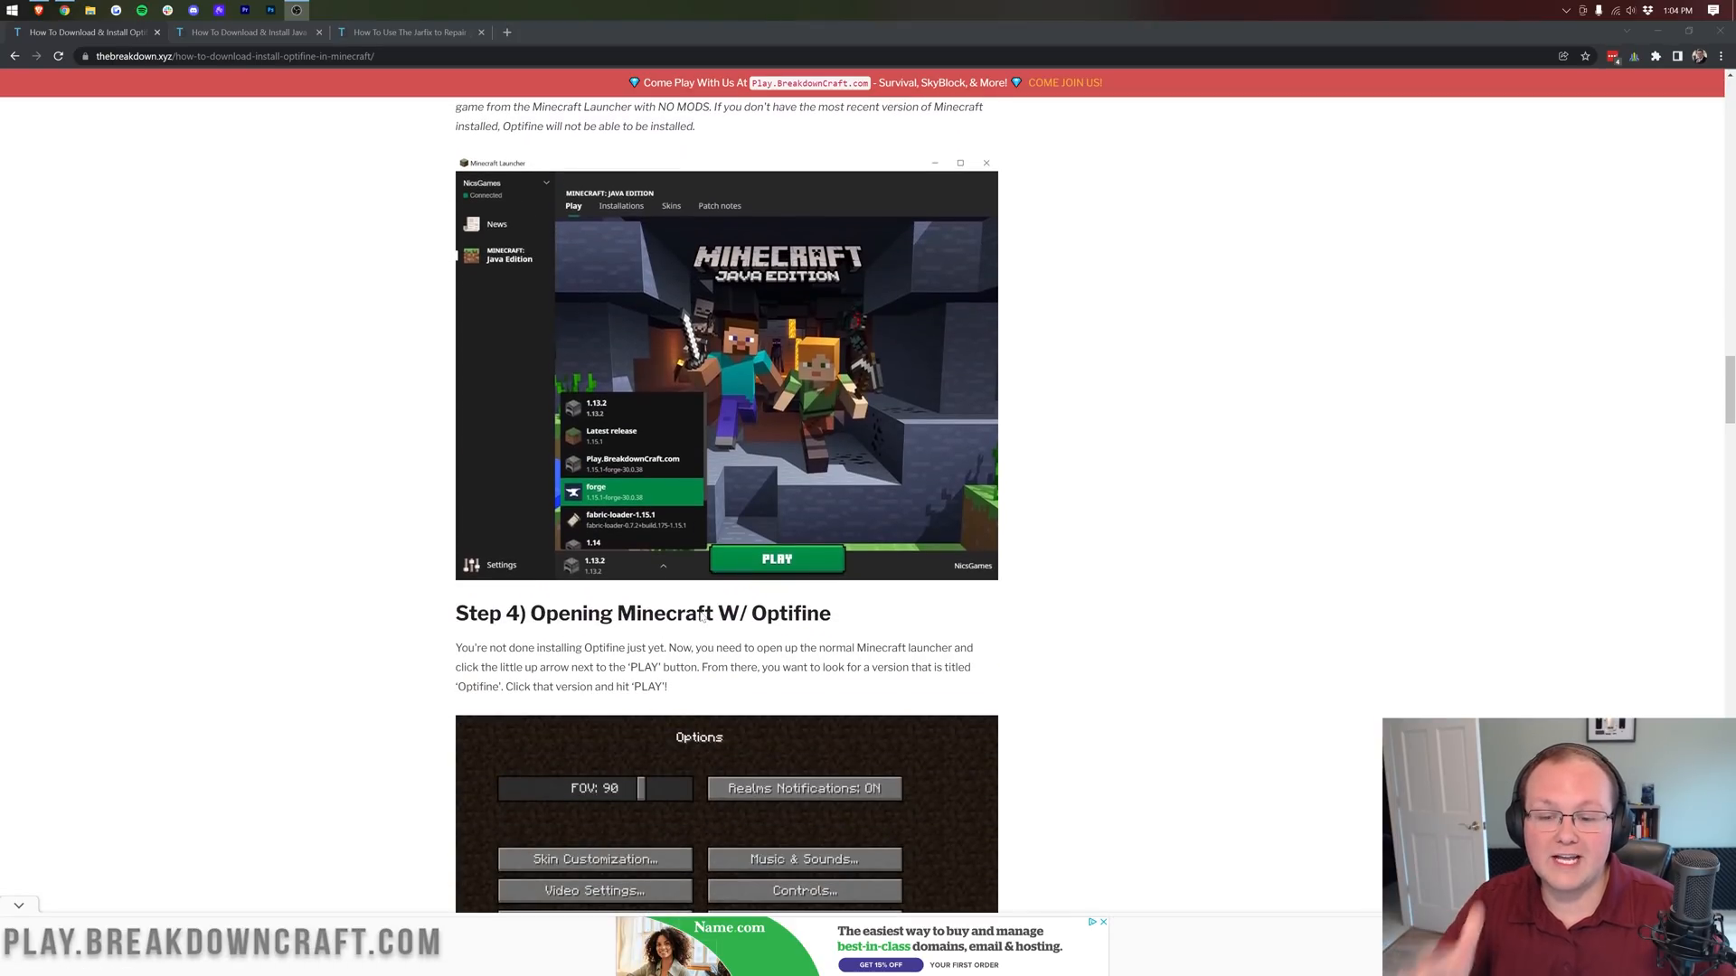
scroll(down, 3)
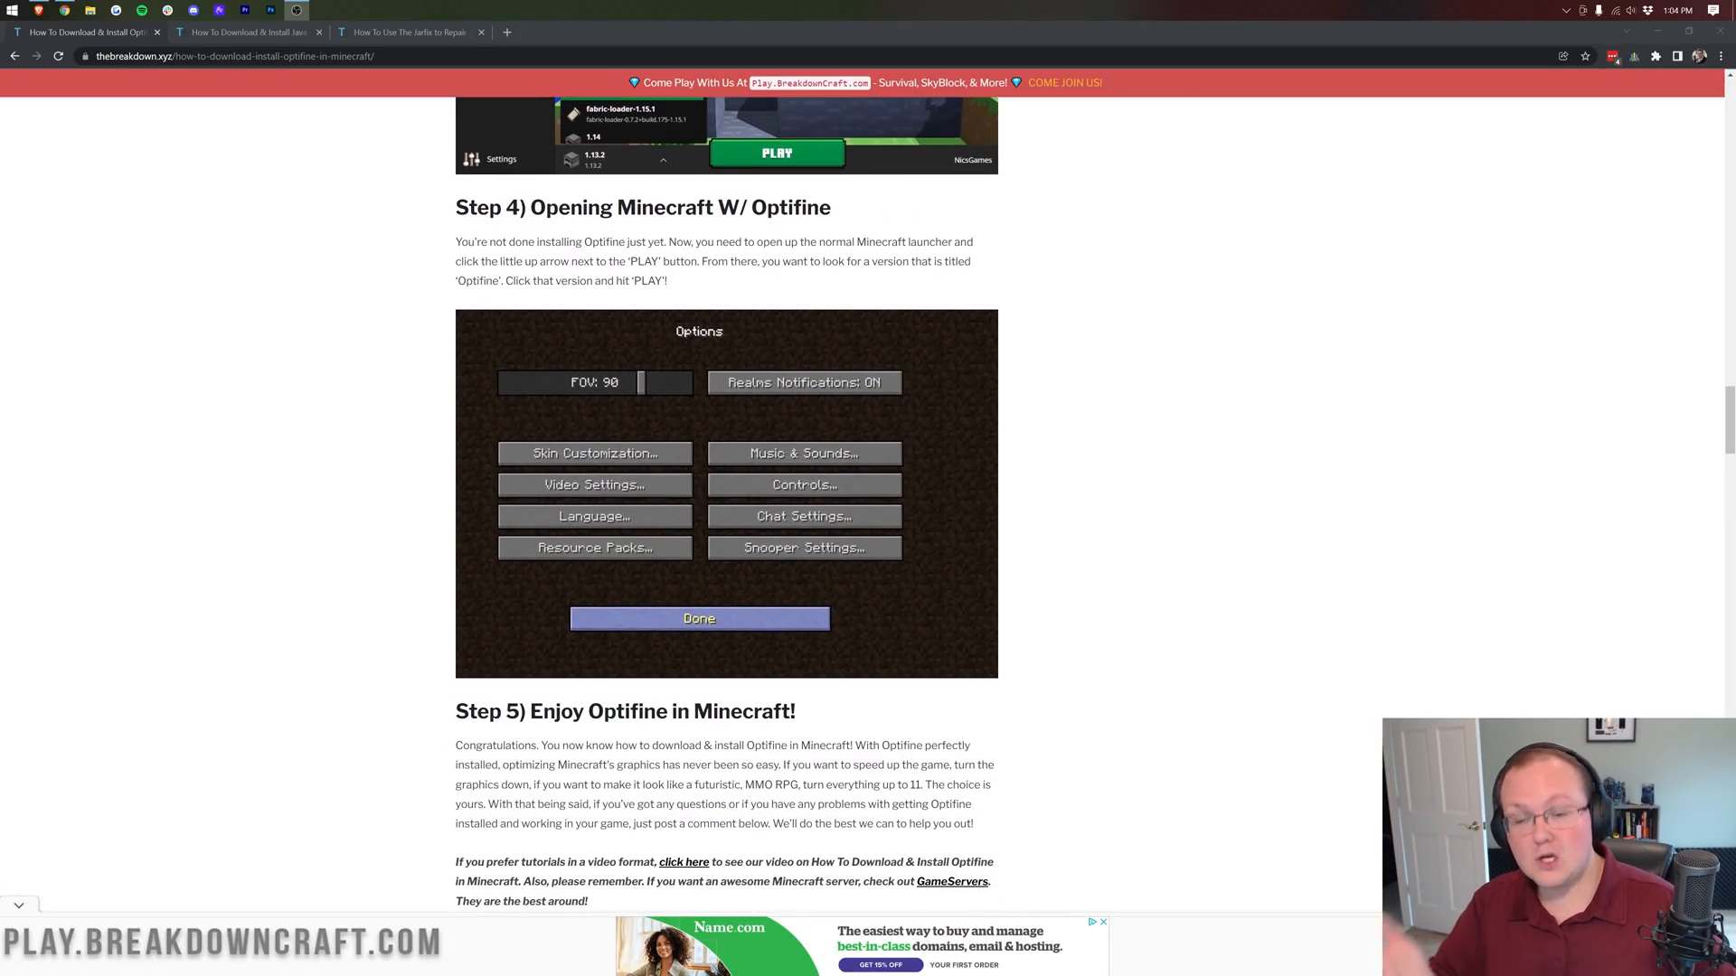
scroll(up, 3)
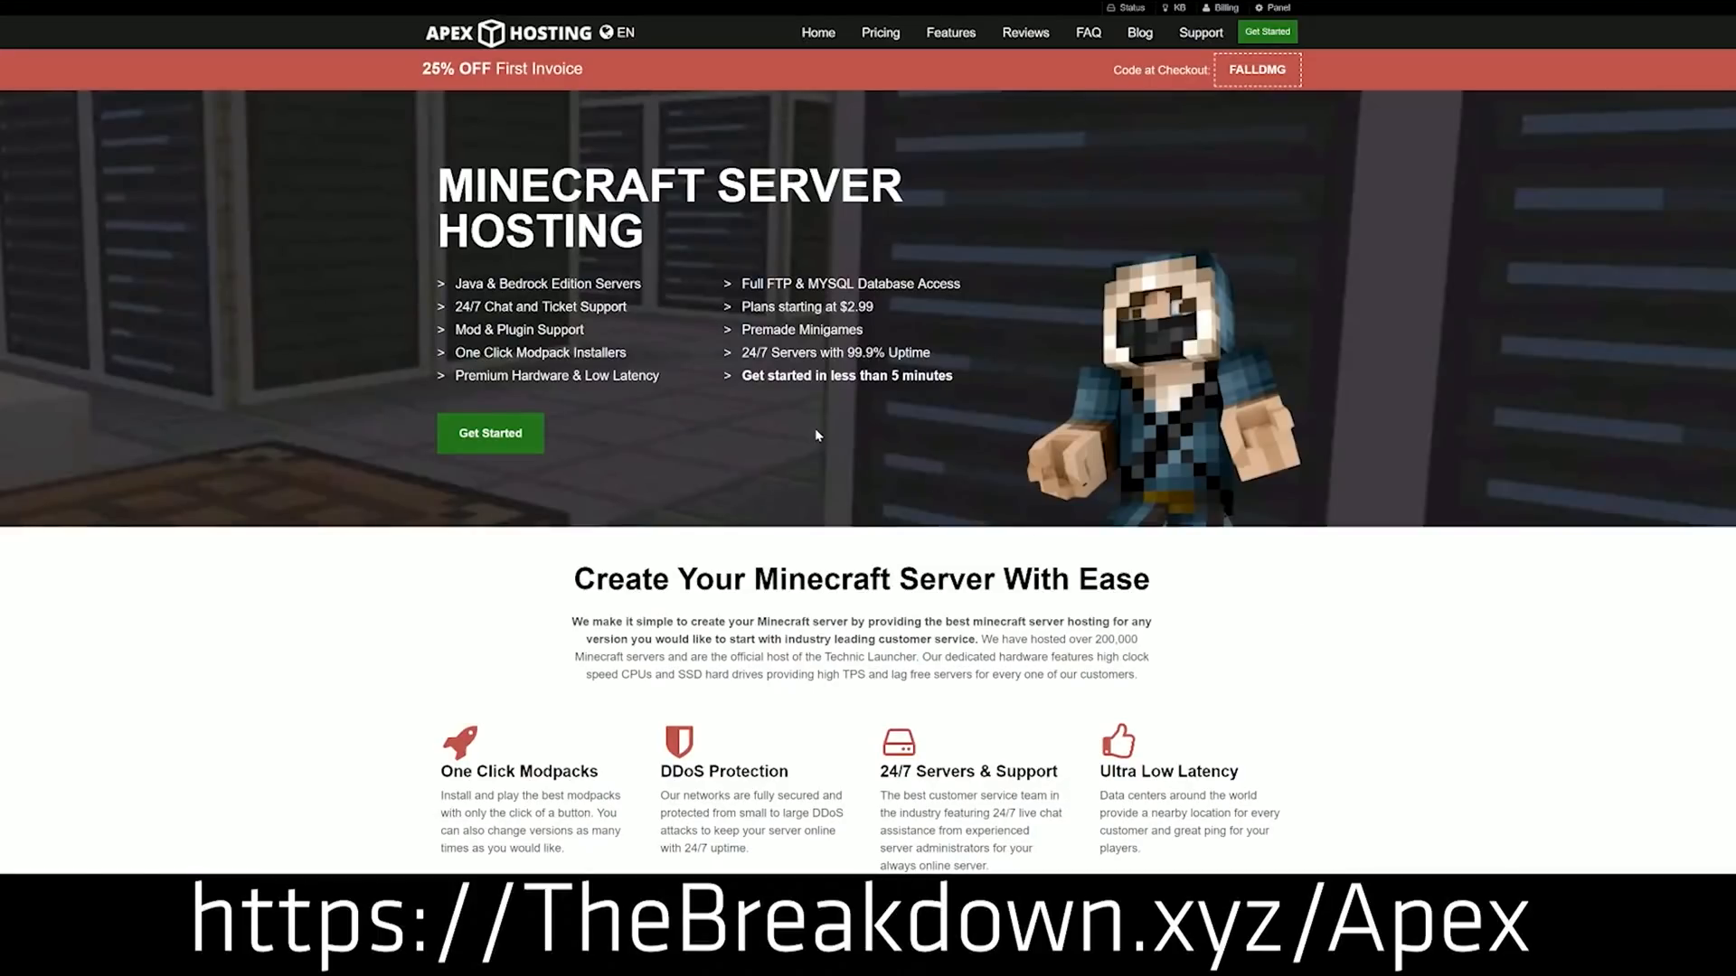
mouse_move(456, 146)
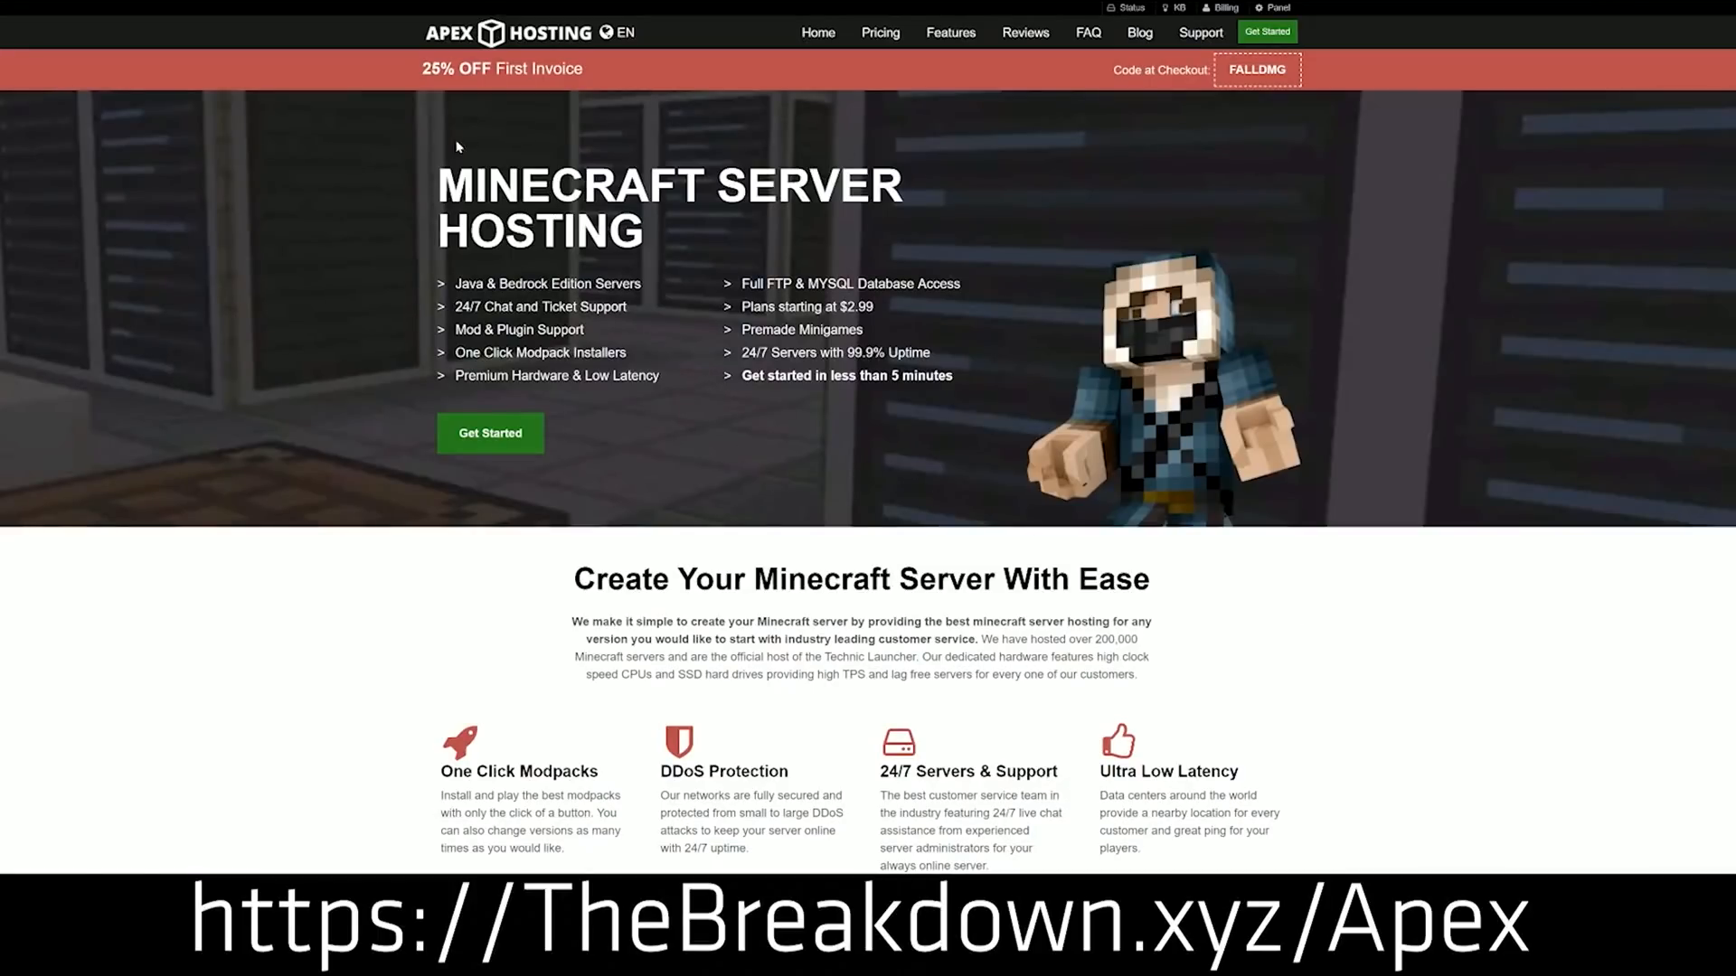
mouse_move(490, 412)
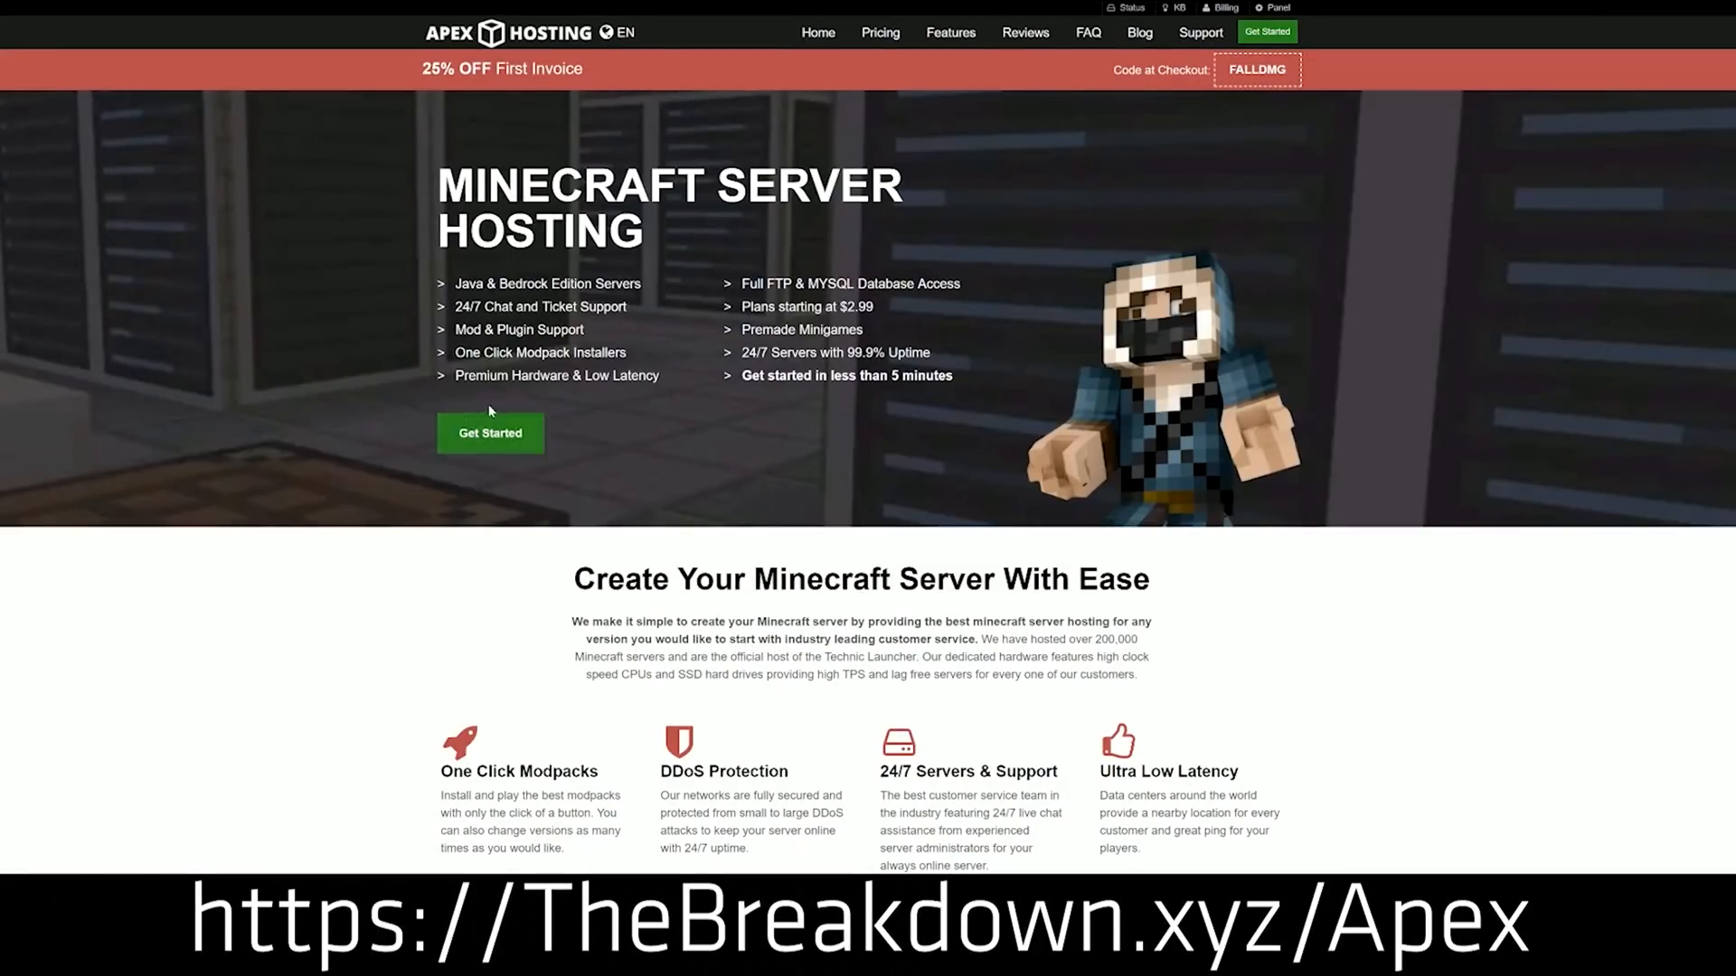
scroll(down, 3)
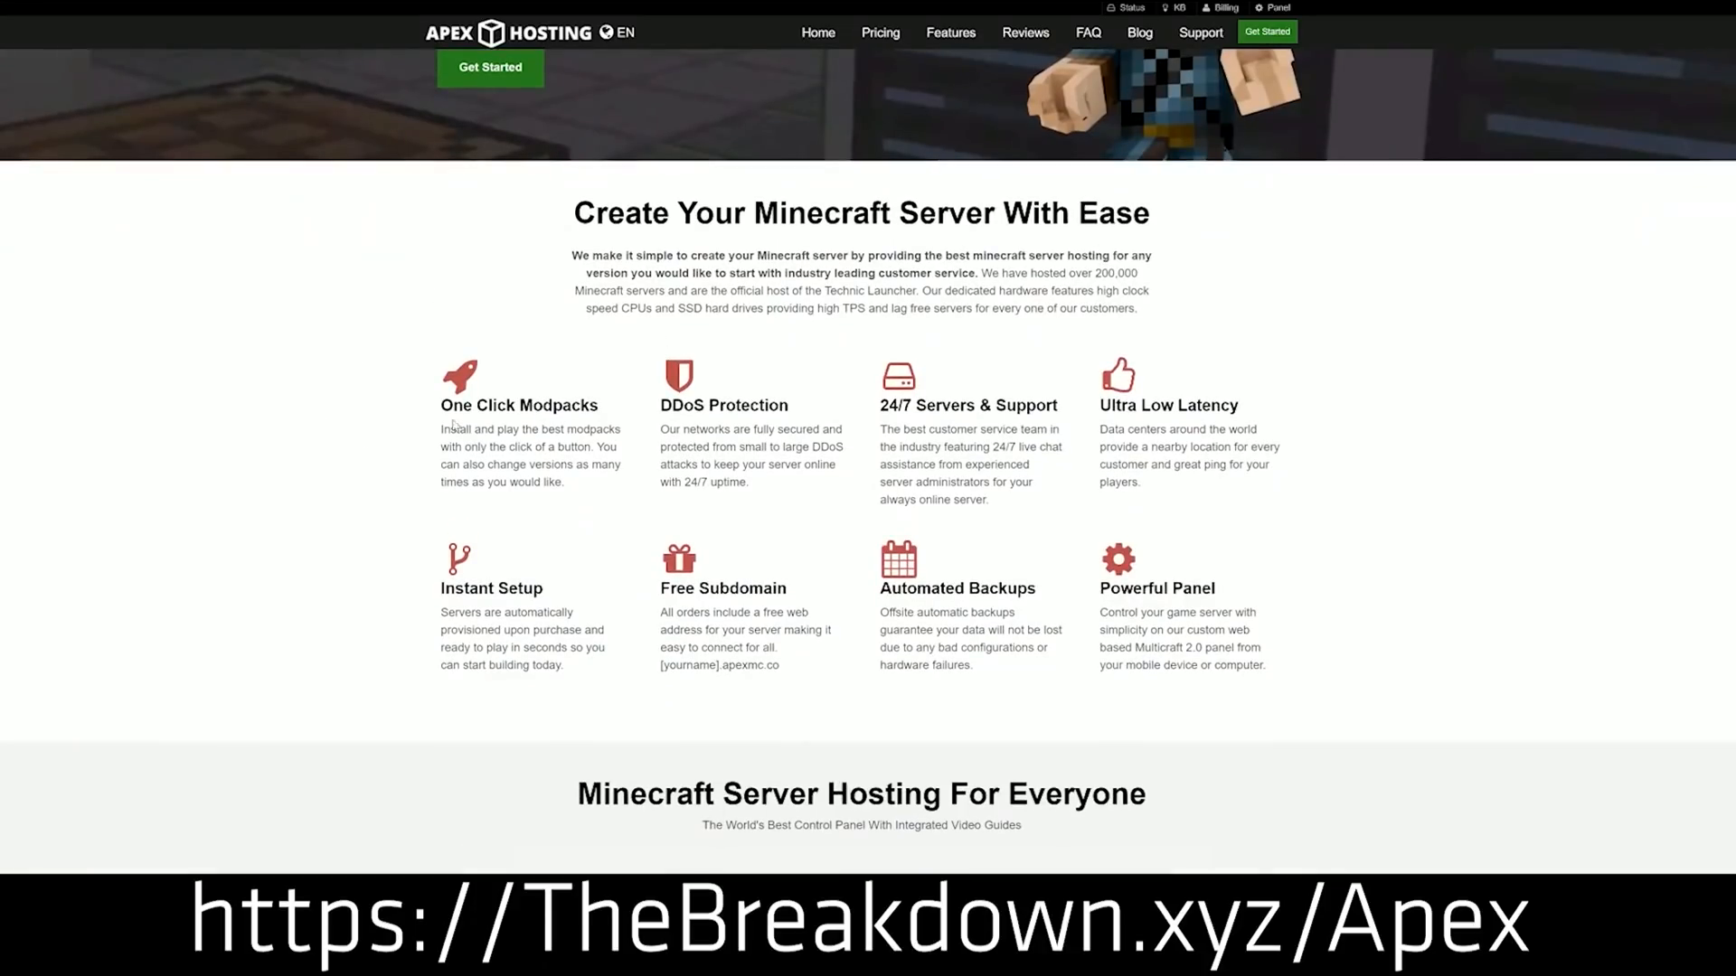
double_click(725, 405)
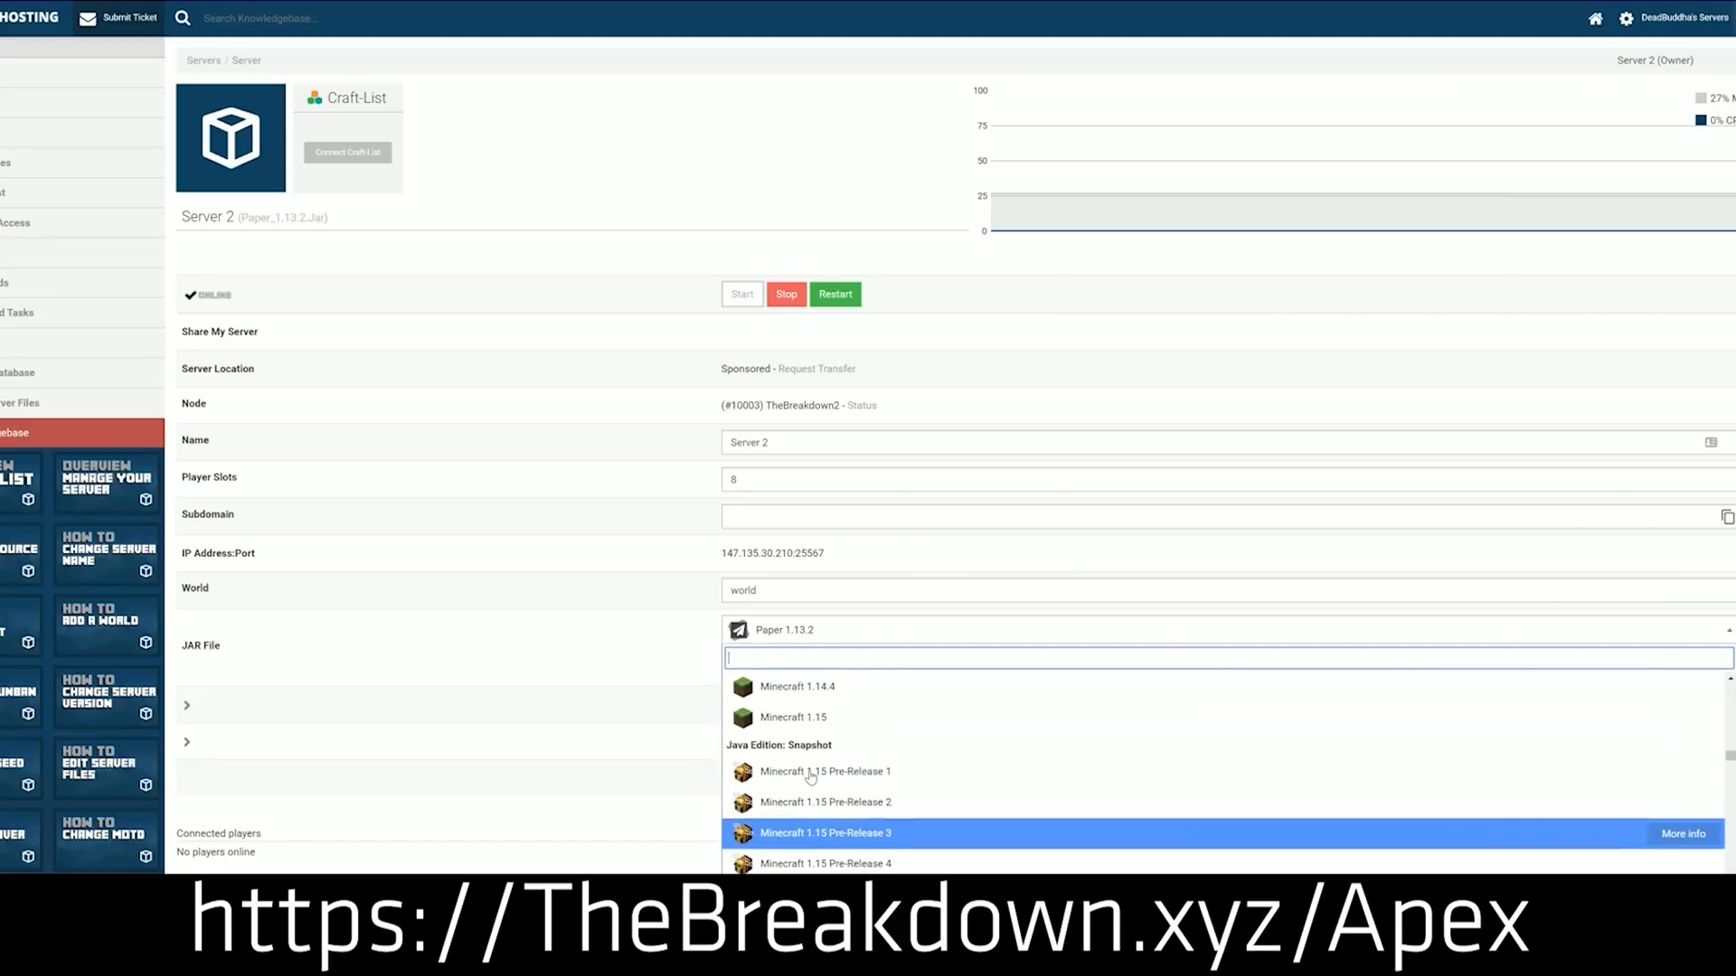
scroll(up, 3)
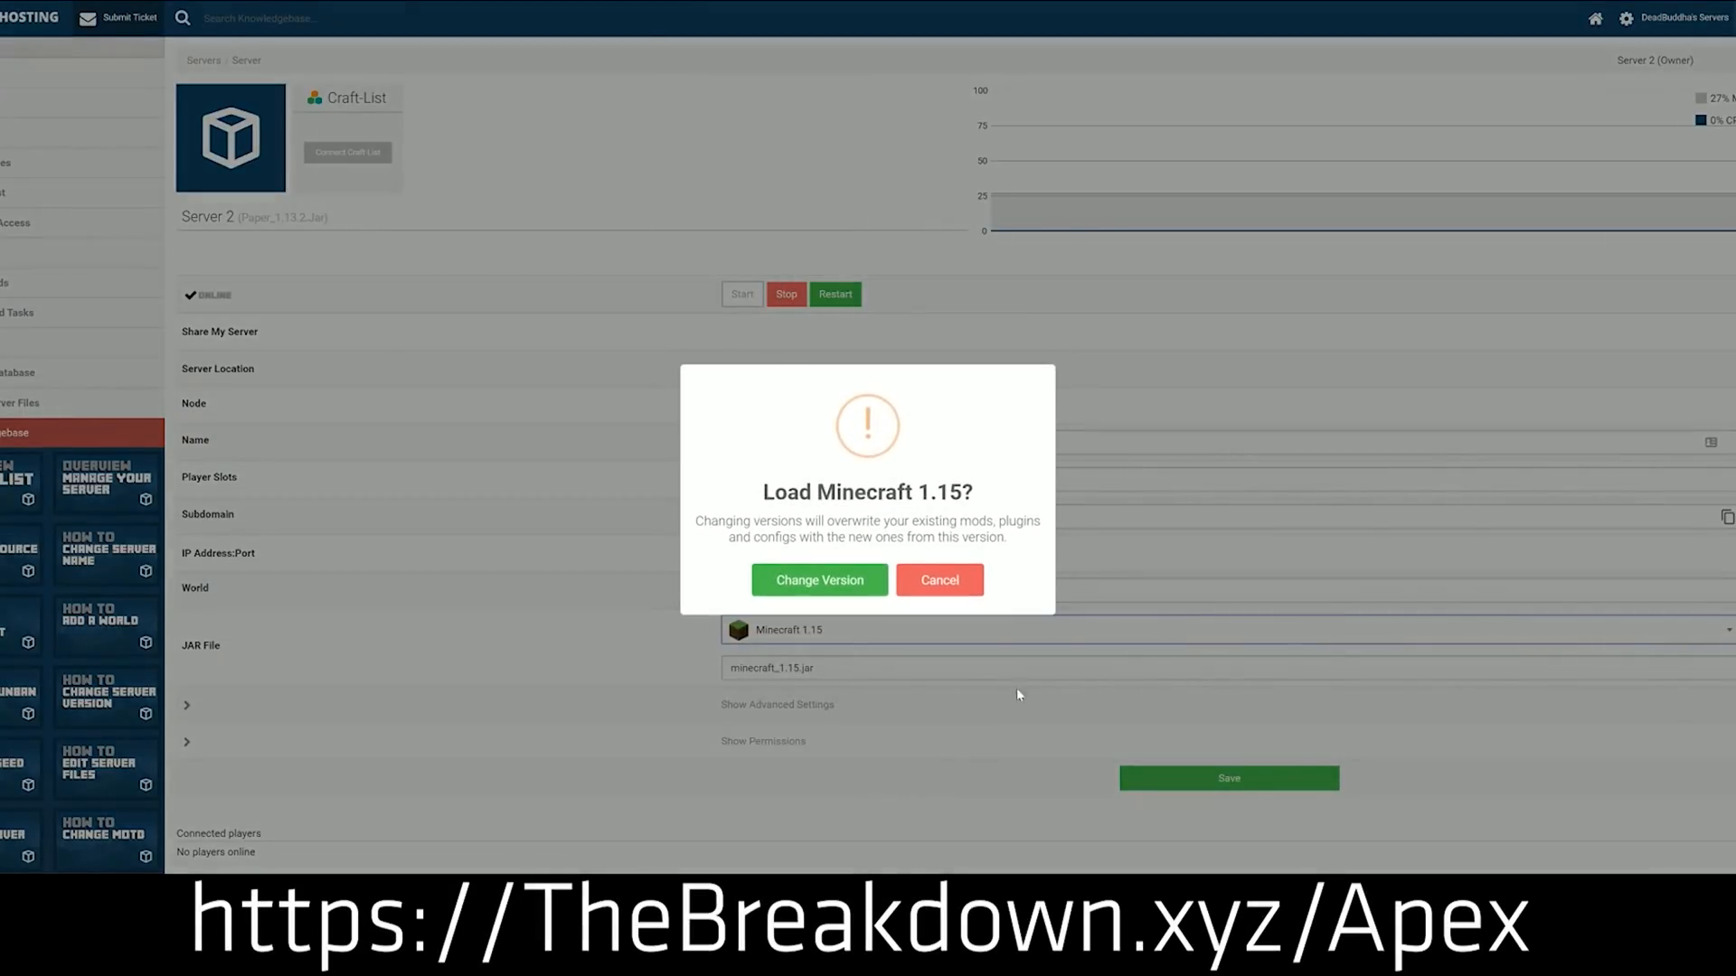
mouse_move(819, 581)
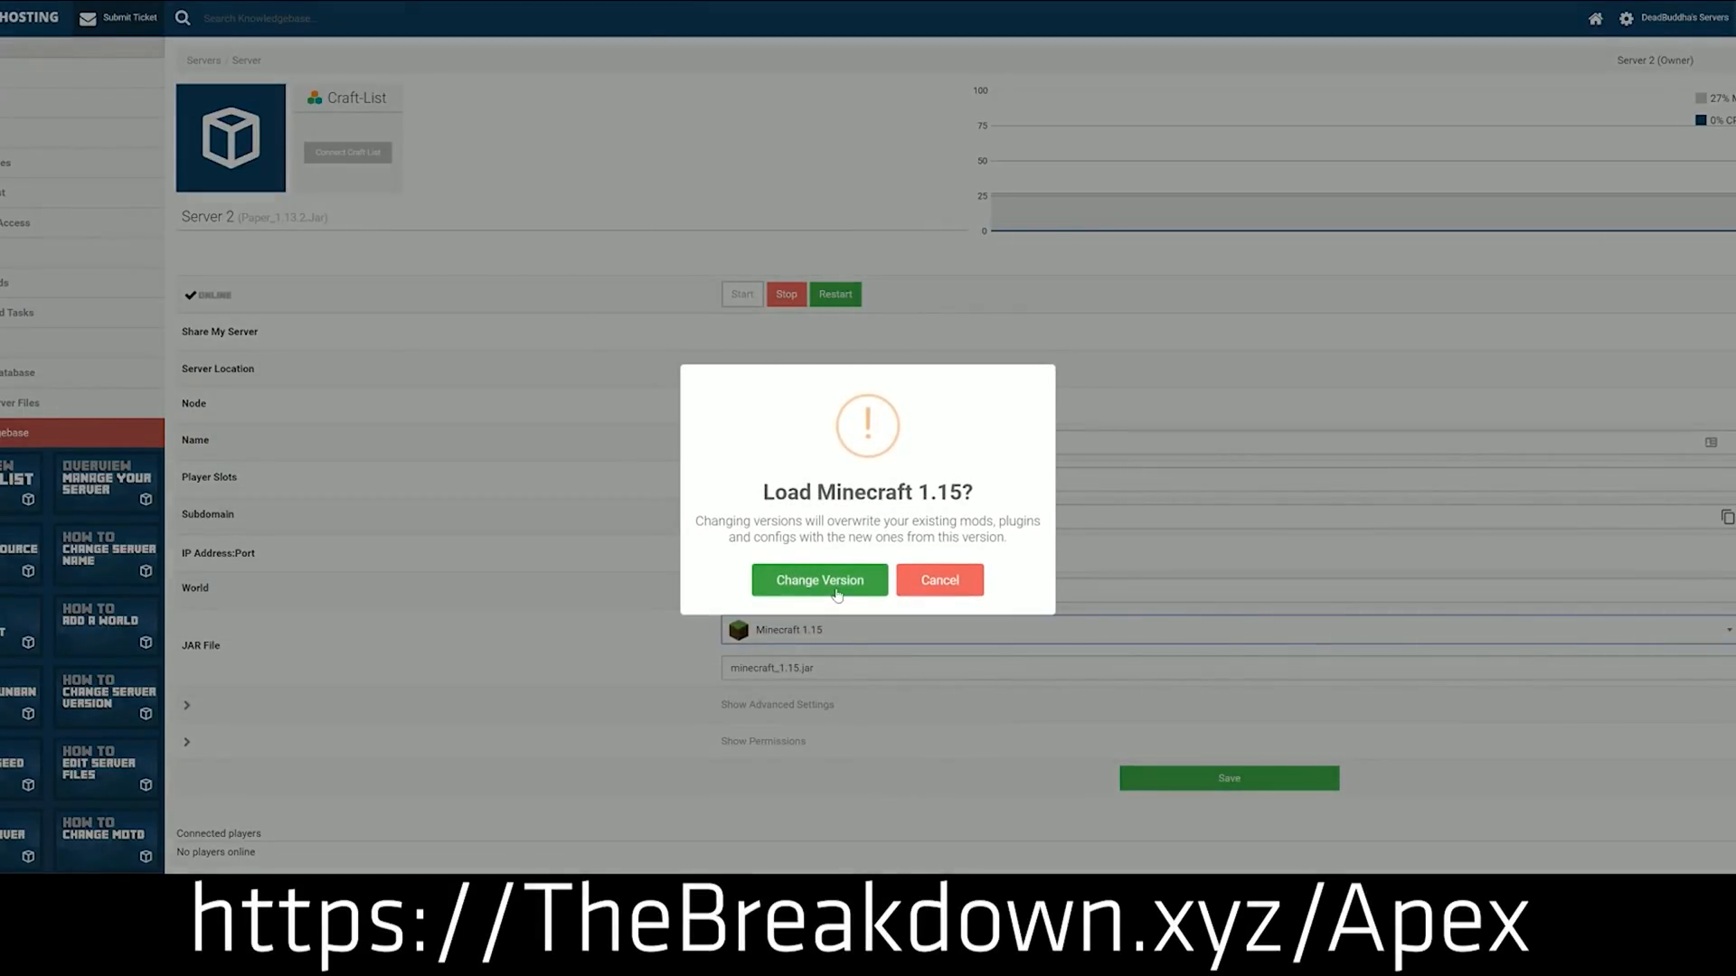
Change the server to 1.15 with a newly generated world, then bring up the live support chat on the homepage
click(819, 580)
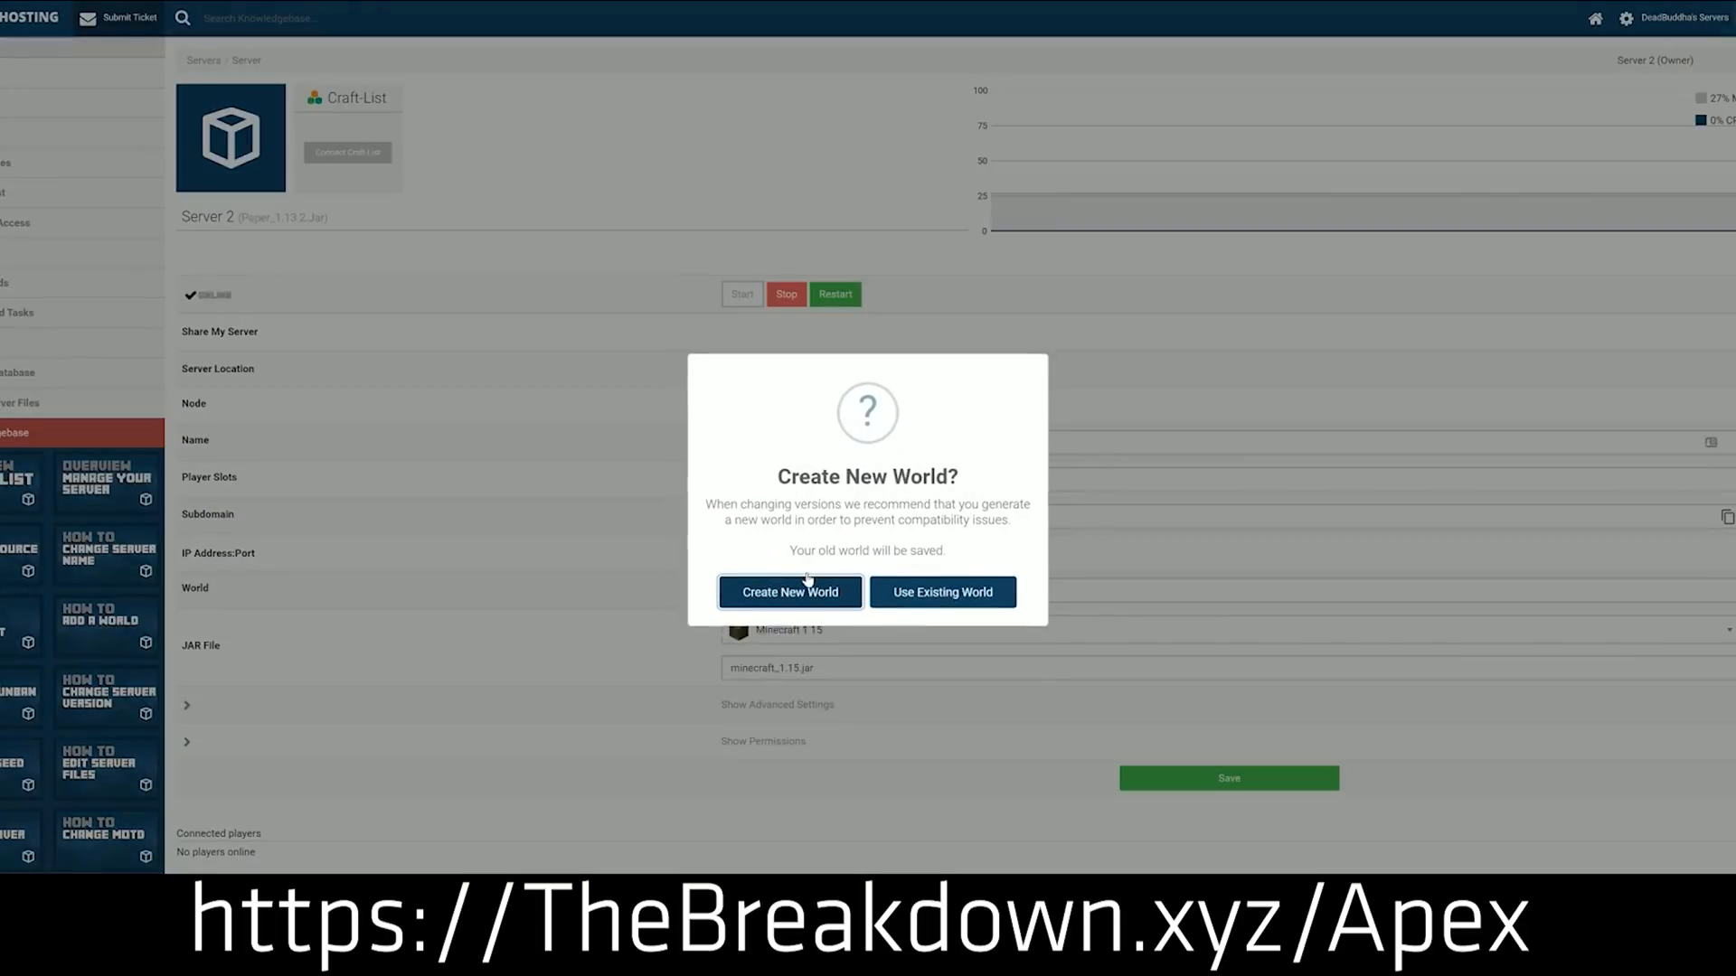
click(791, 591)
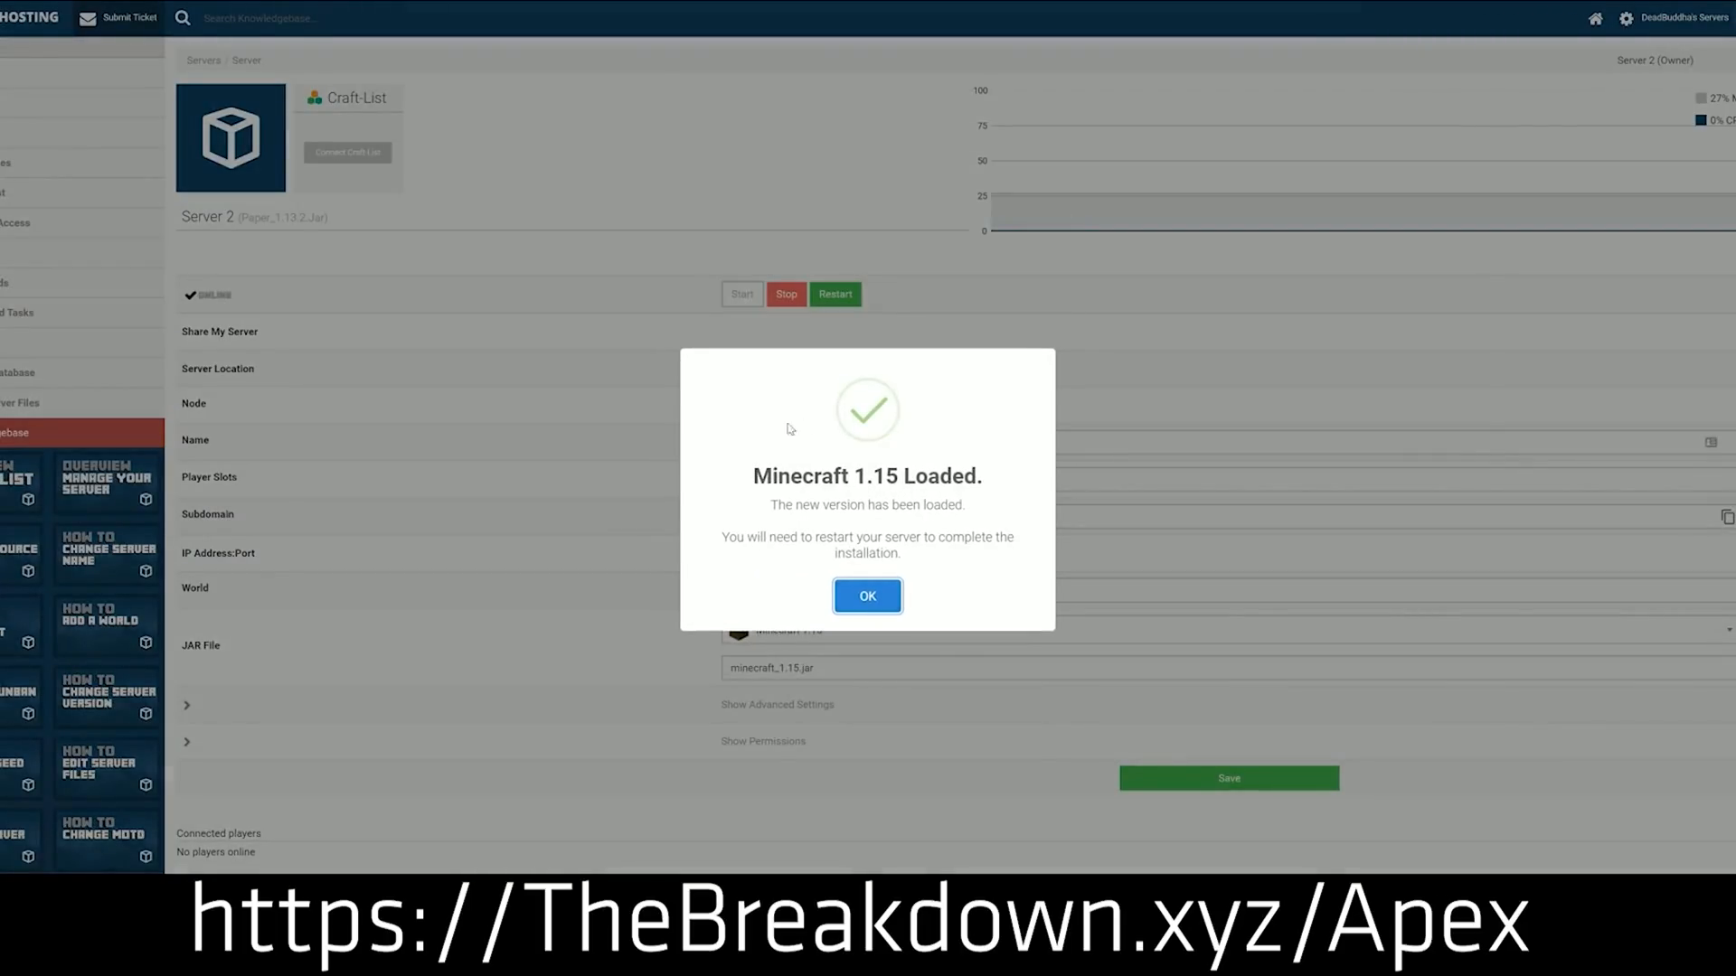
mouse_move(924, 466)
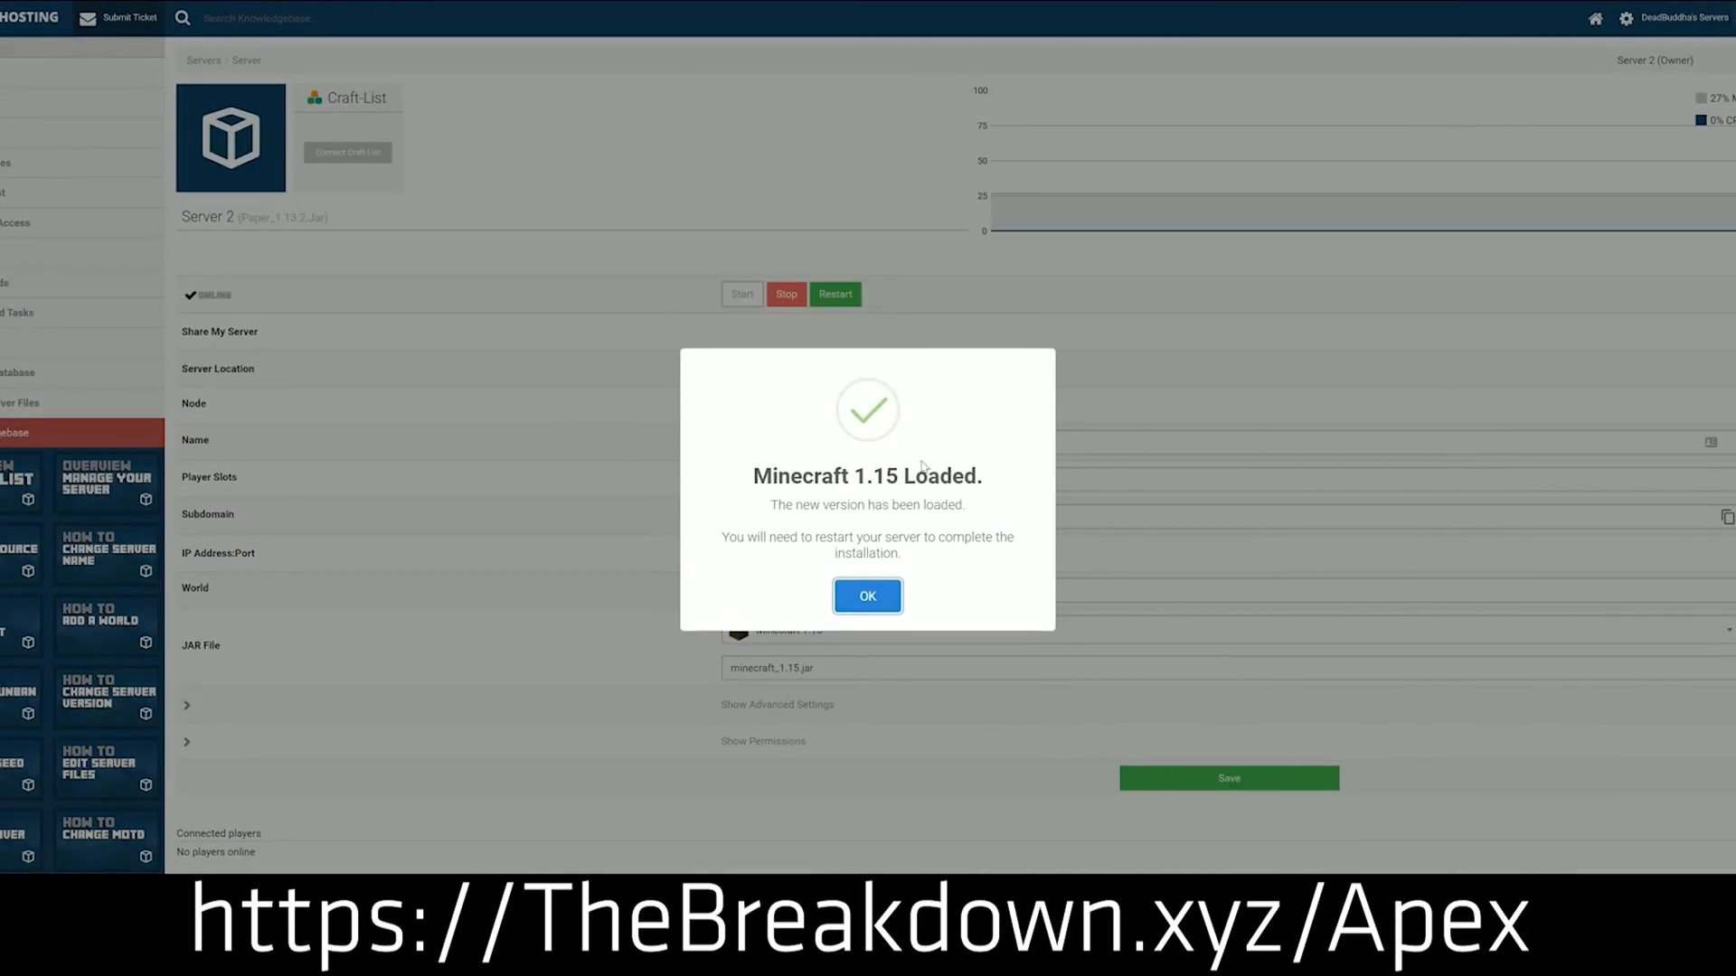
click(866, 595)
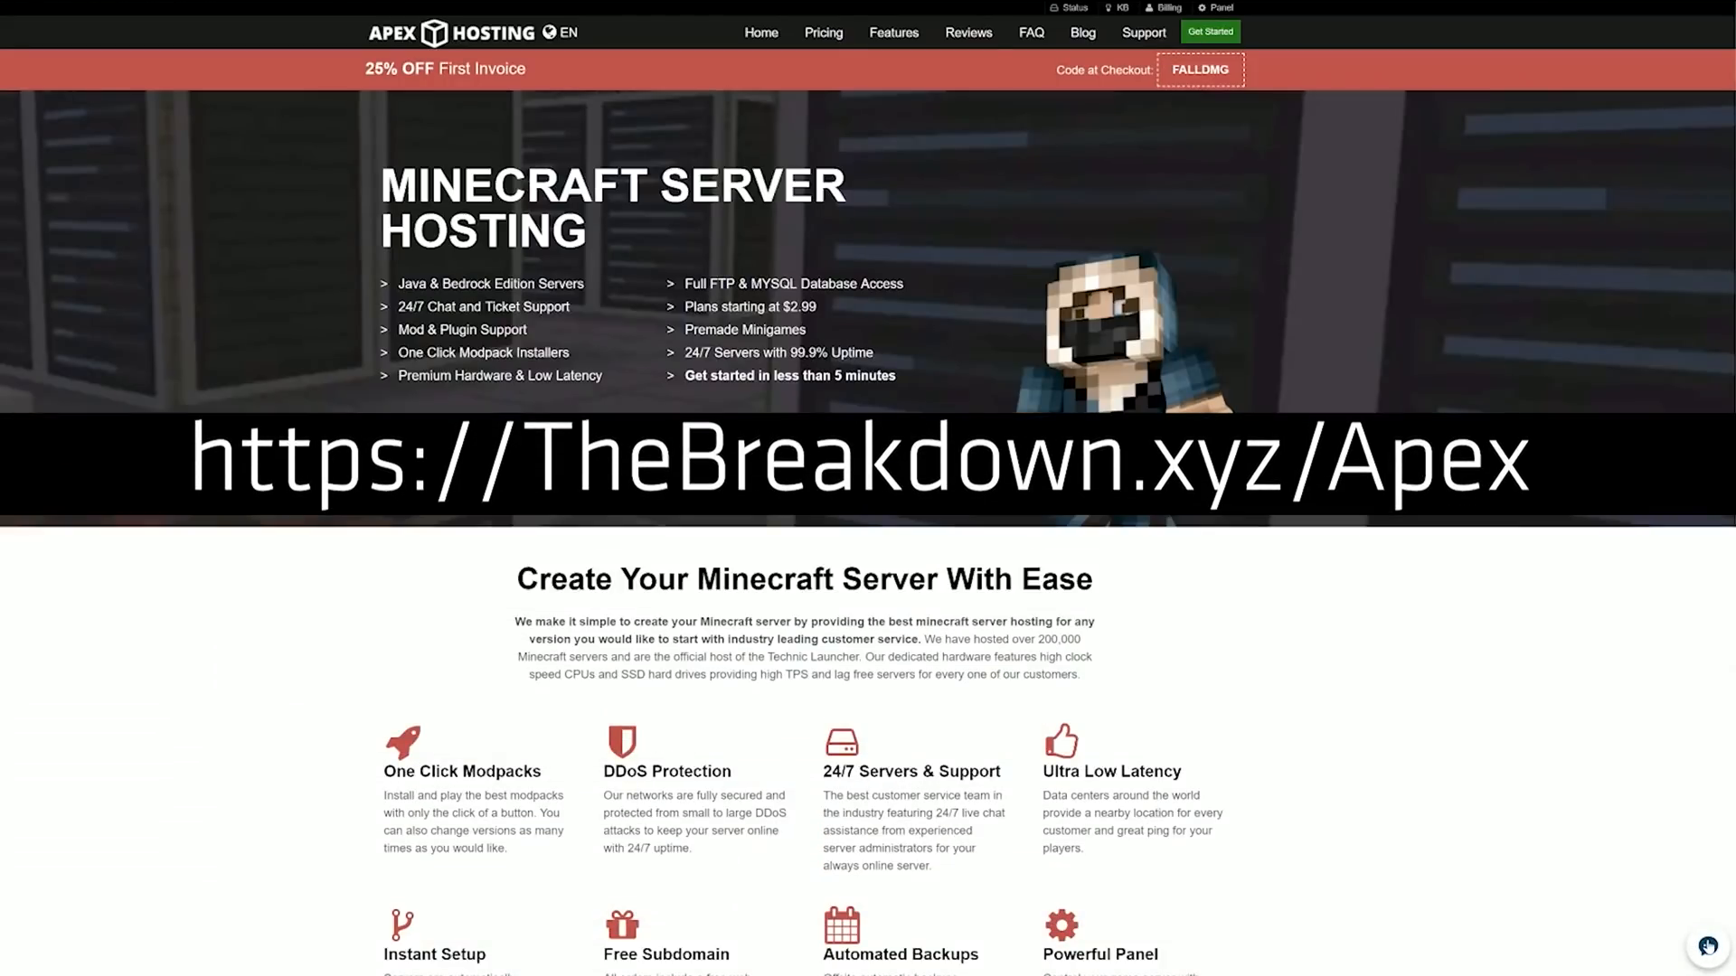
click(1708, 949)
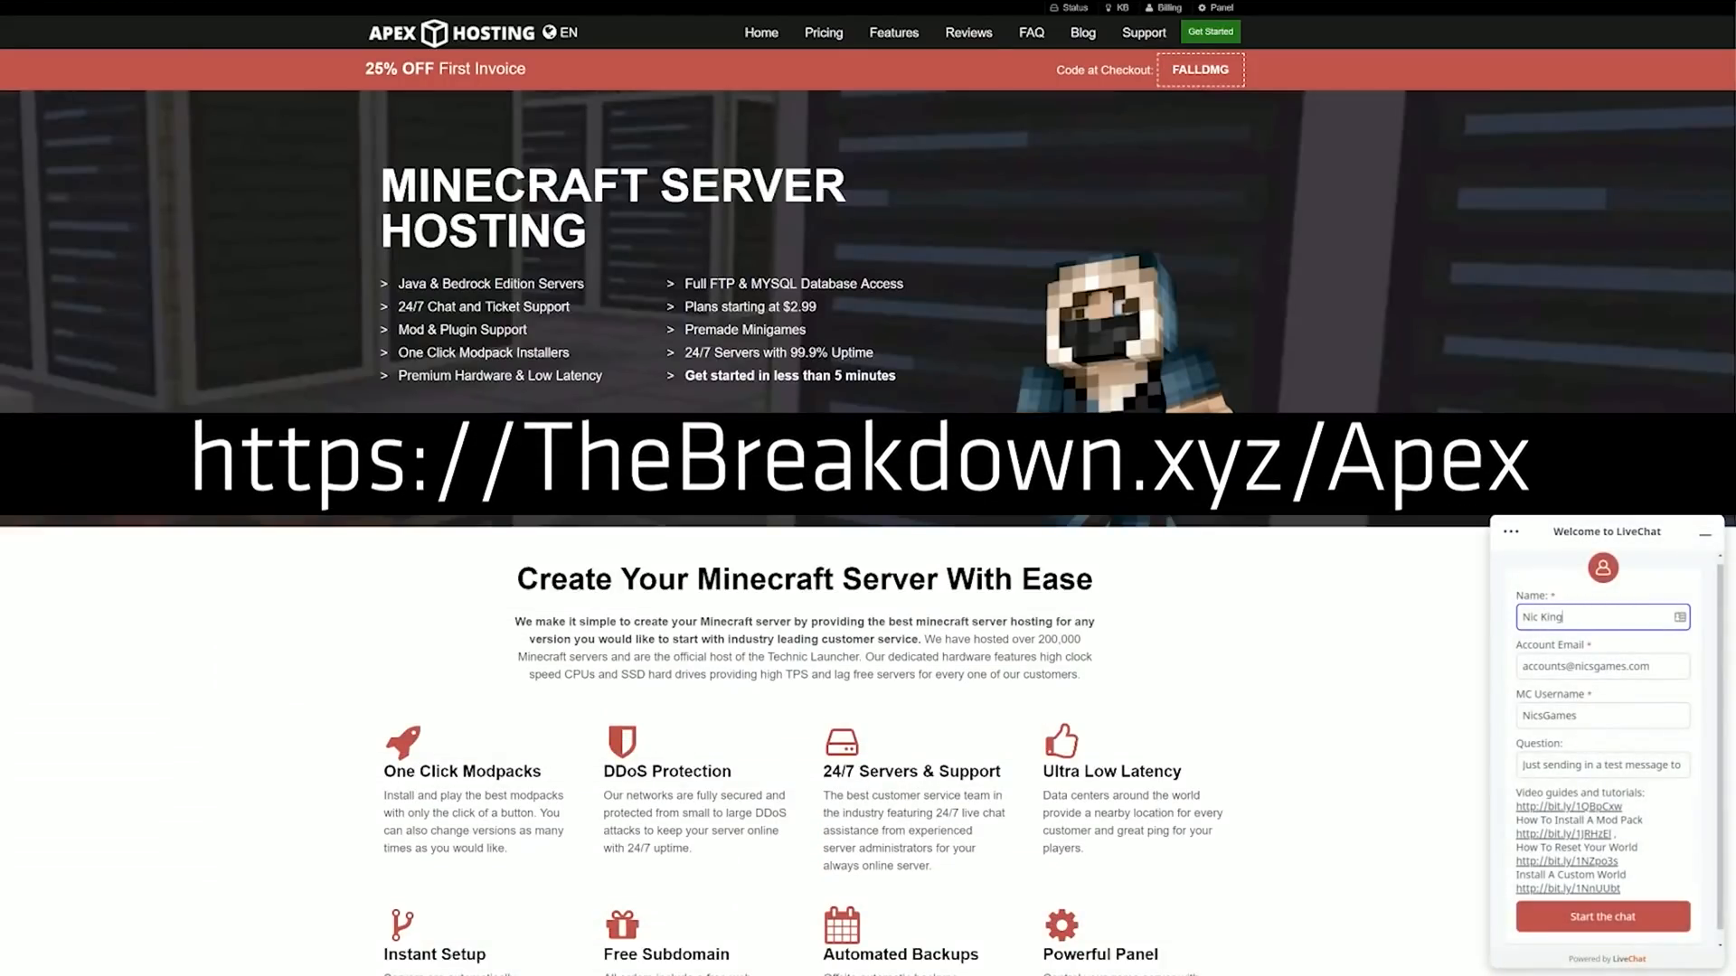
click(244, 33)
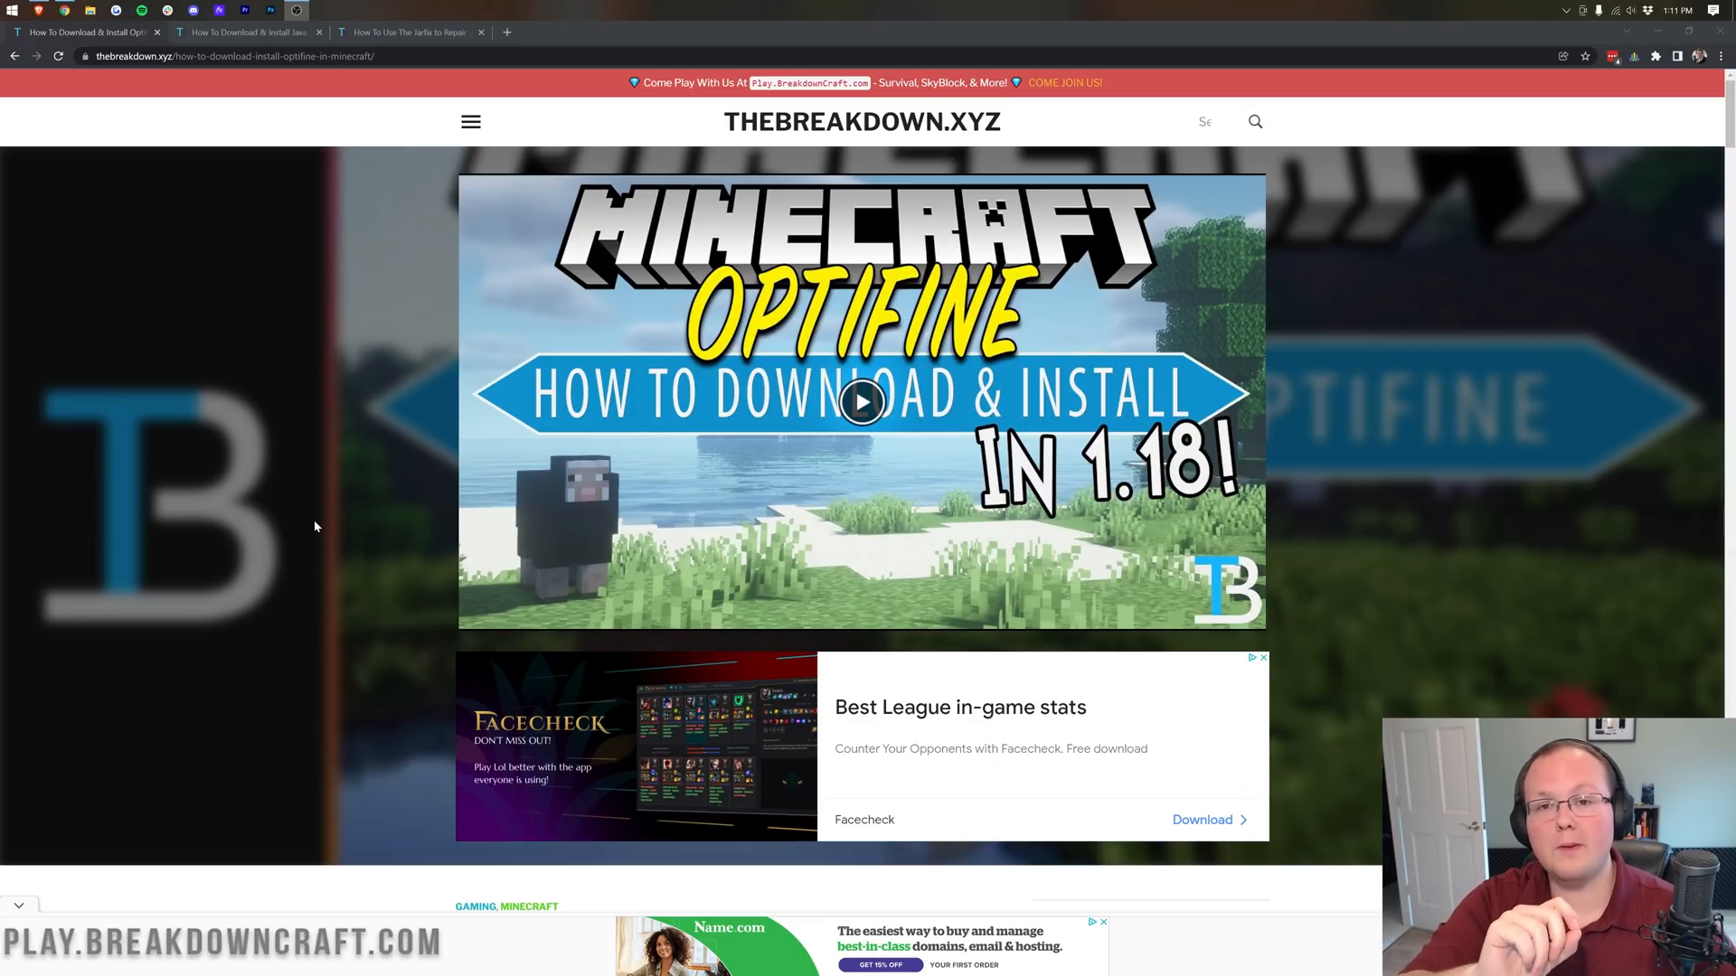
mouse_move(390, 461)
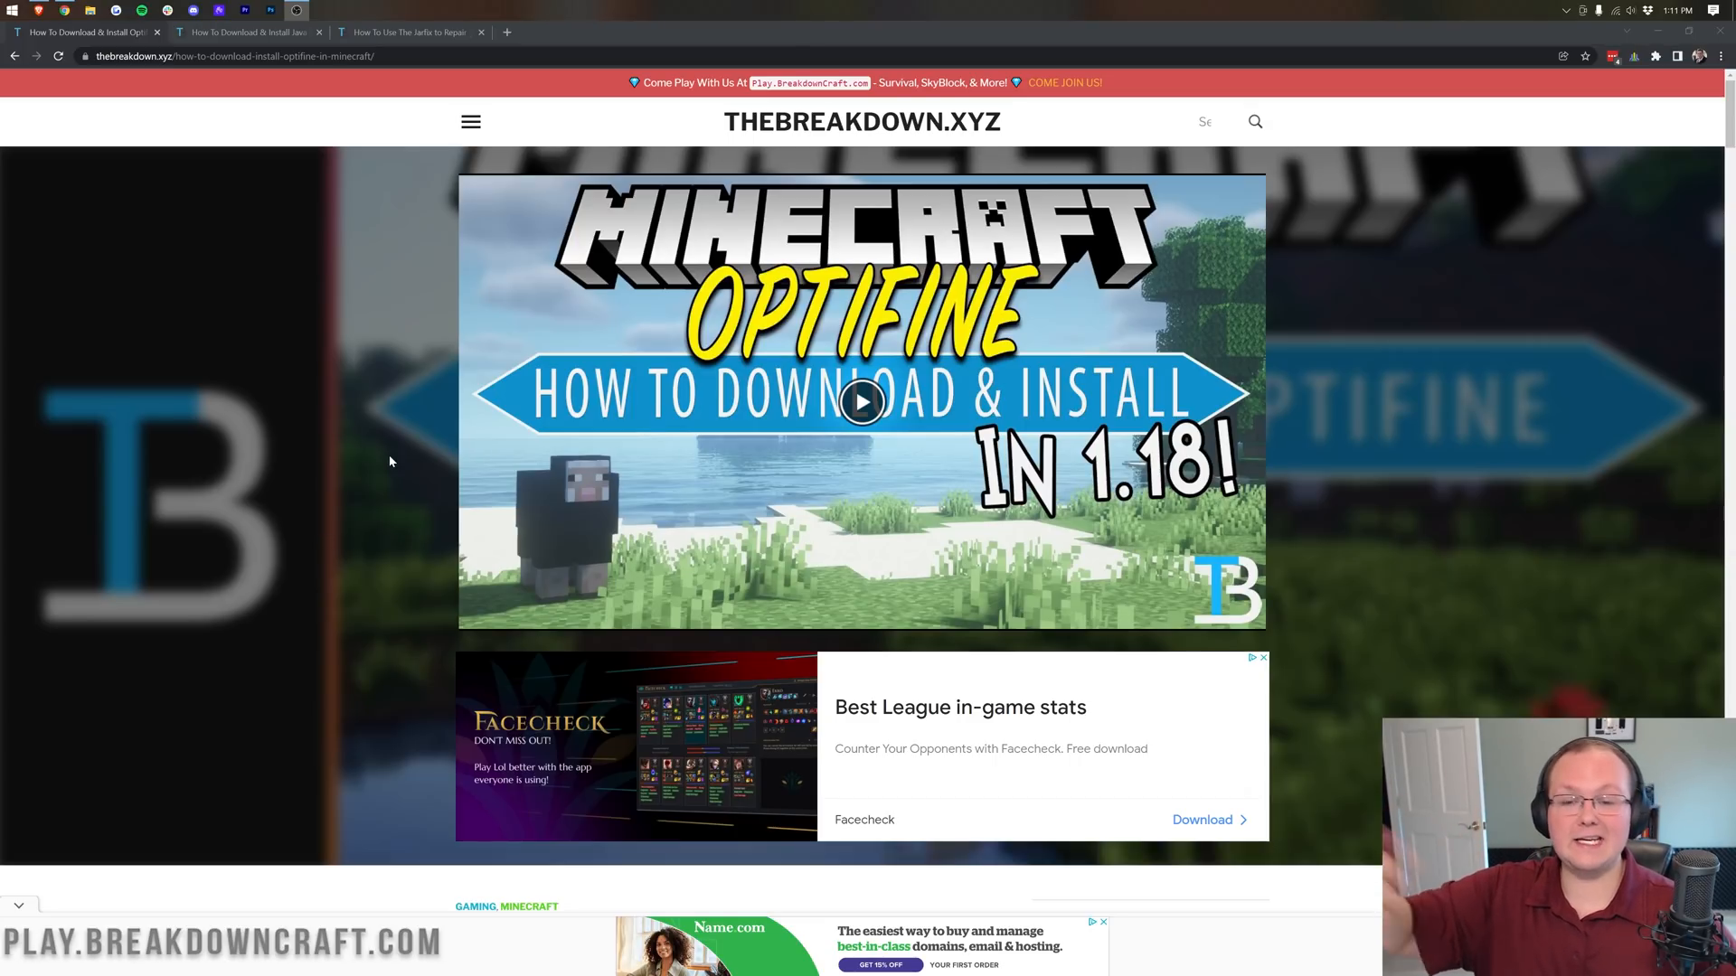
scroll(down, 3)
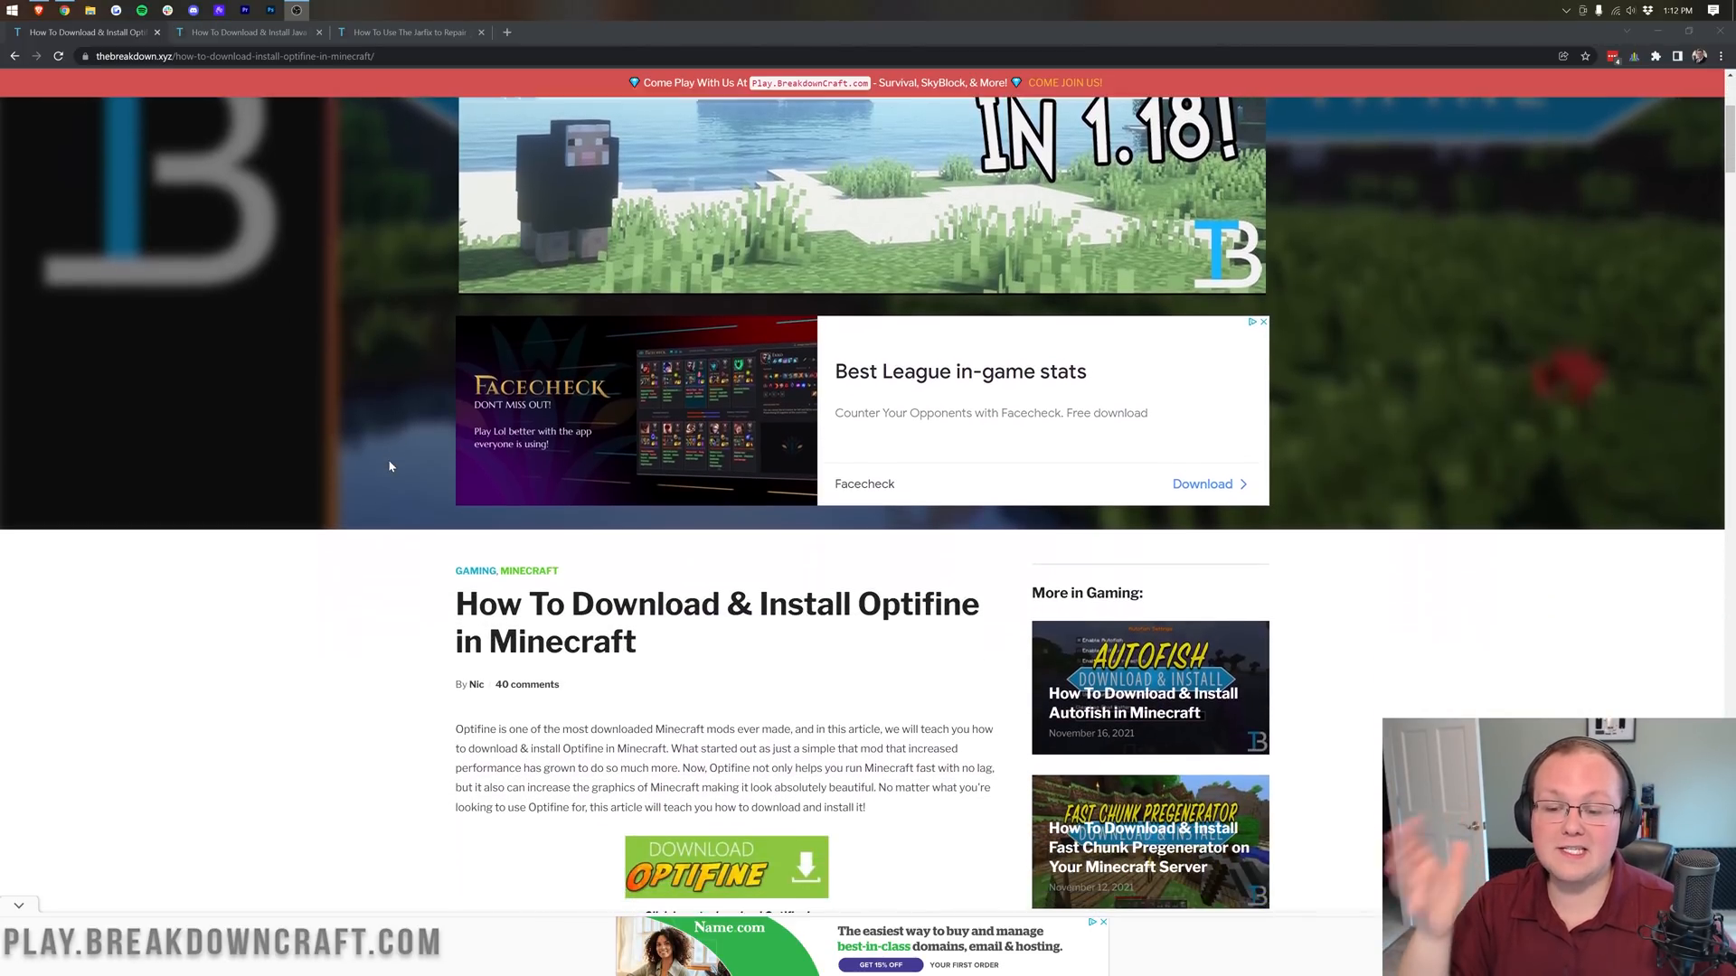
scroll(down, 3)
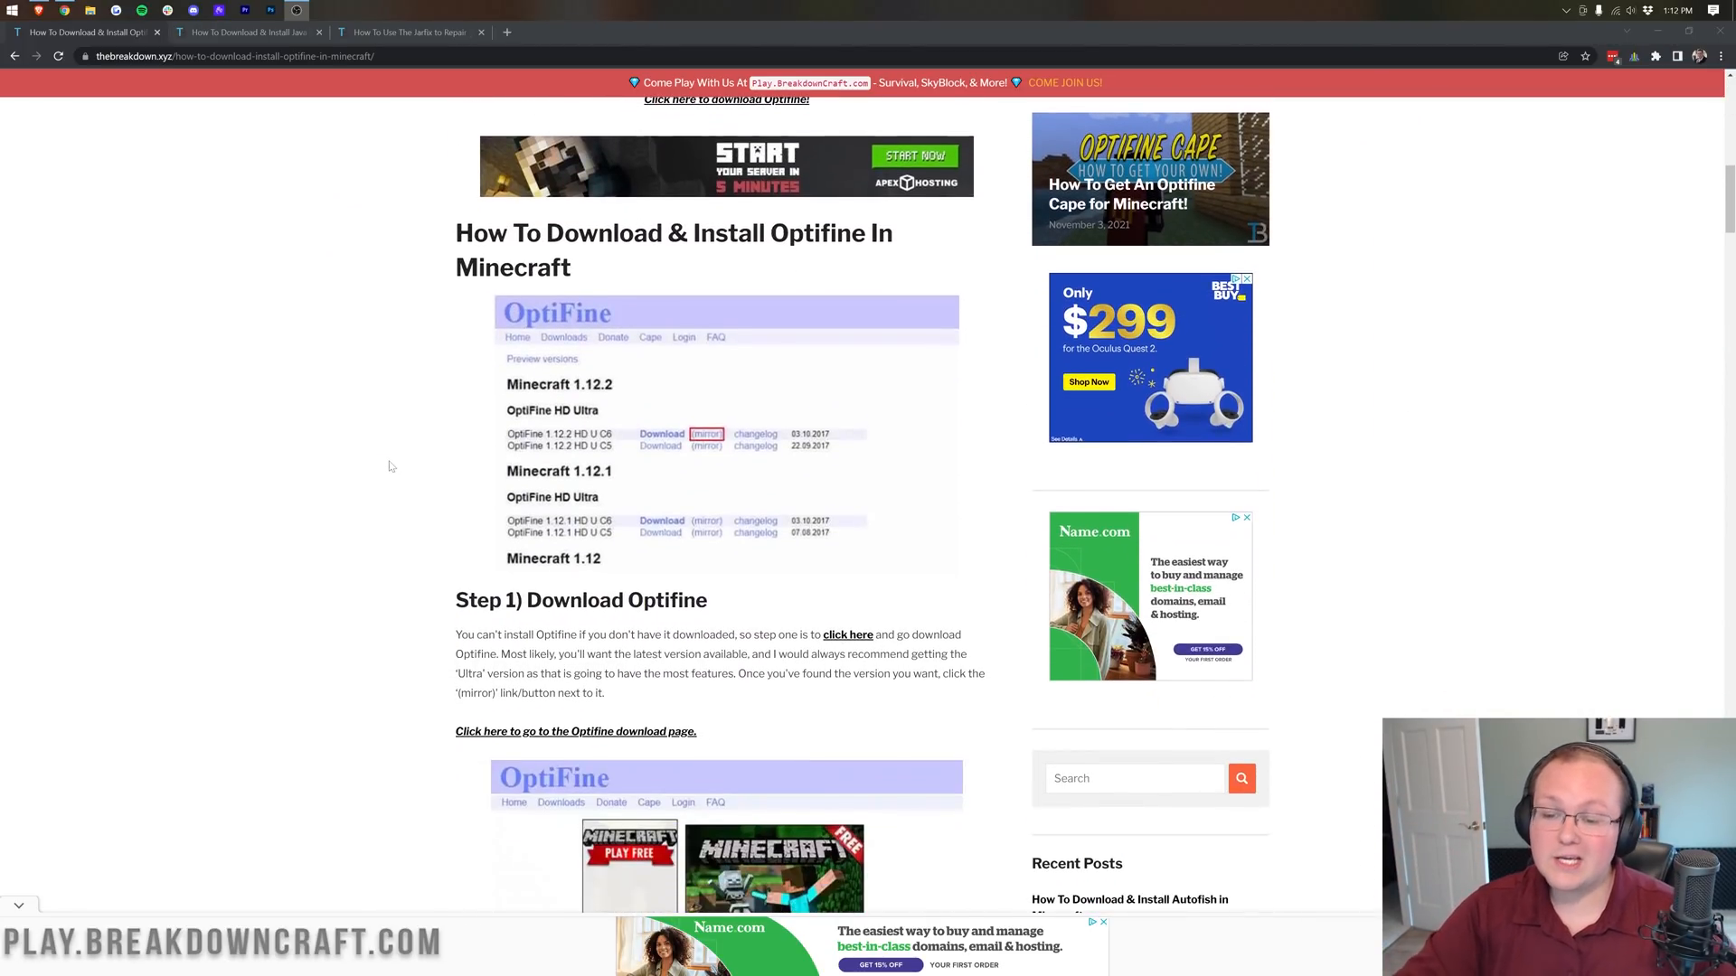
scroll(down, 3)
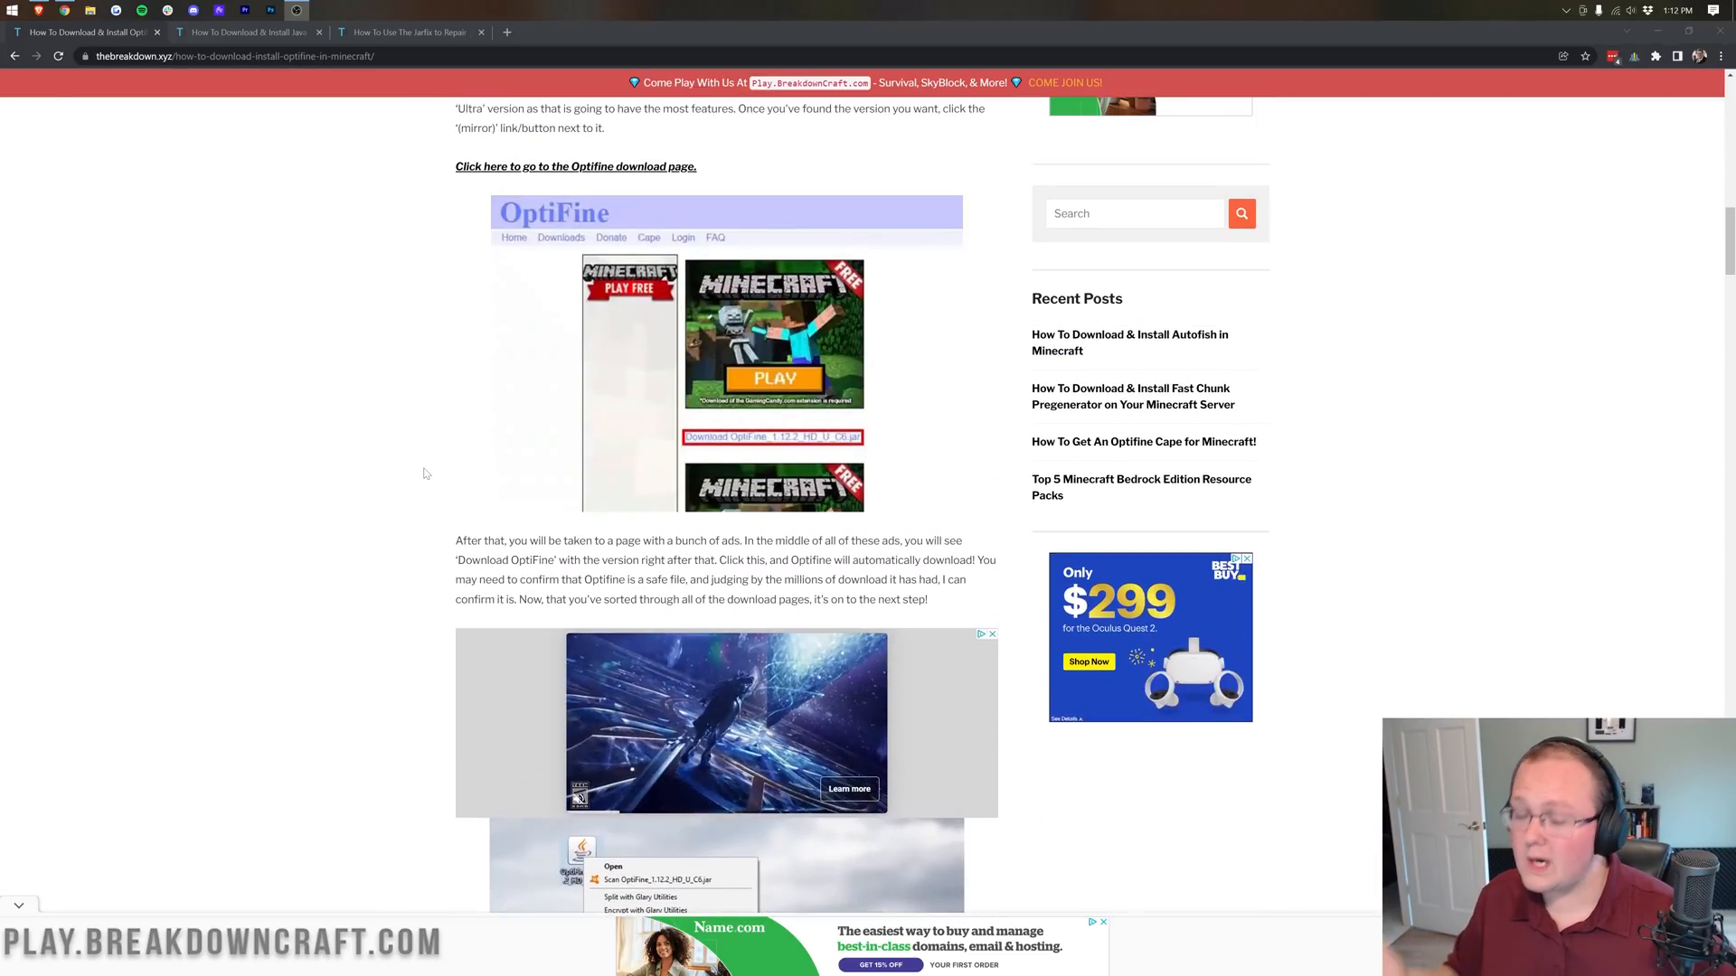
scroll(up, 3)
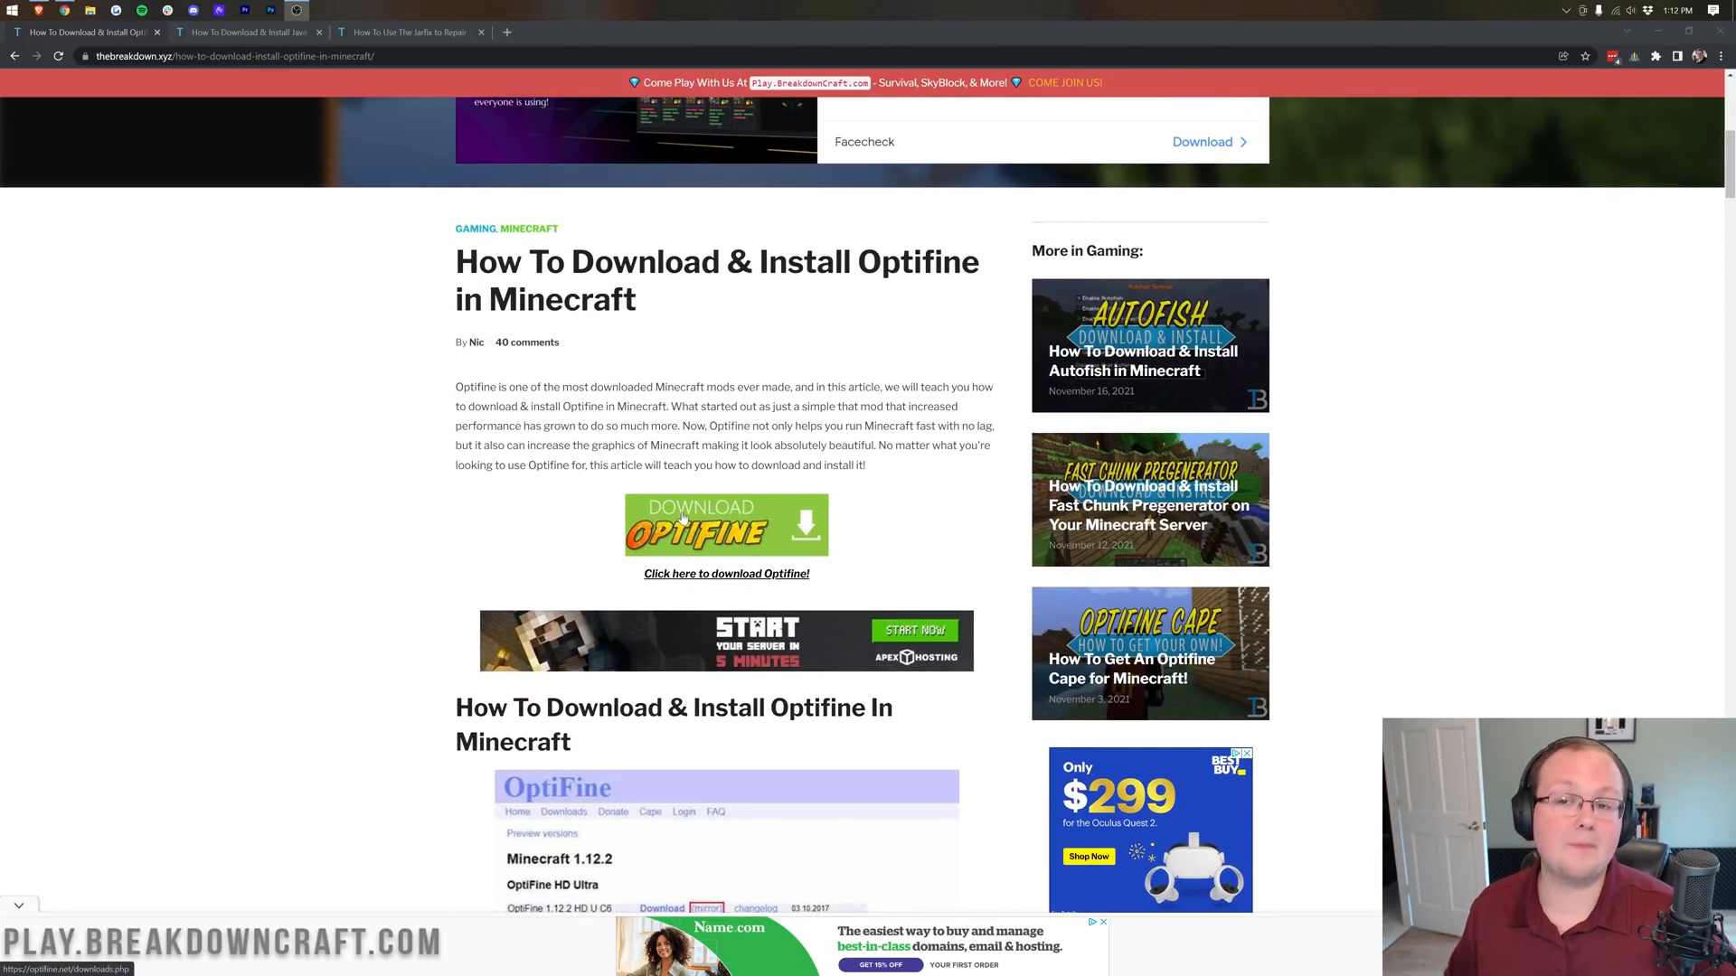
Go to optifine.net/downloads and expand the Minecraft 1.18.1 preview versions so HD U H4 pre1 is listed
click(725, 525)
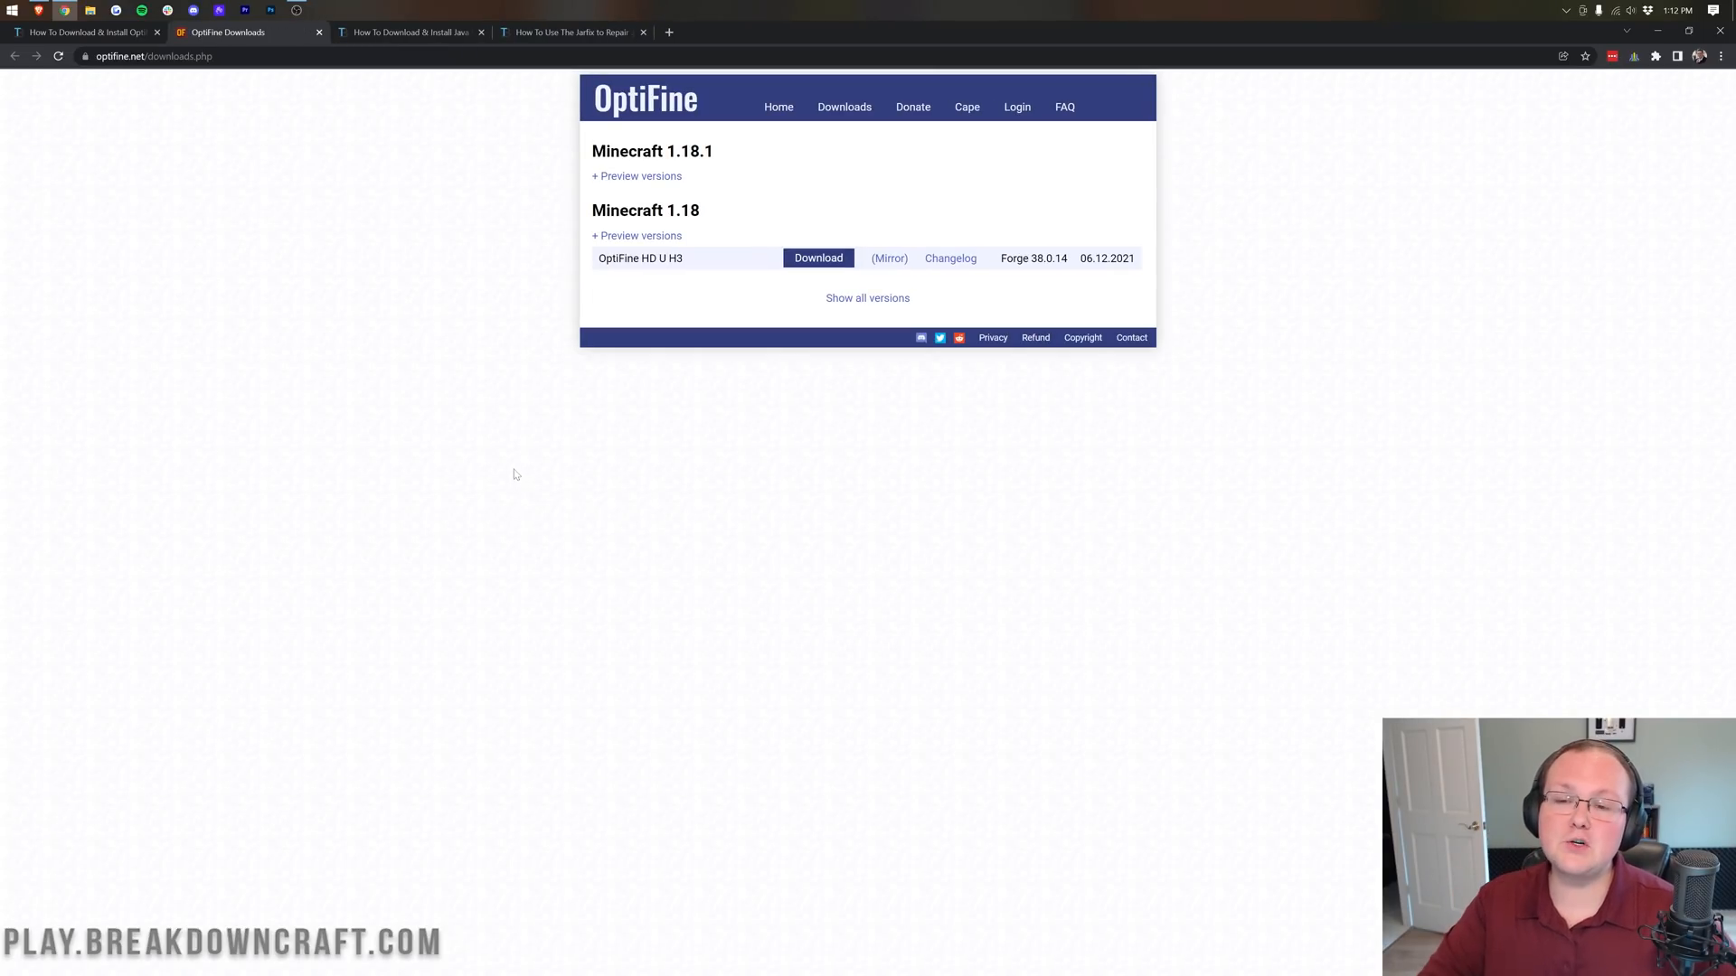
mouse_move(528, 331)
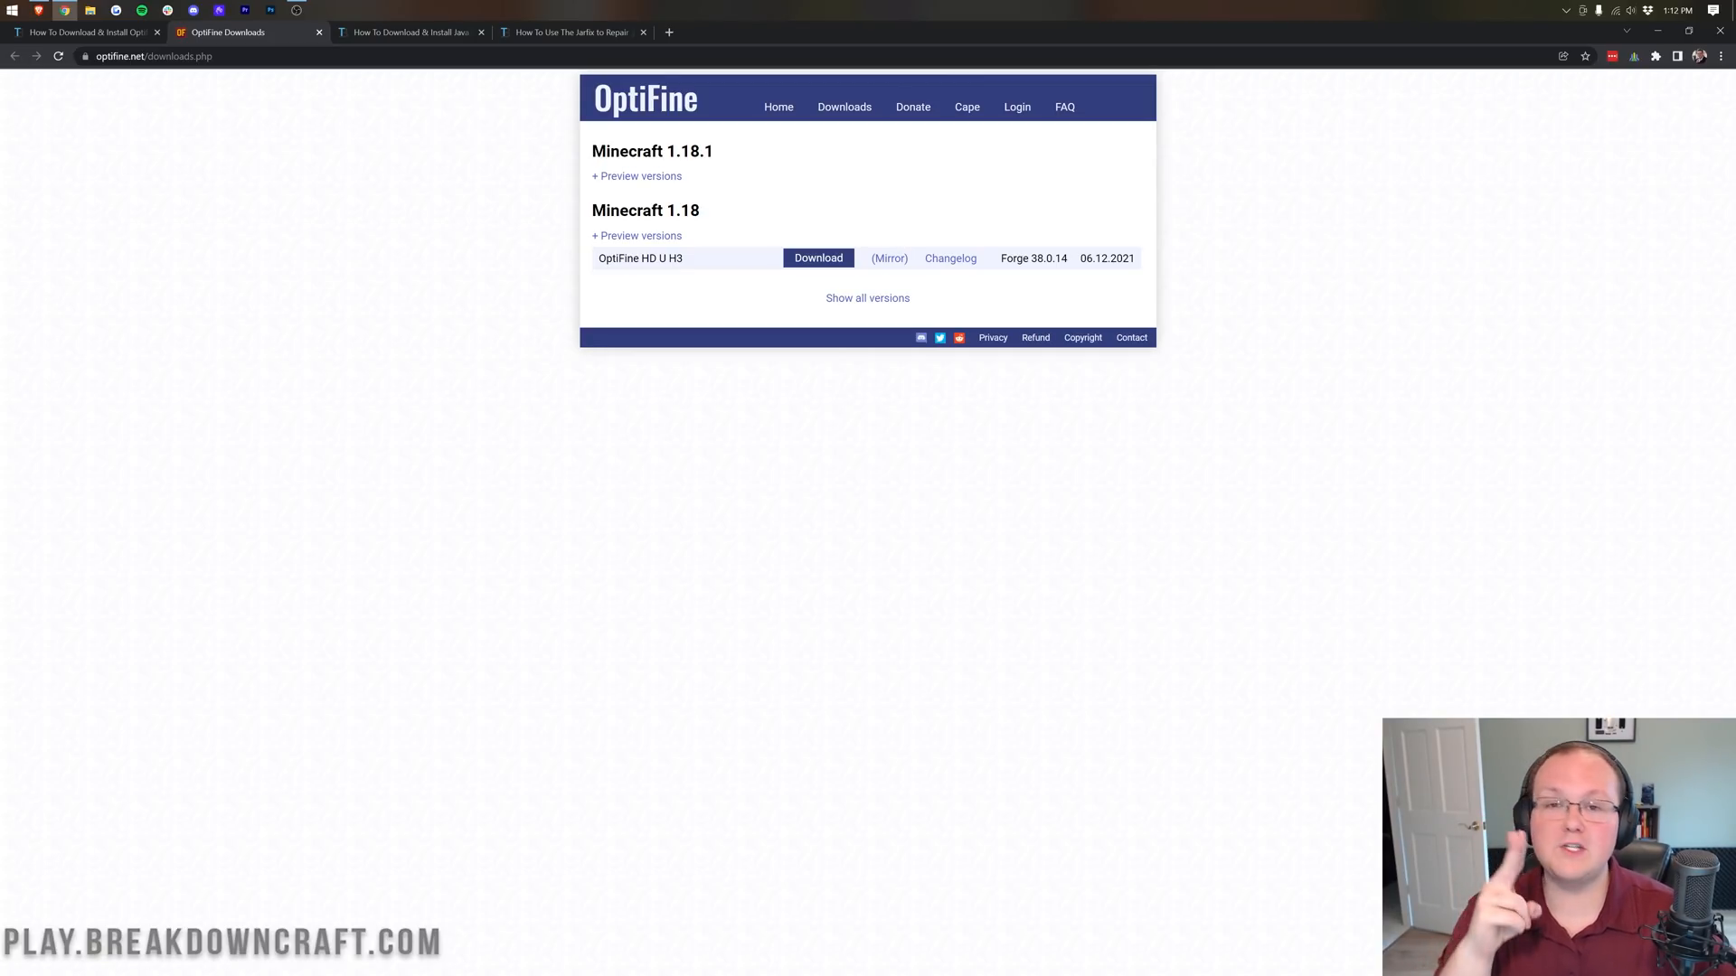
mouse_move(679, 188)
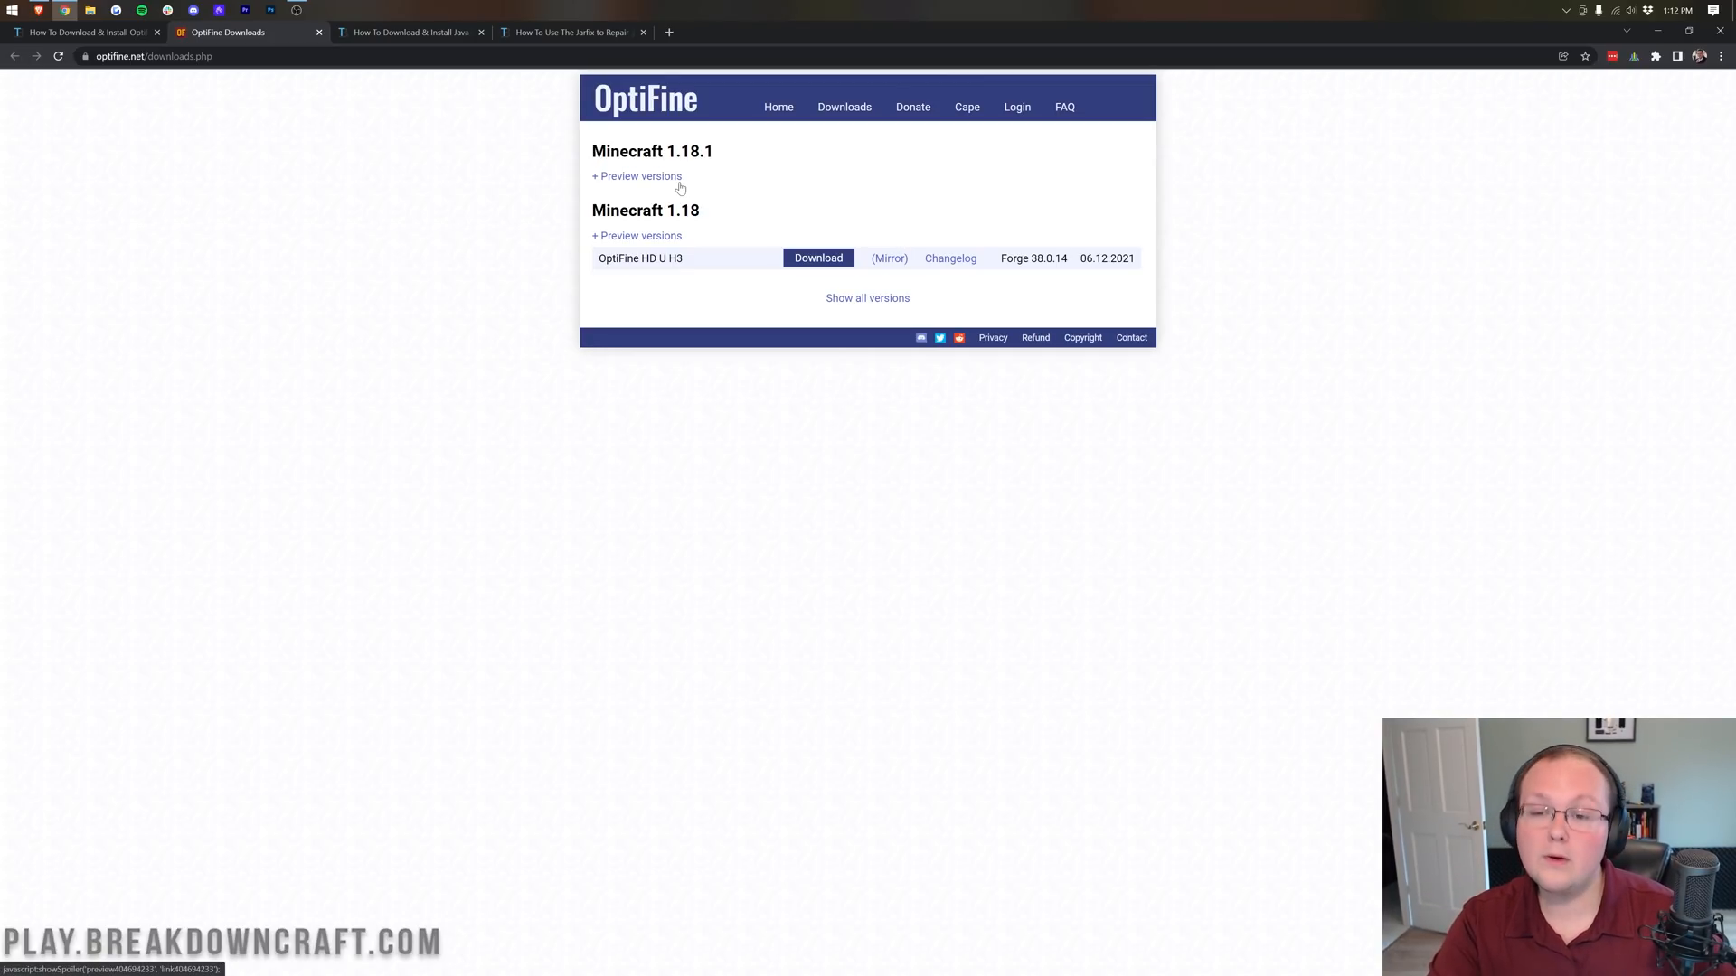
click(636, 175)
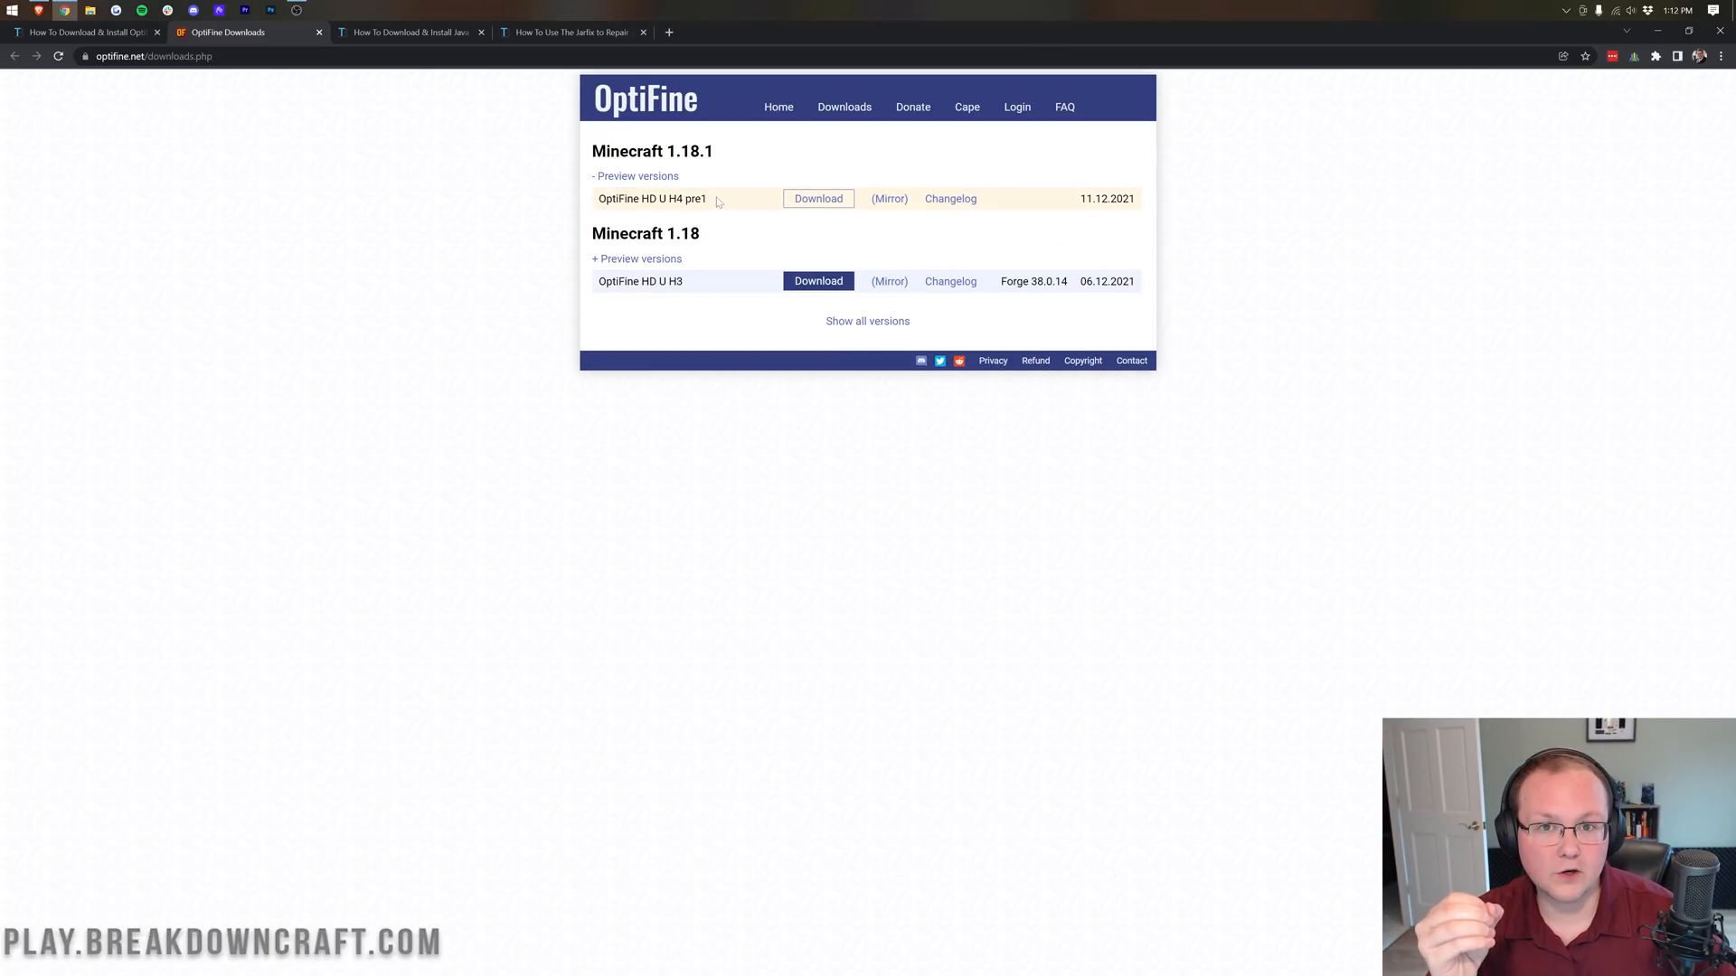
click(635, 176)
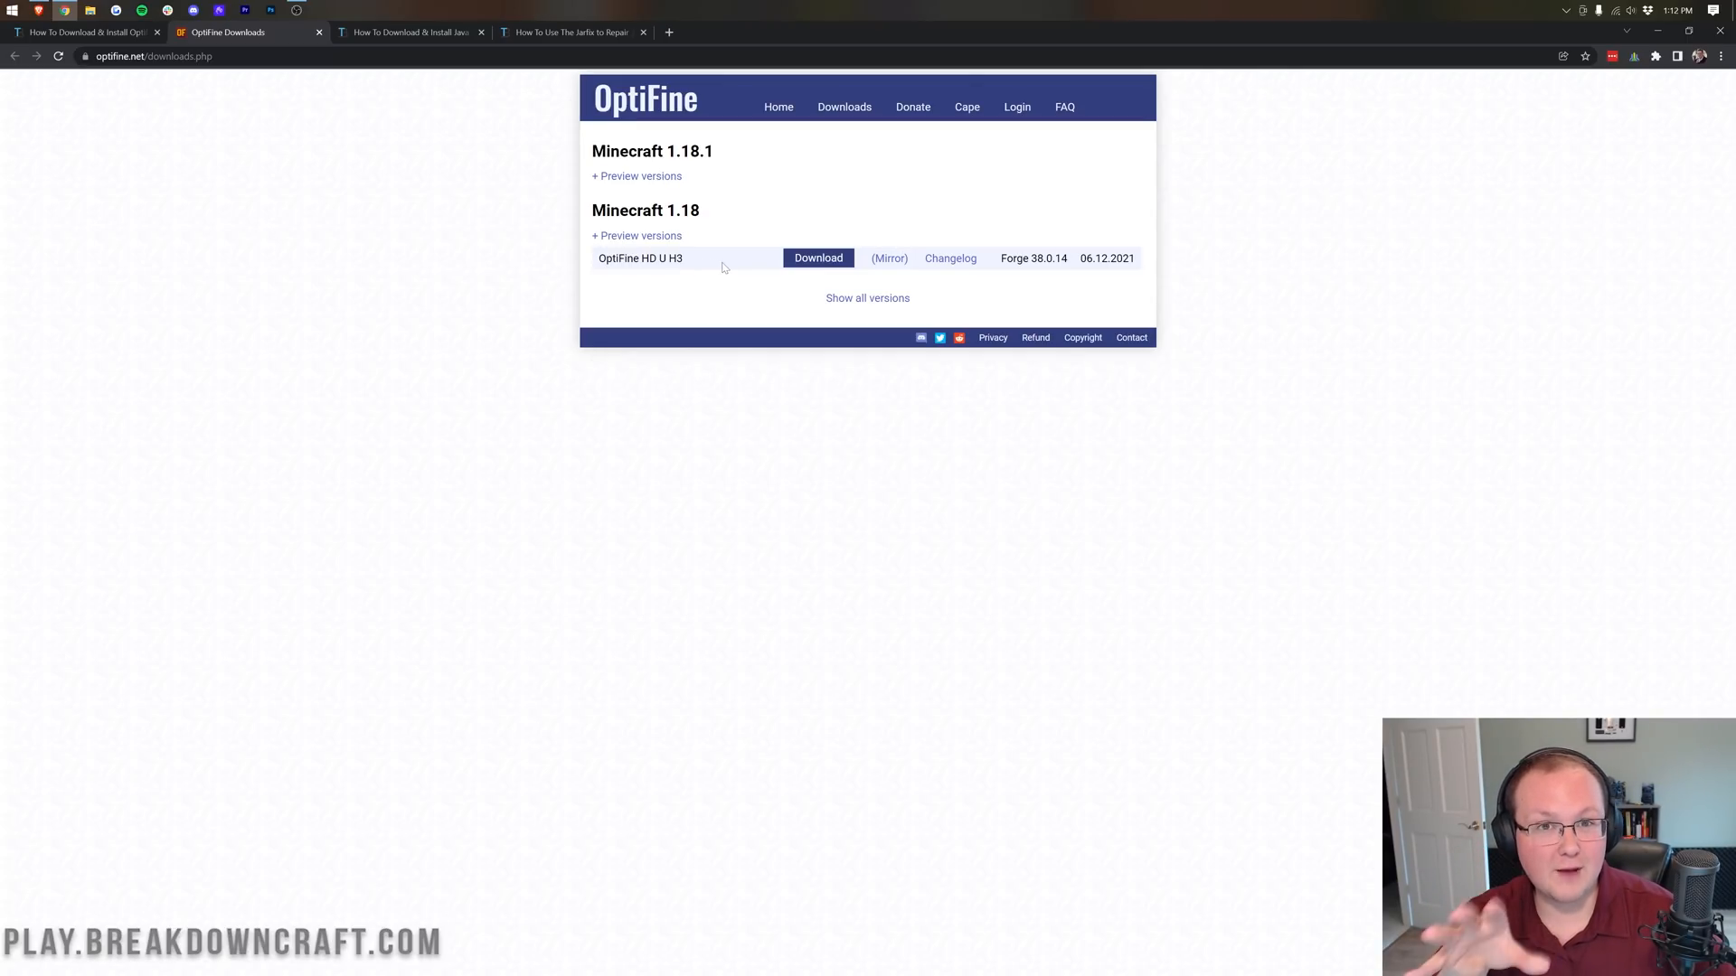
mouse_move(721, 260)
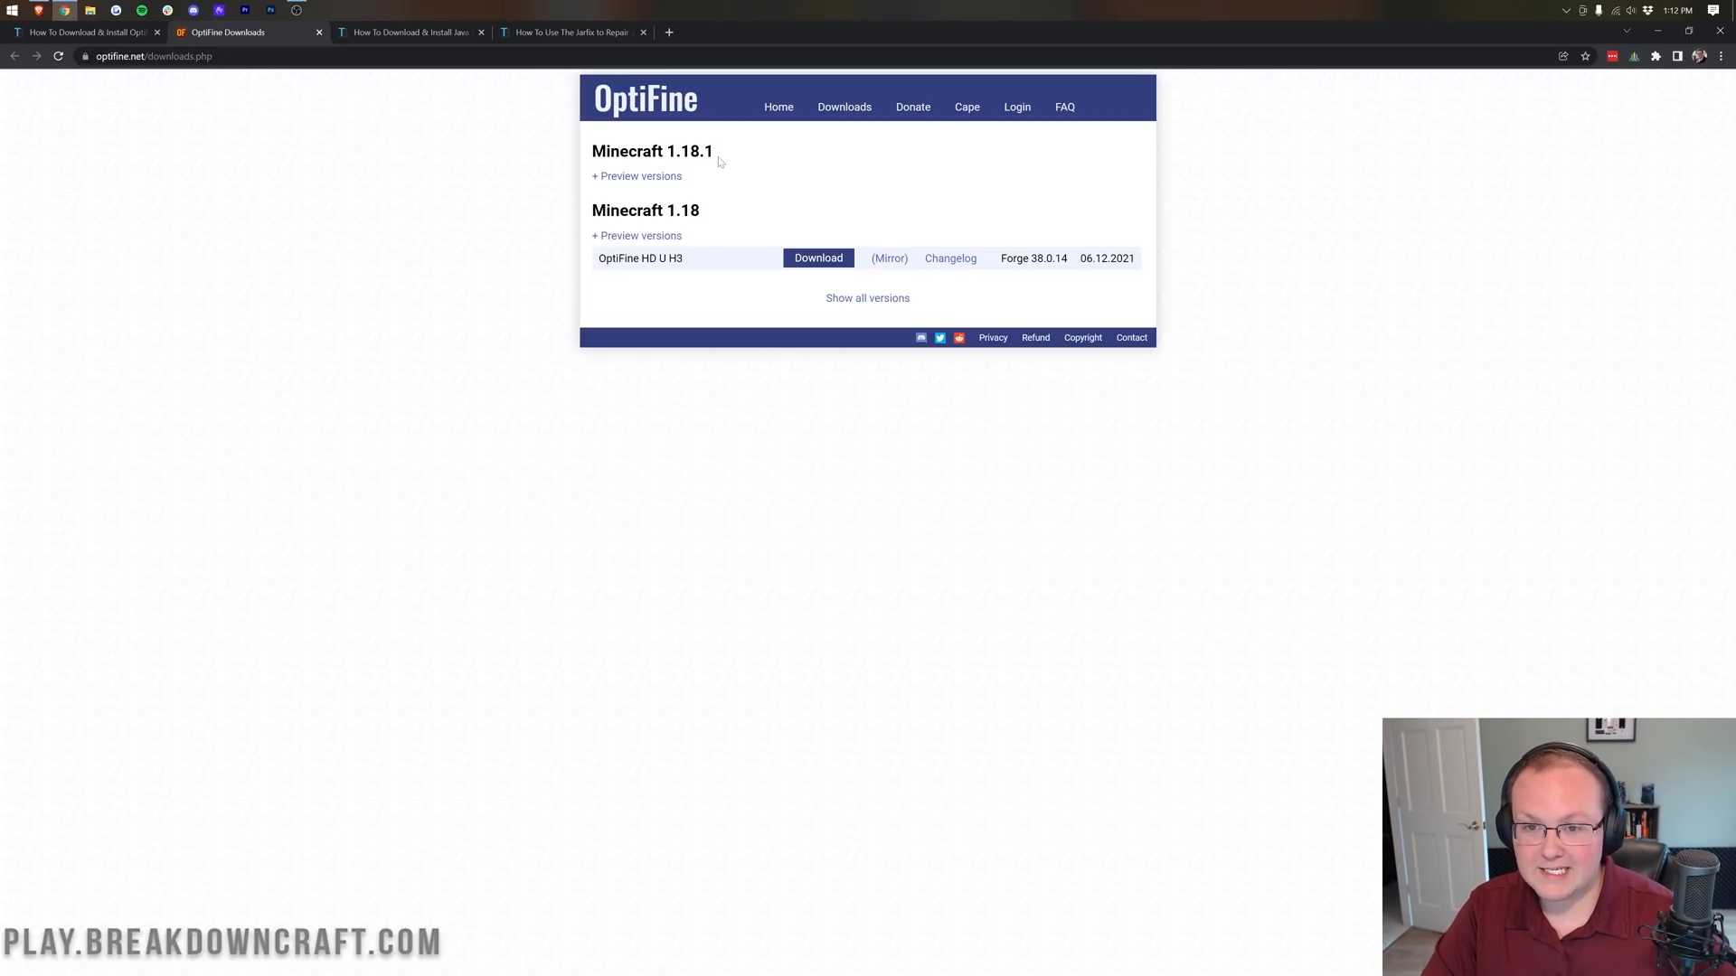
mouse_move(658, 184)
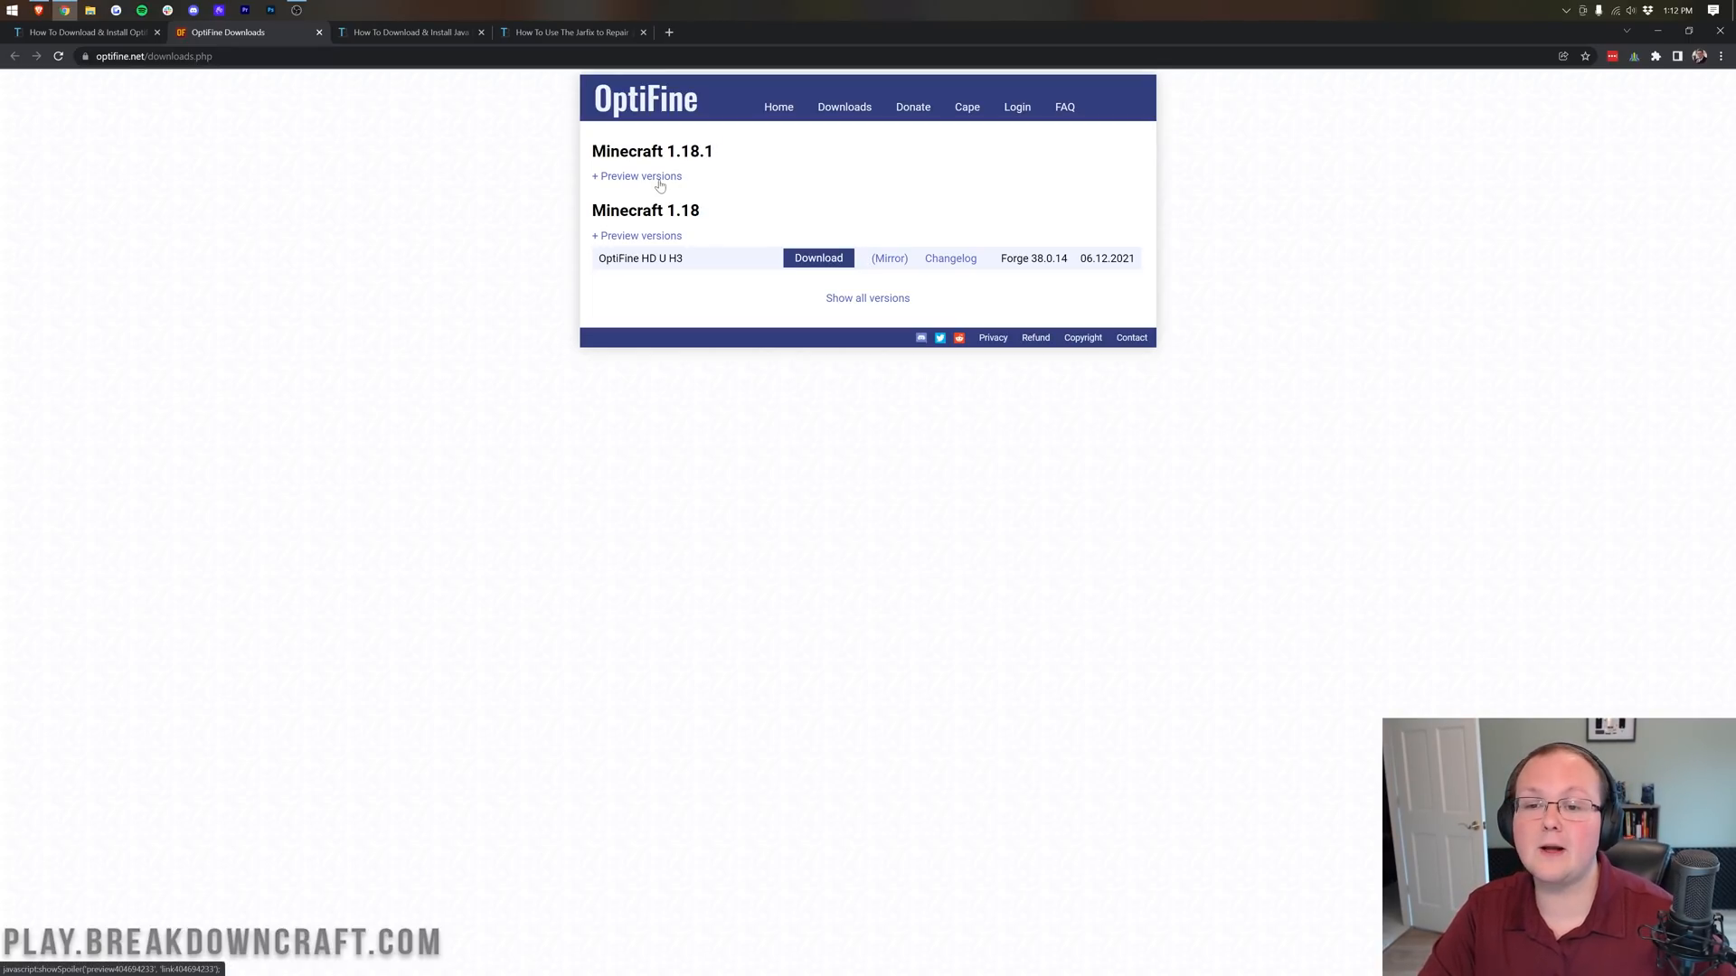
click(640, 175)
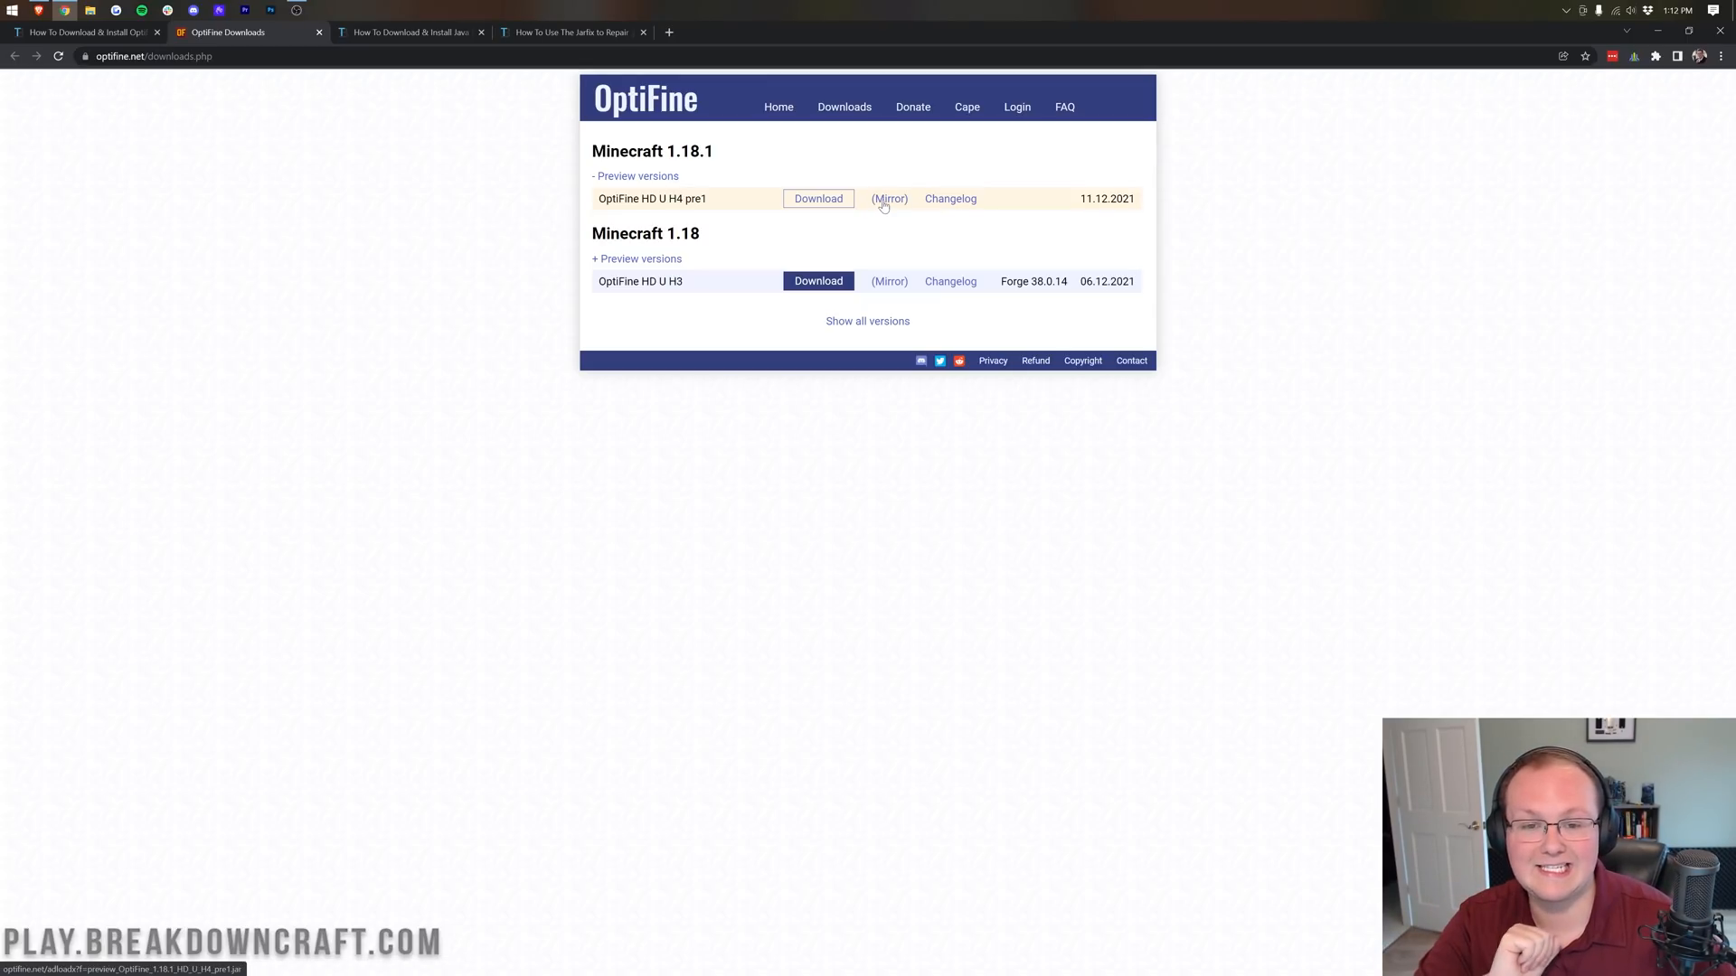
Download OptiFine HD U H4 pre1 via its mirror link, then switch to the Java 17 install guide
click(818, 198)
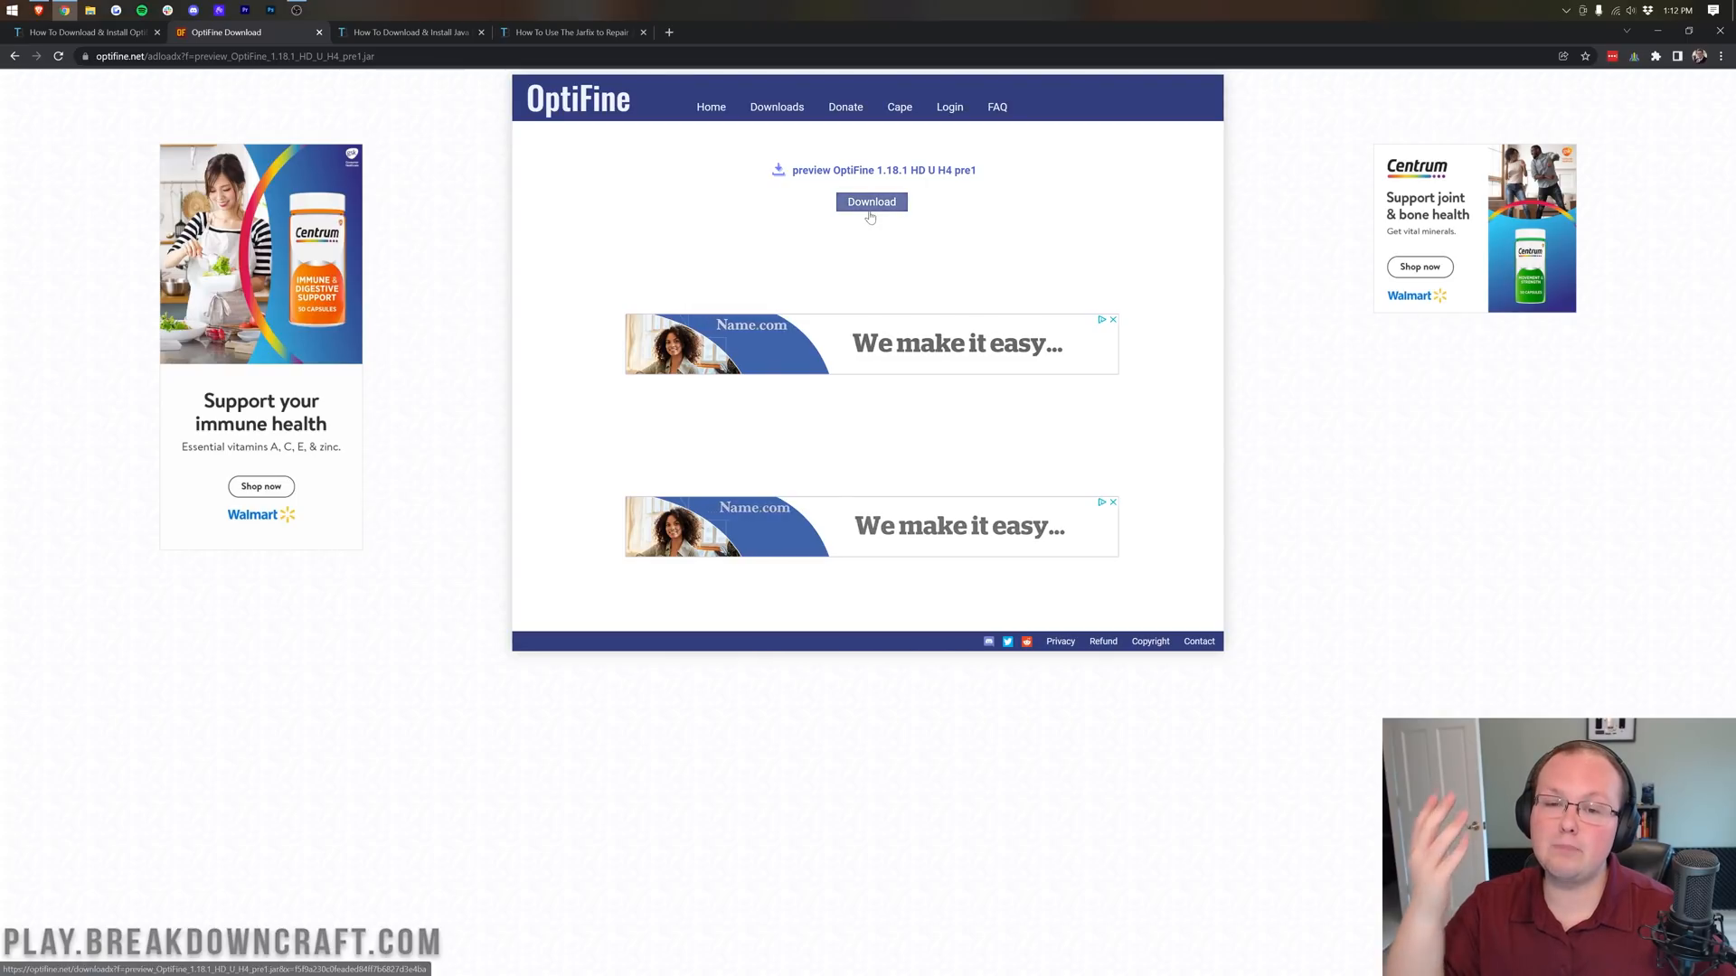
click(869, 200)
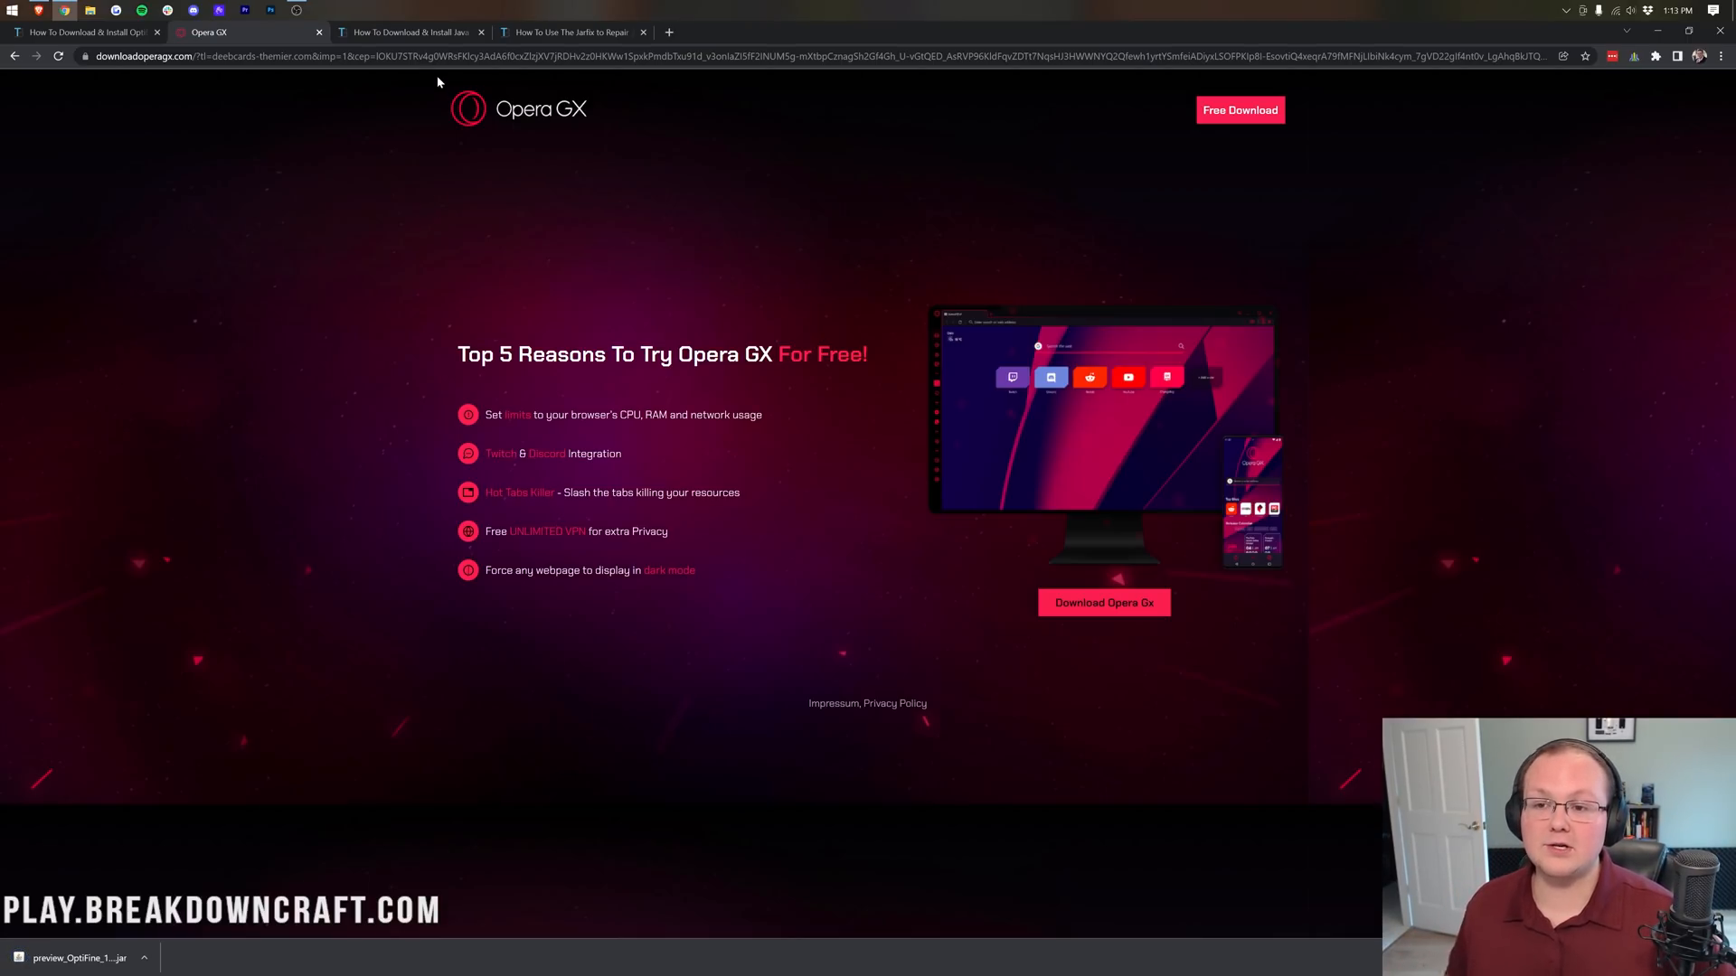
click(410, 31)
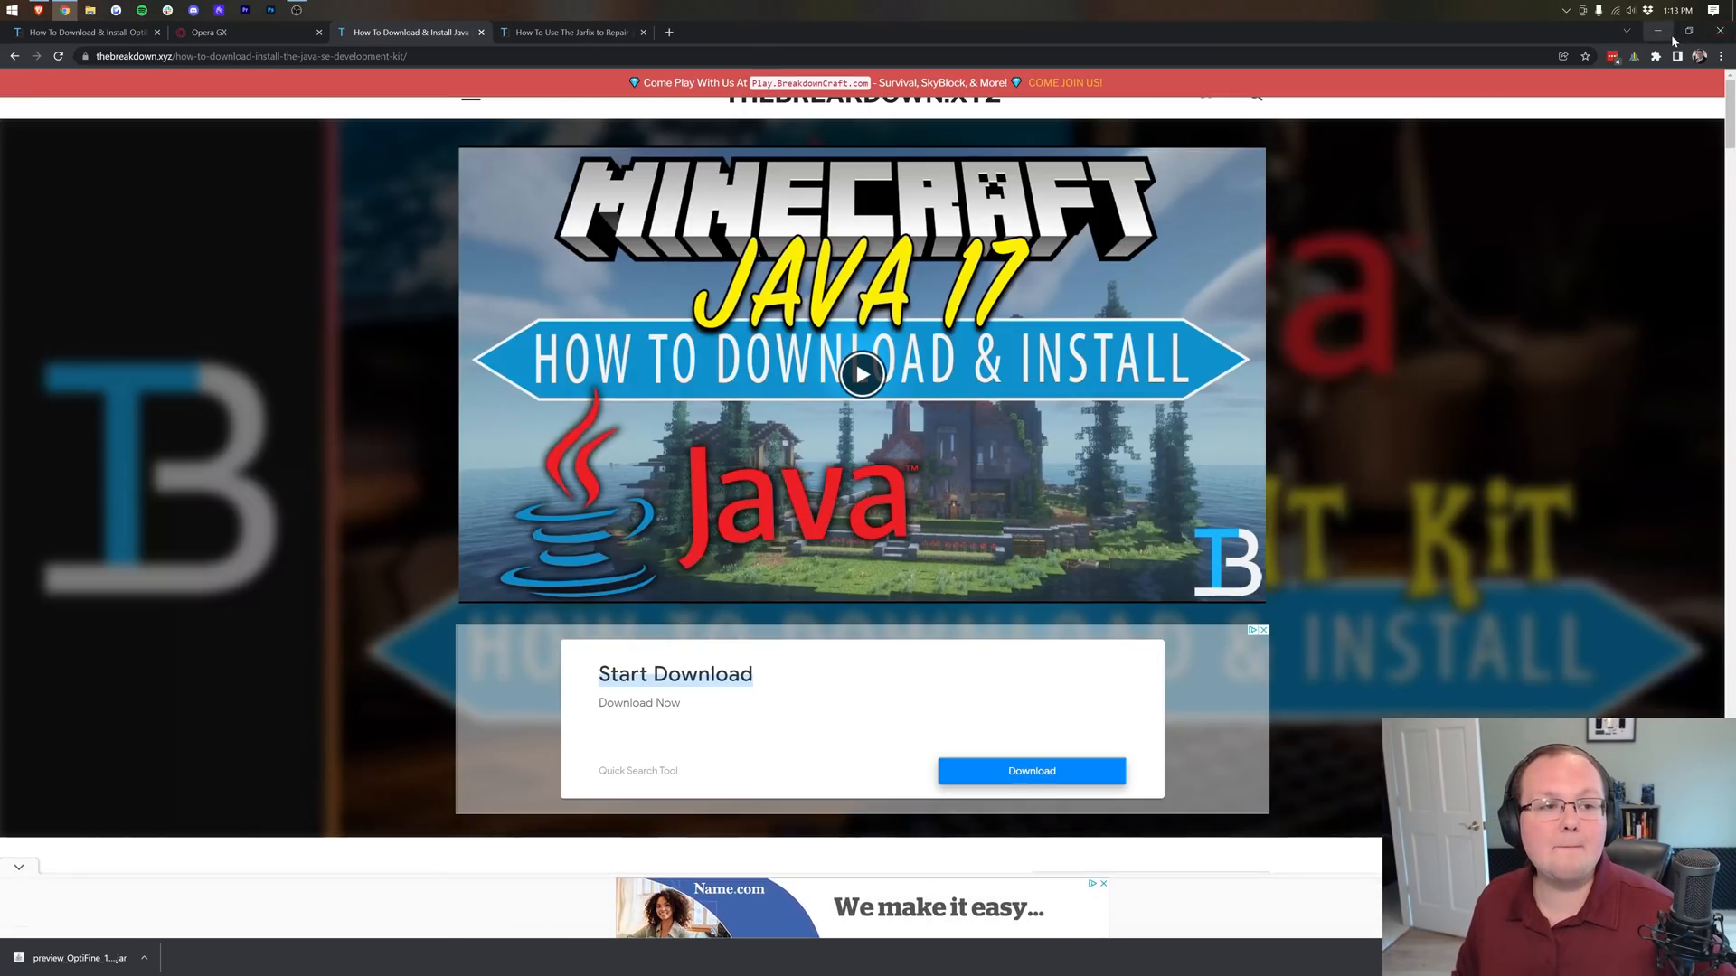
Move the OptiFine preview jar from Downloads onto the desktop and close the folder window
click(1657, 31)
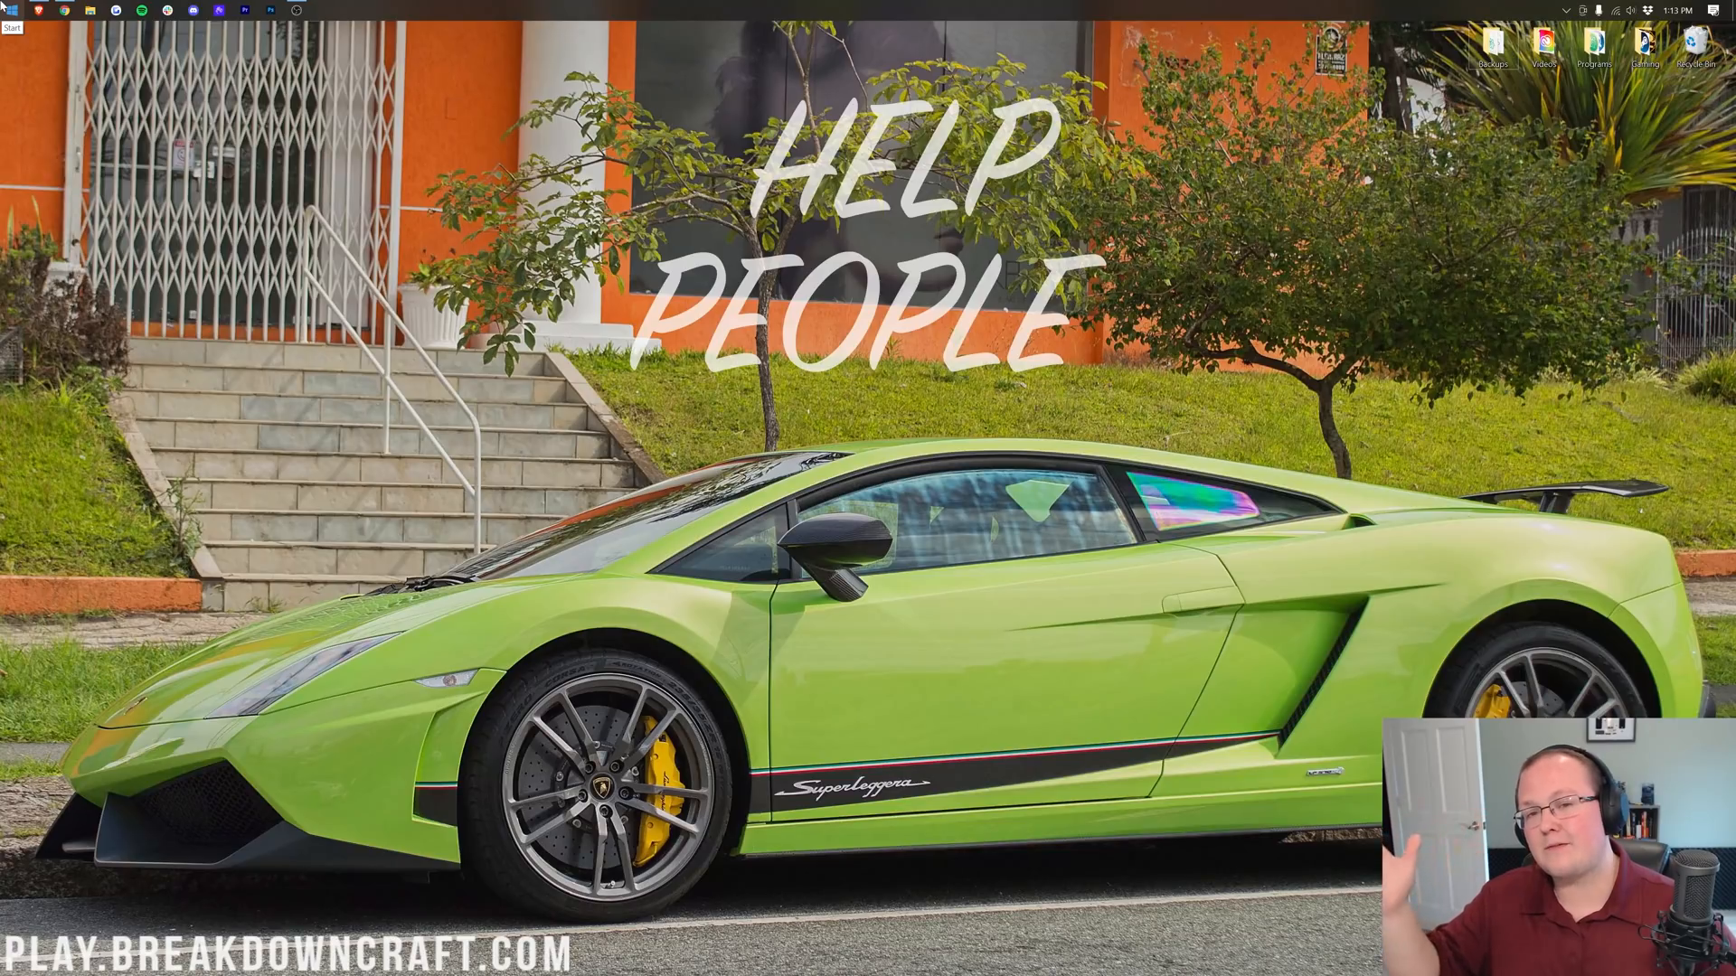
click(11, 11)
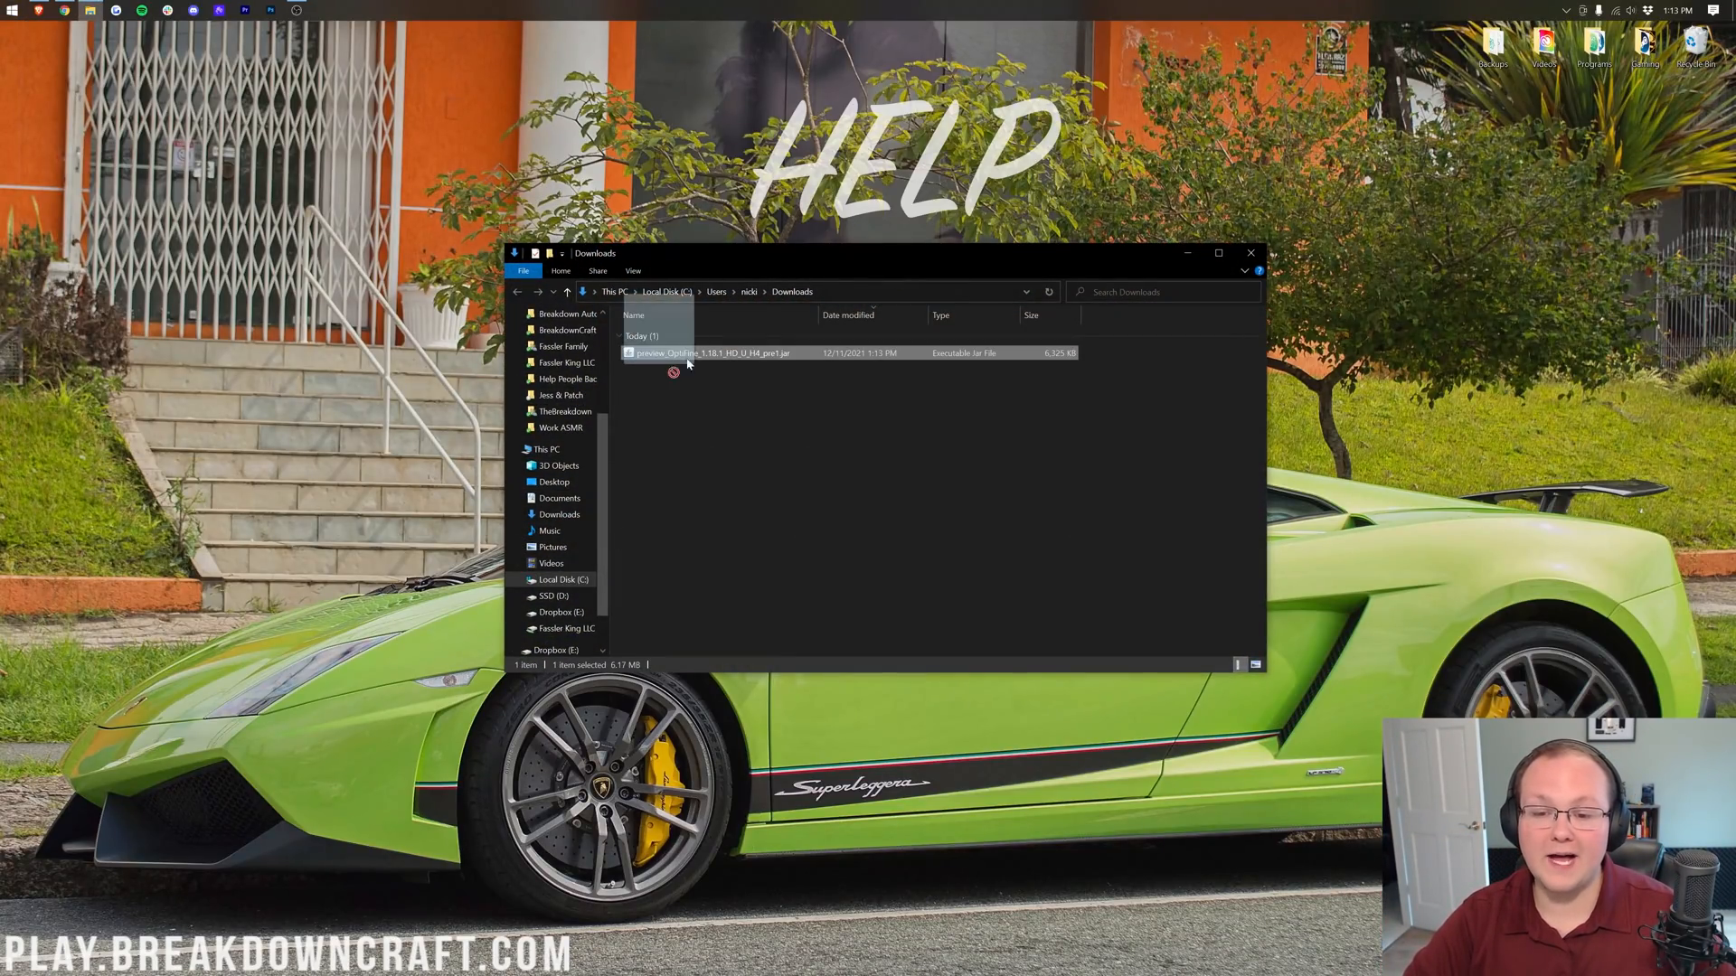
mouse_move(709, 352)
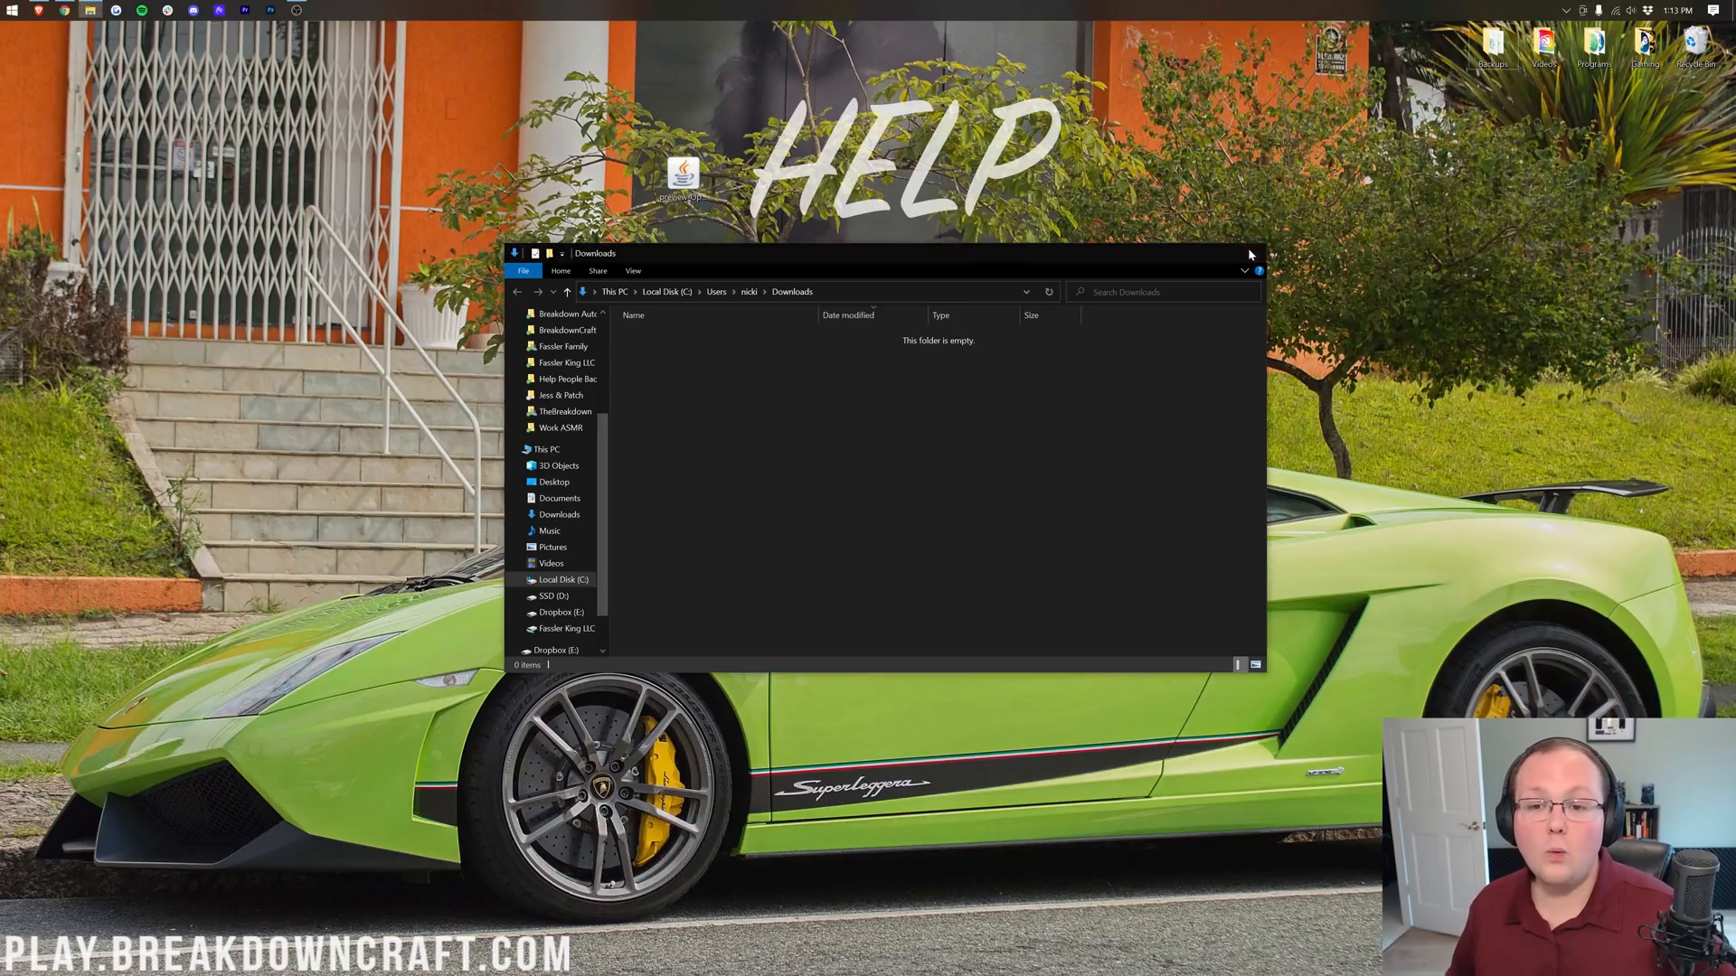
click(1249, 255)
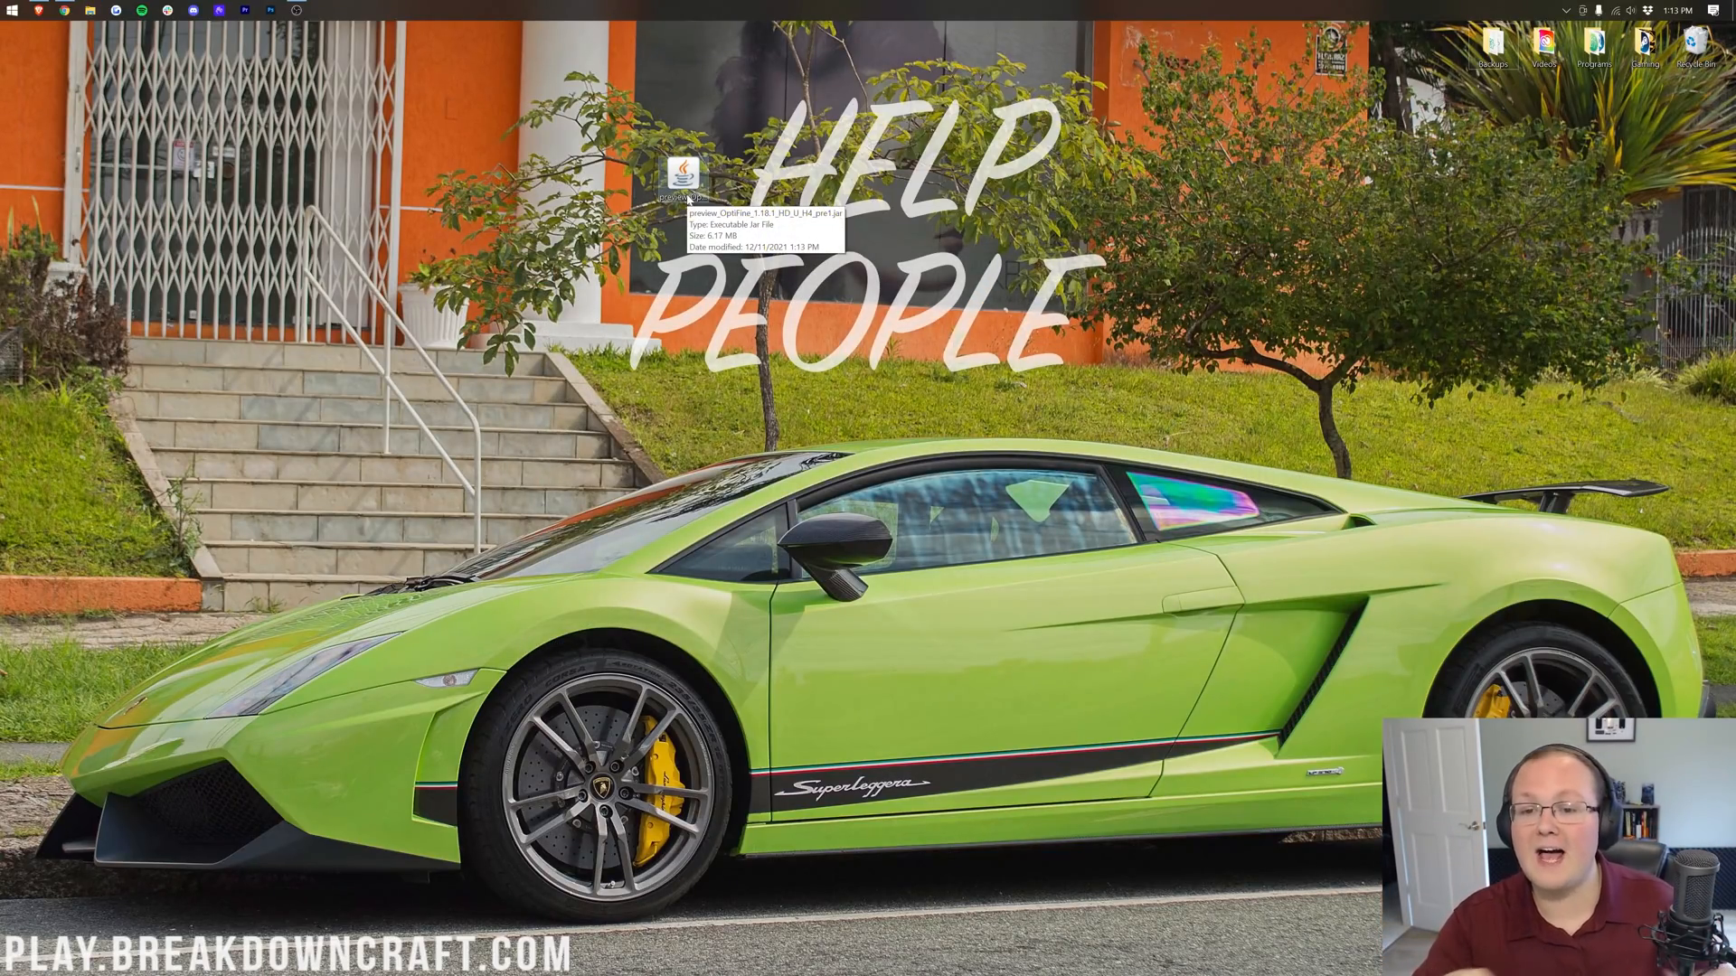
mouse_move(784, 193)
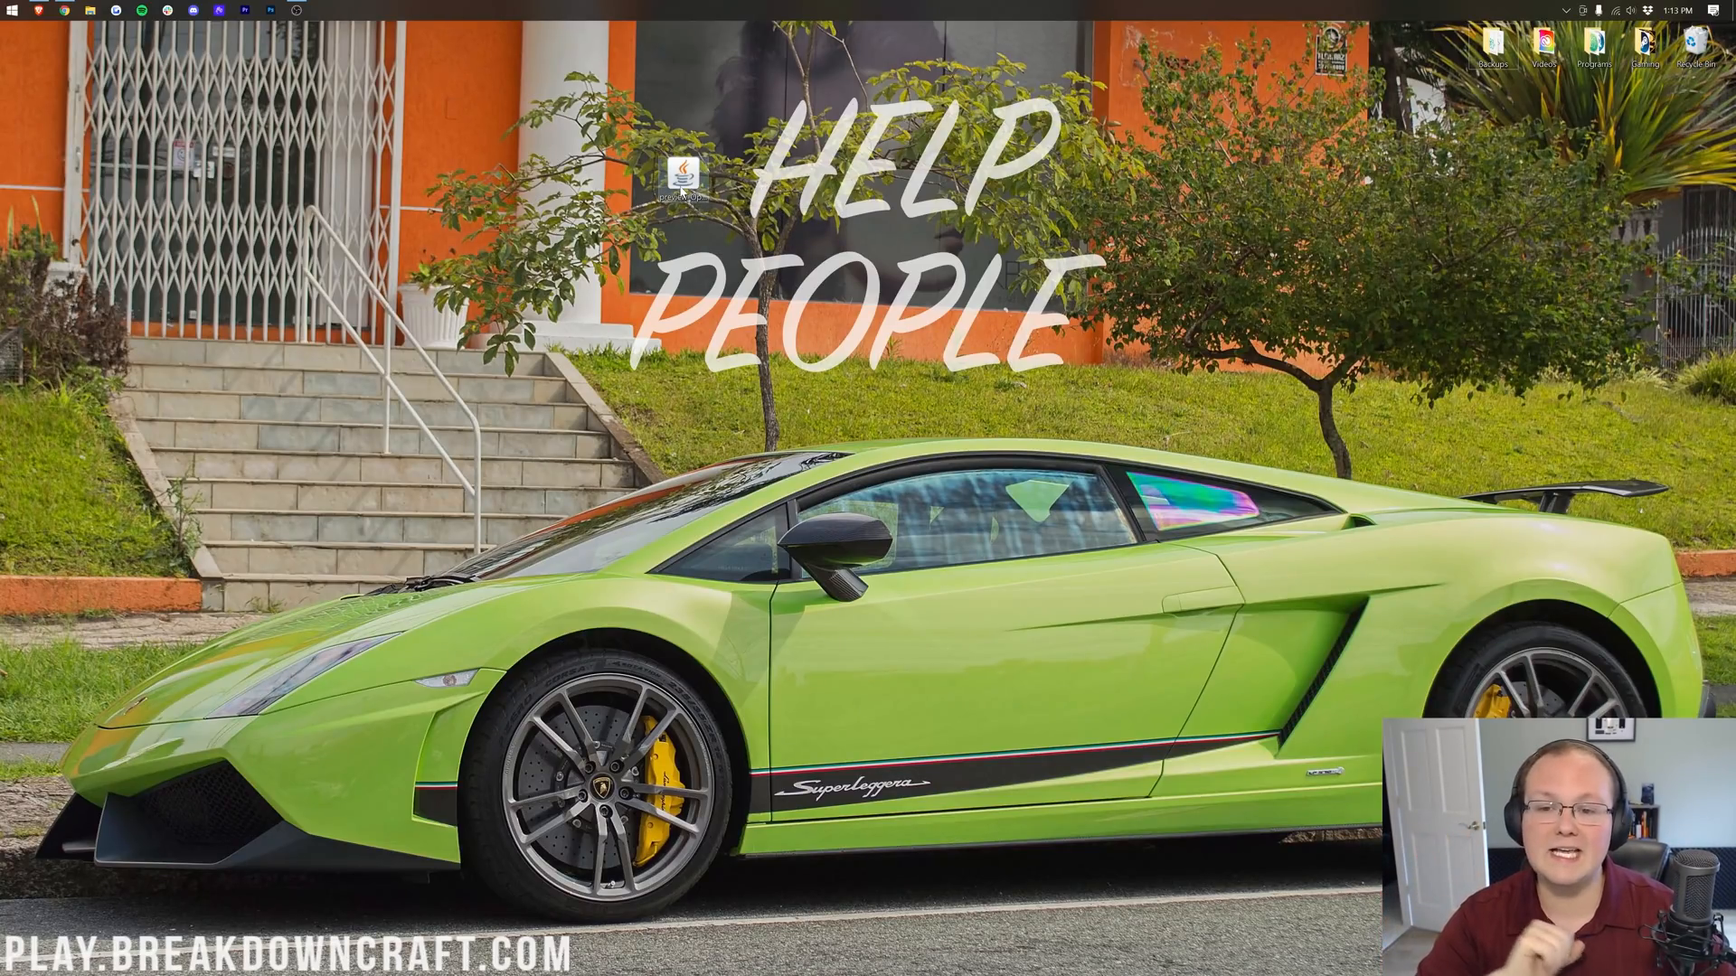
right_click(684, 177)
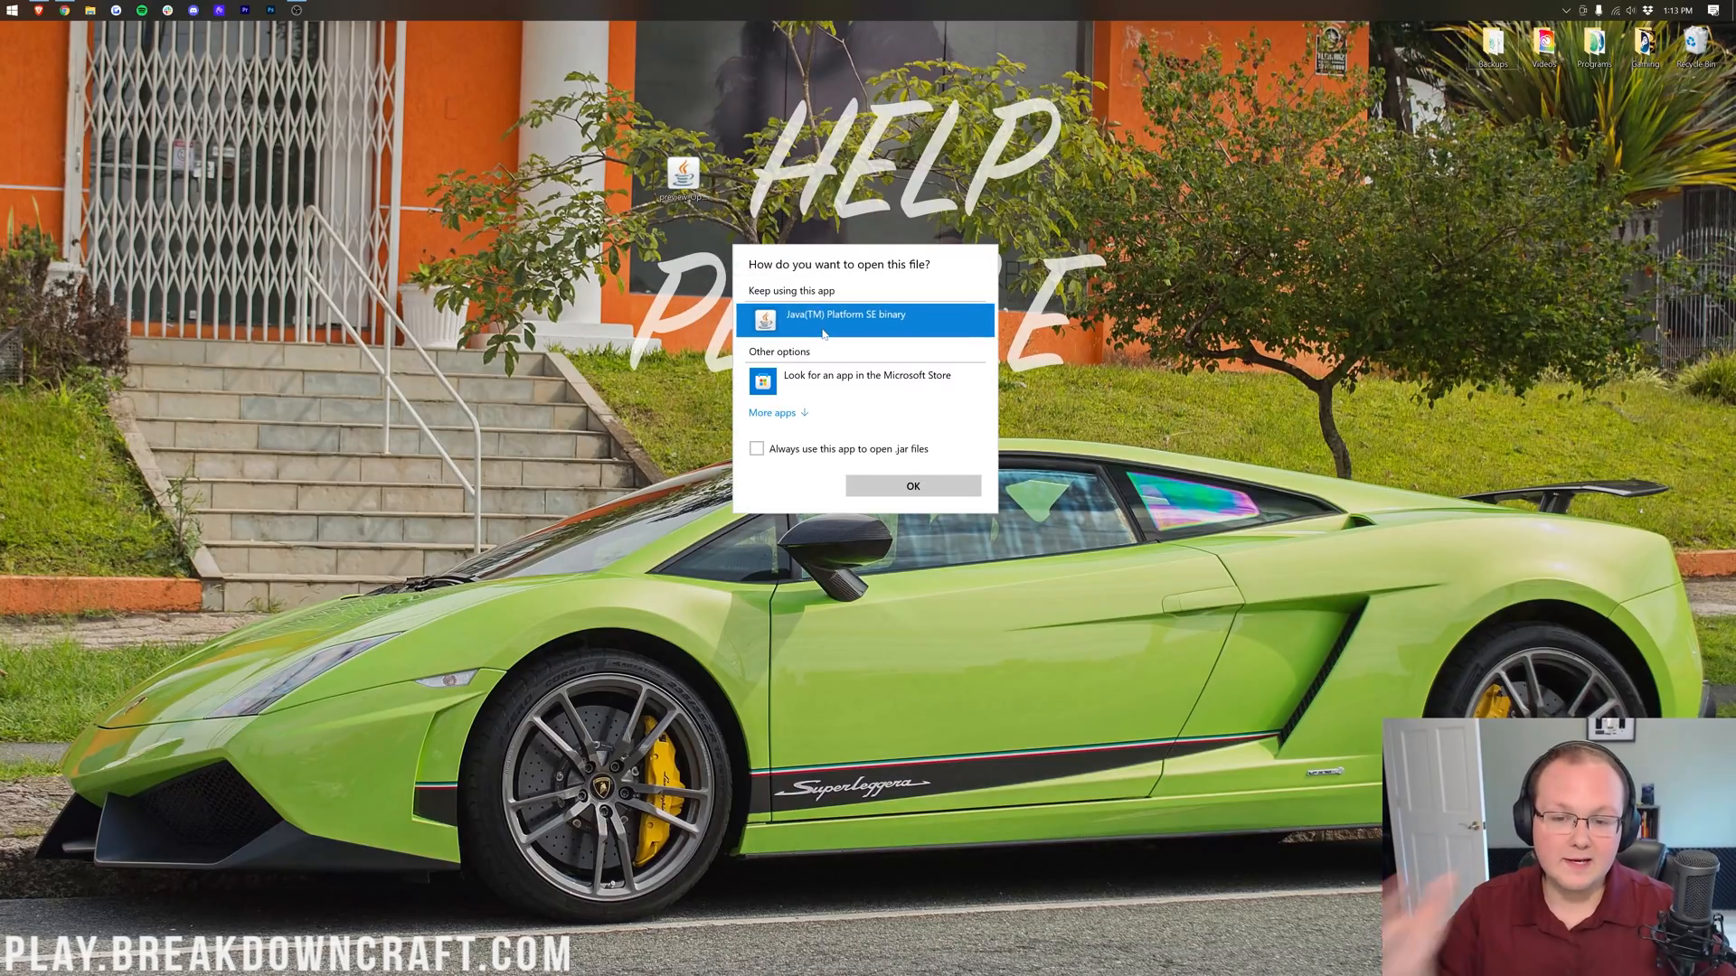
click(911, 486)
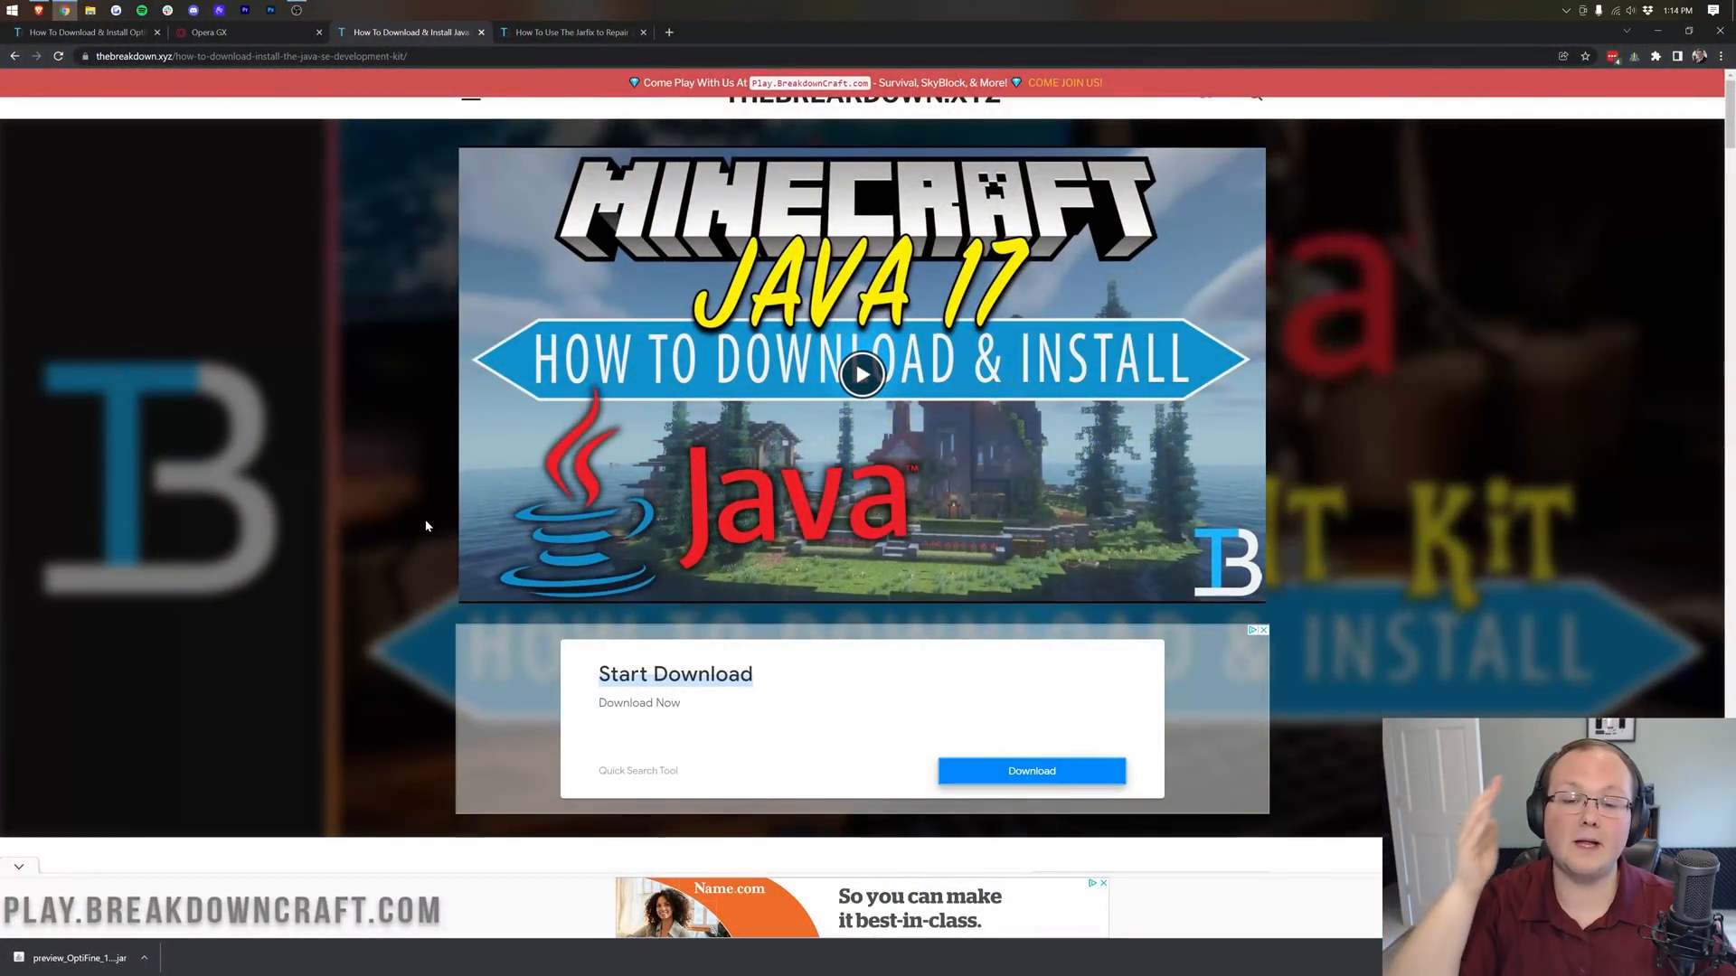
scroll(down, 3)
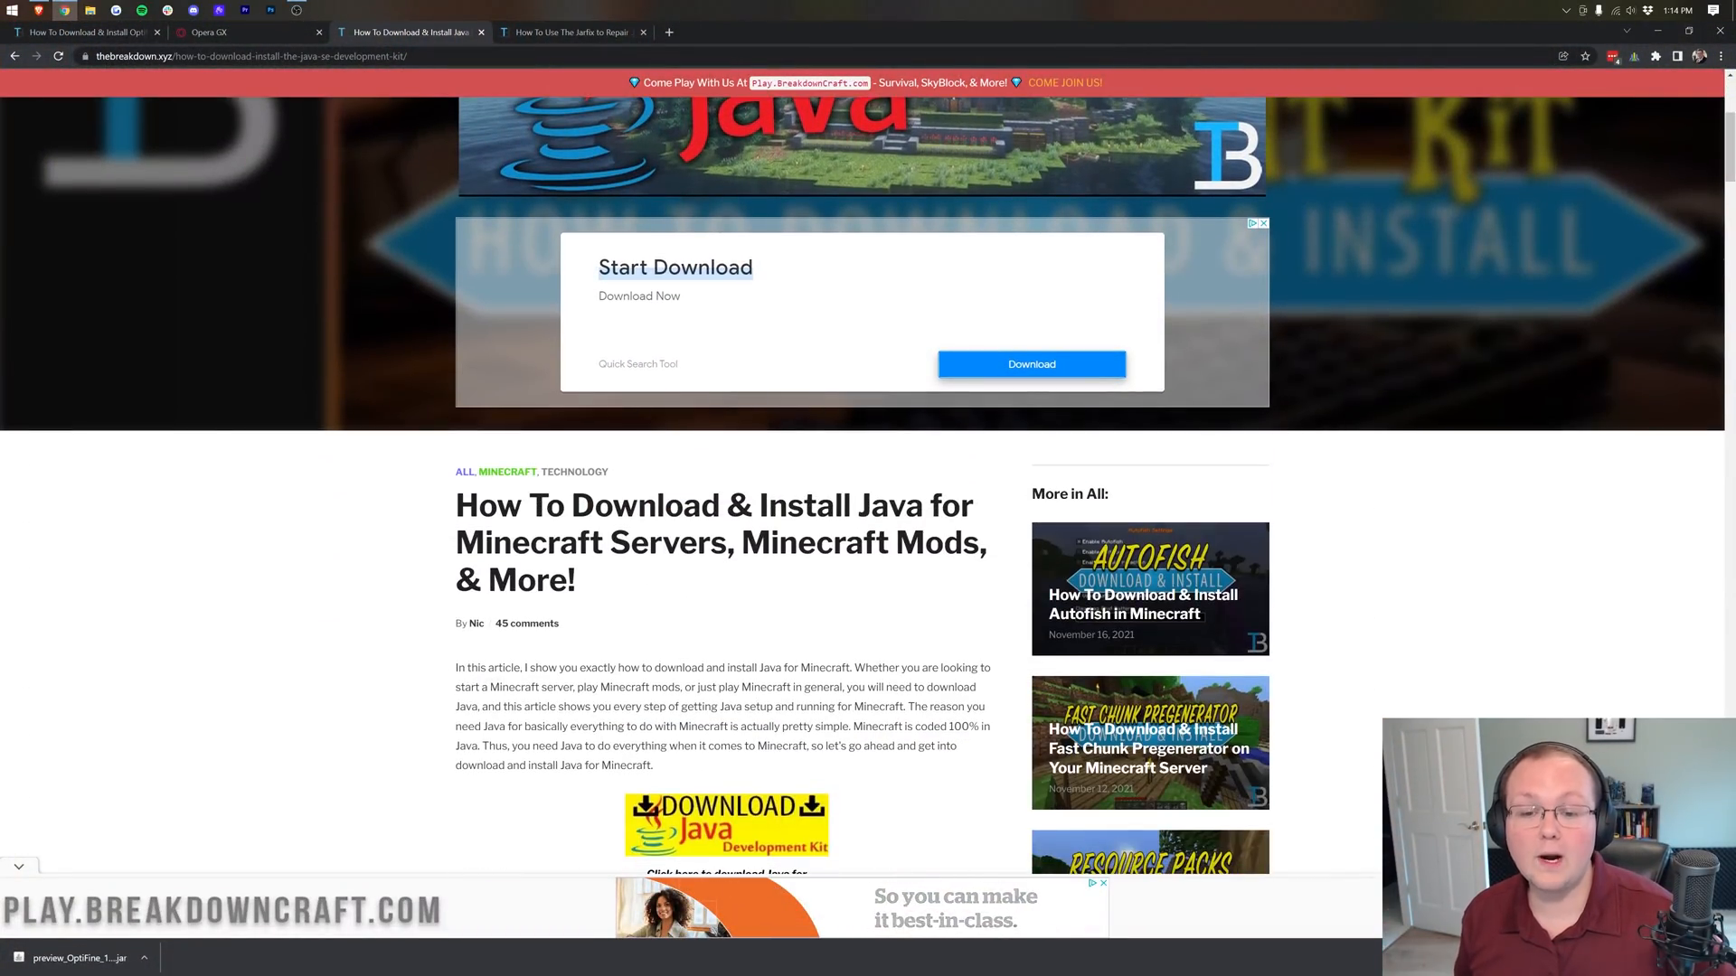
scroll(up, 3)
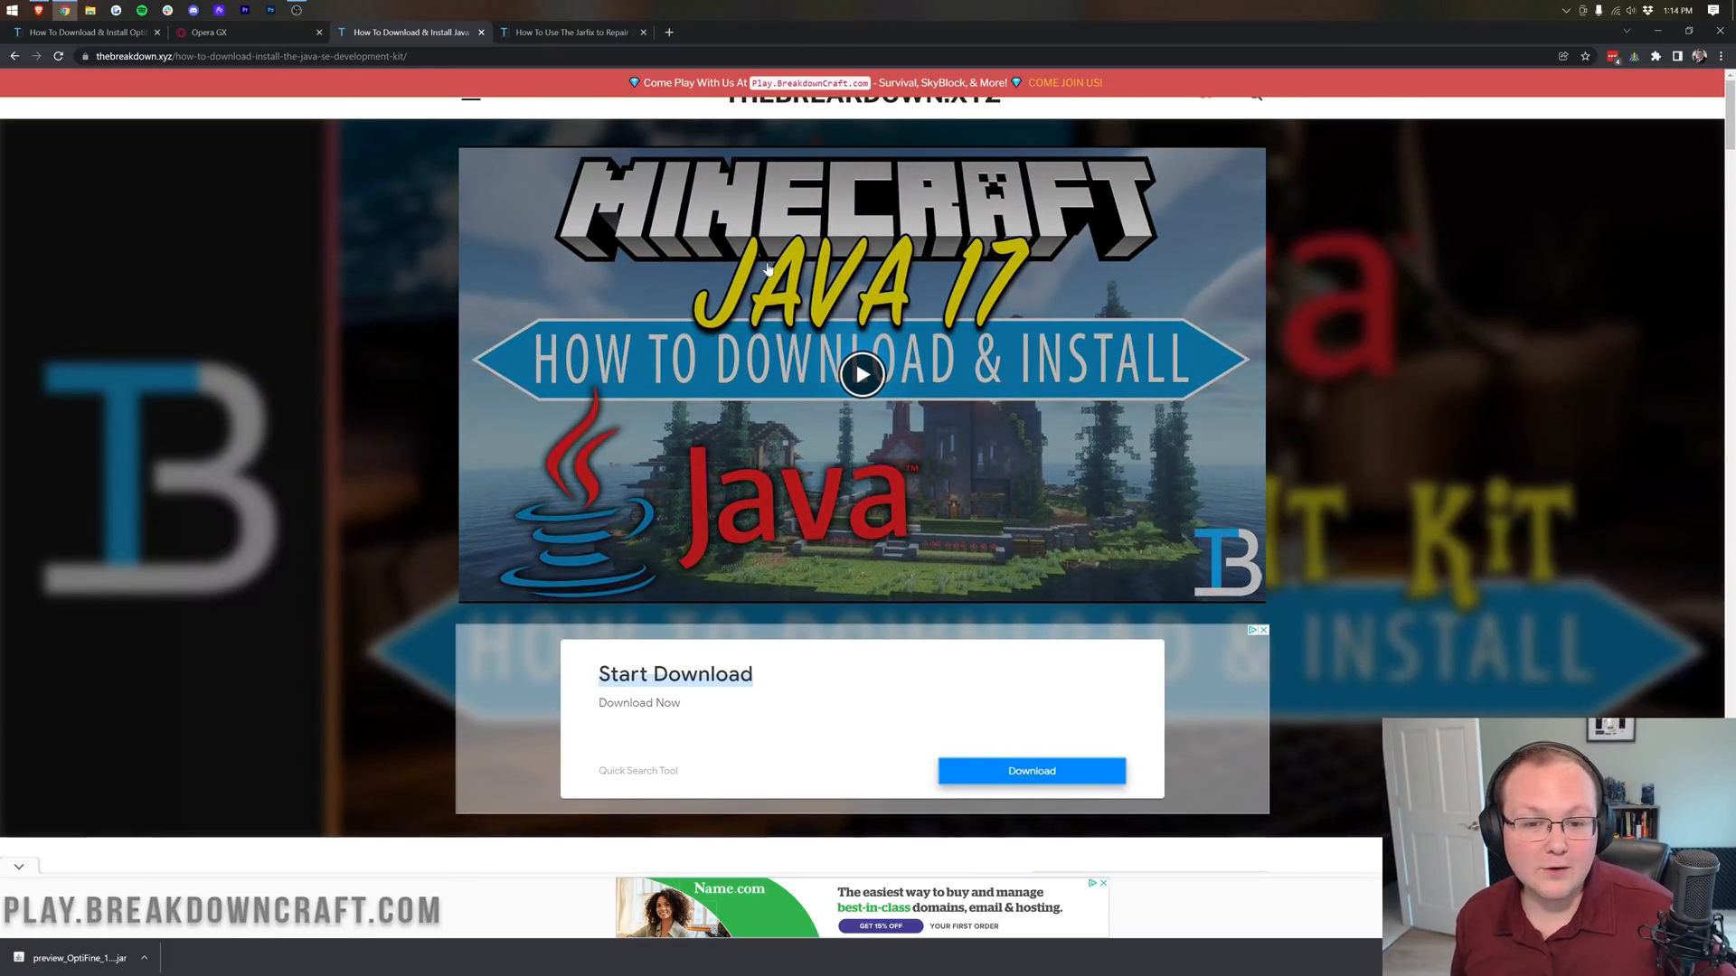
scroll(down, 3)
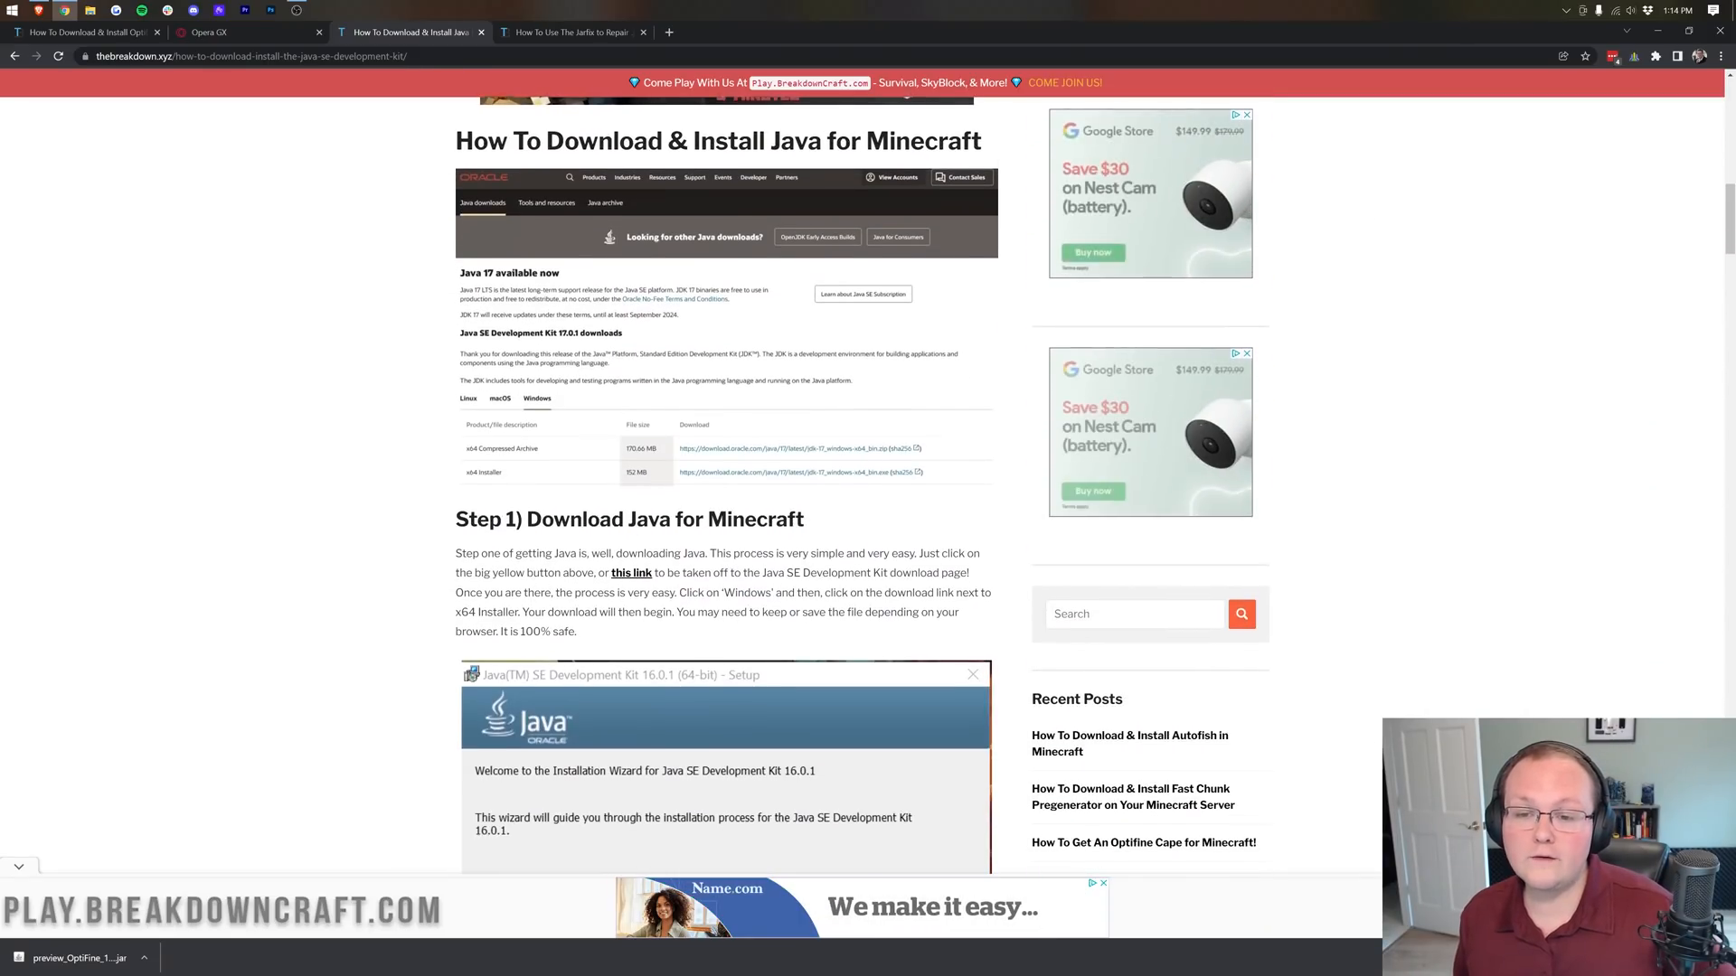
scroll(up, 3)
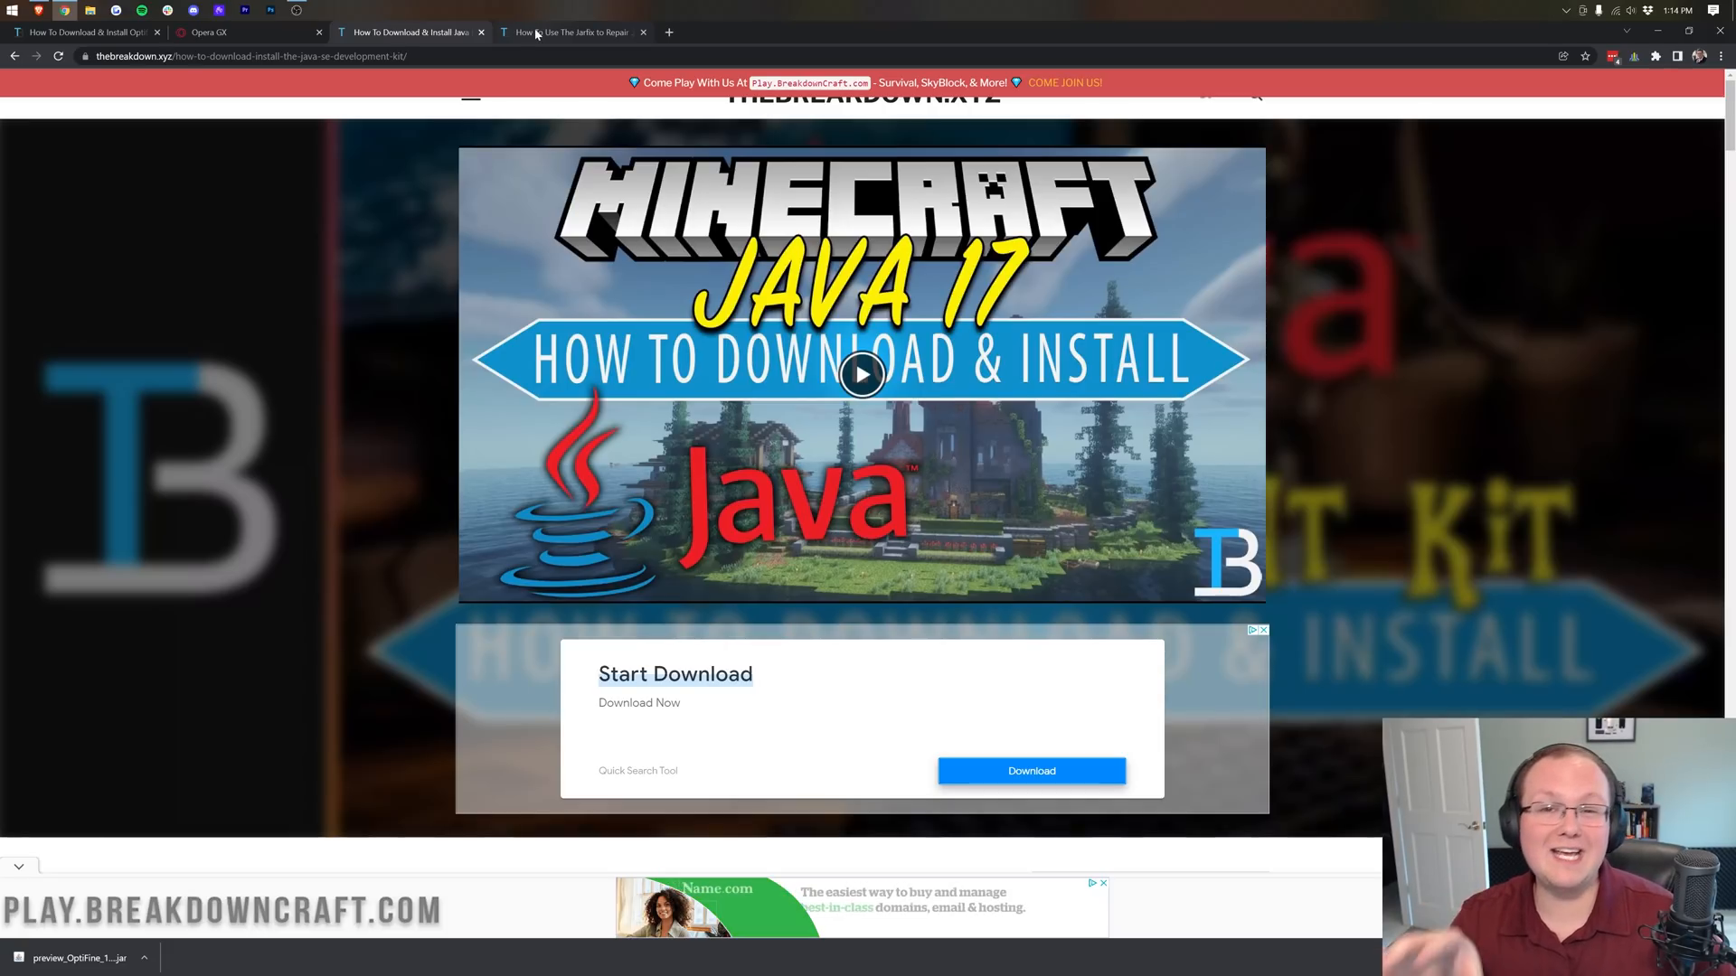
mouse_move(569, 31)
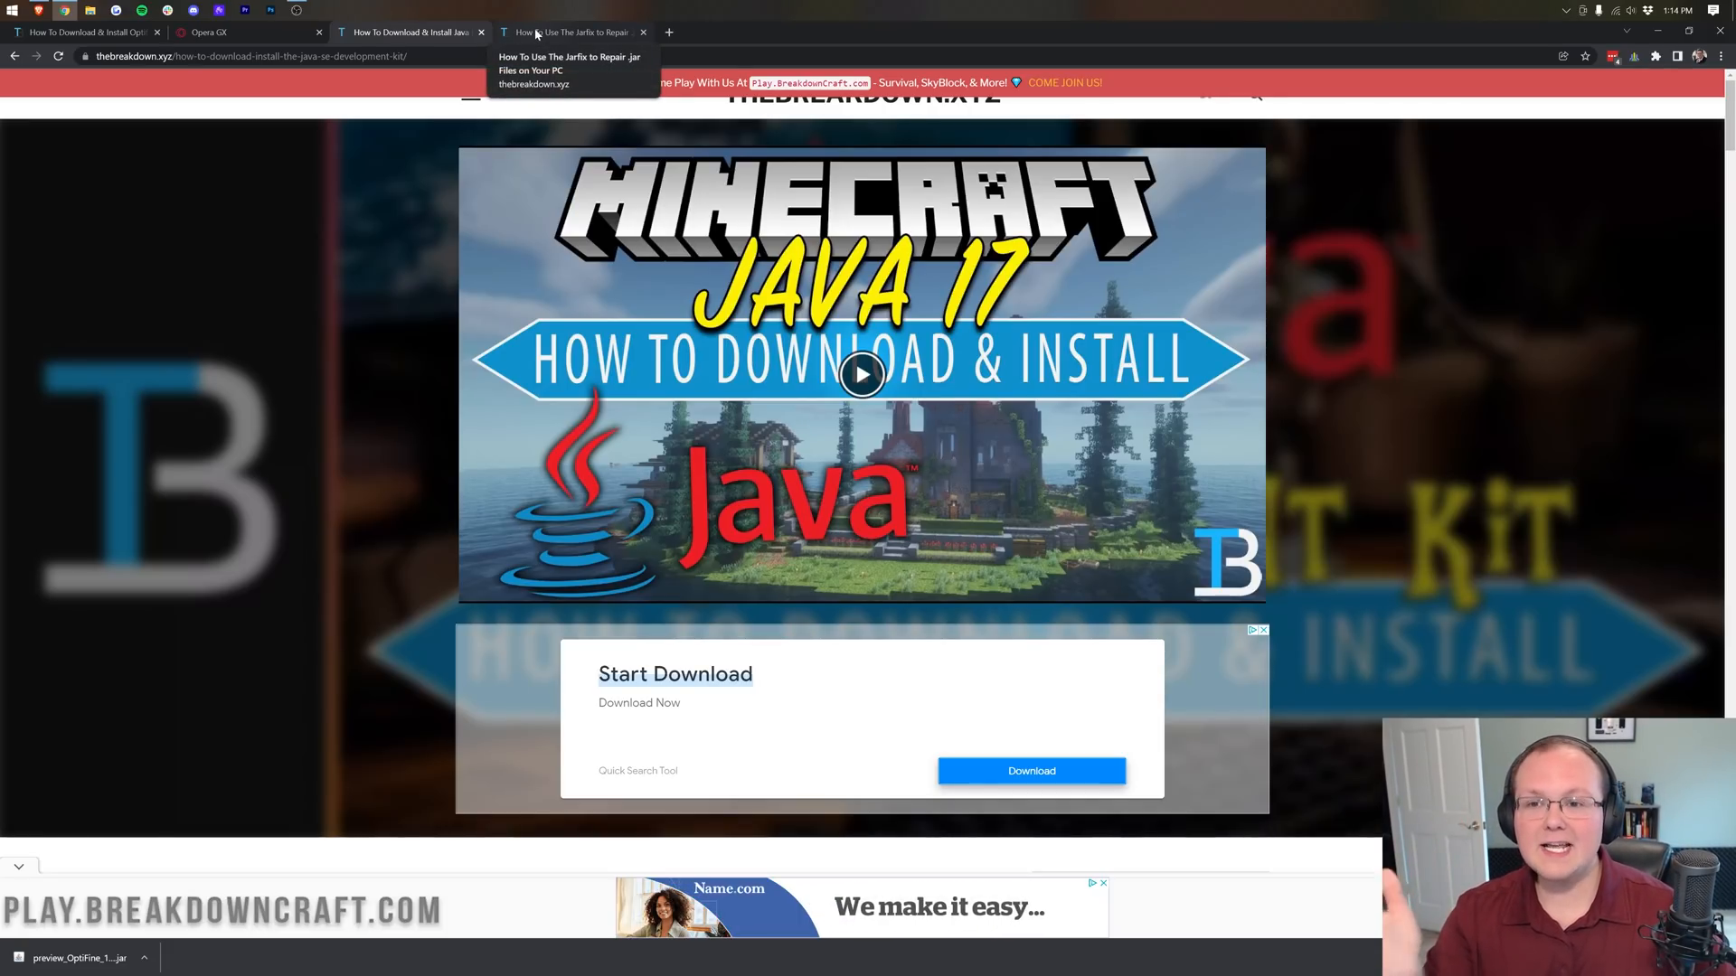
click(569, 31)
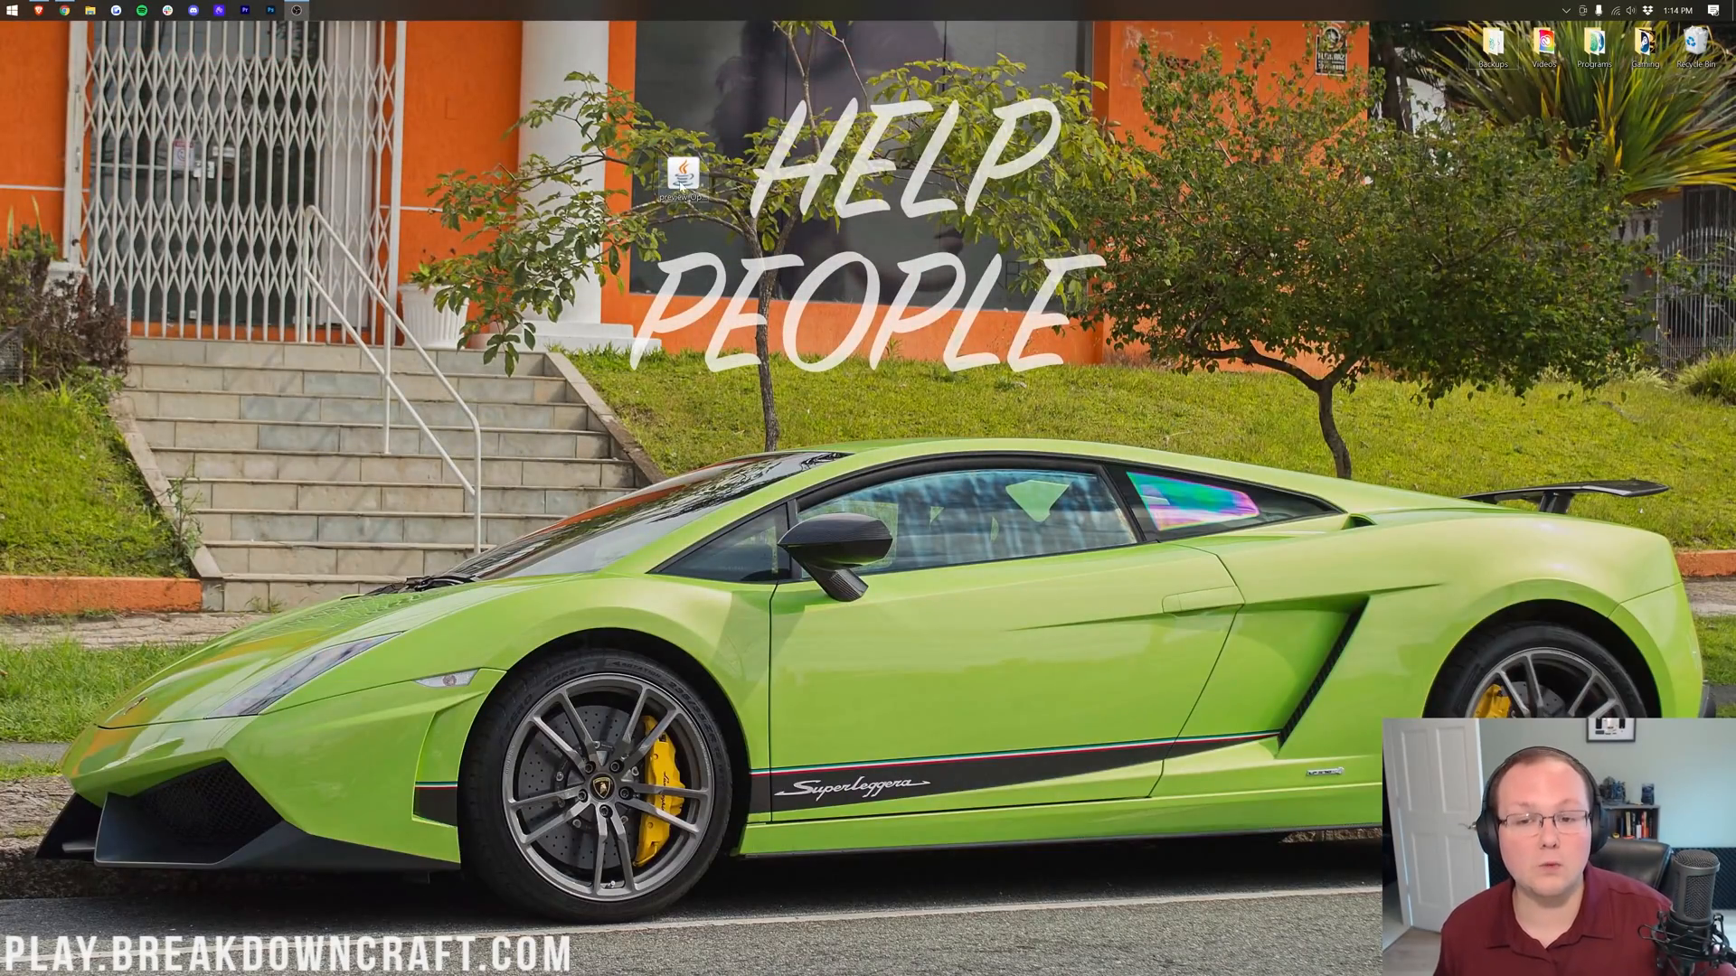
Run the OptiFine jar with Java and install HD Ultra H4 pre1 into the default Minecraft folder
double_click(681, 177)
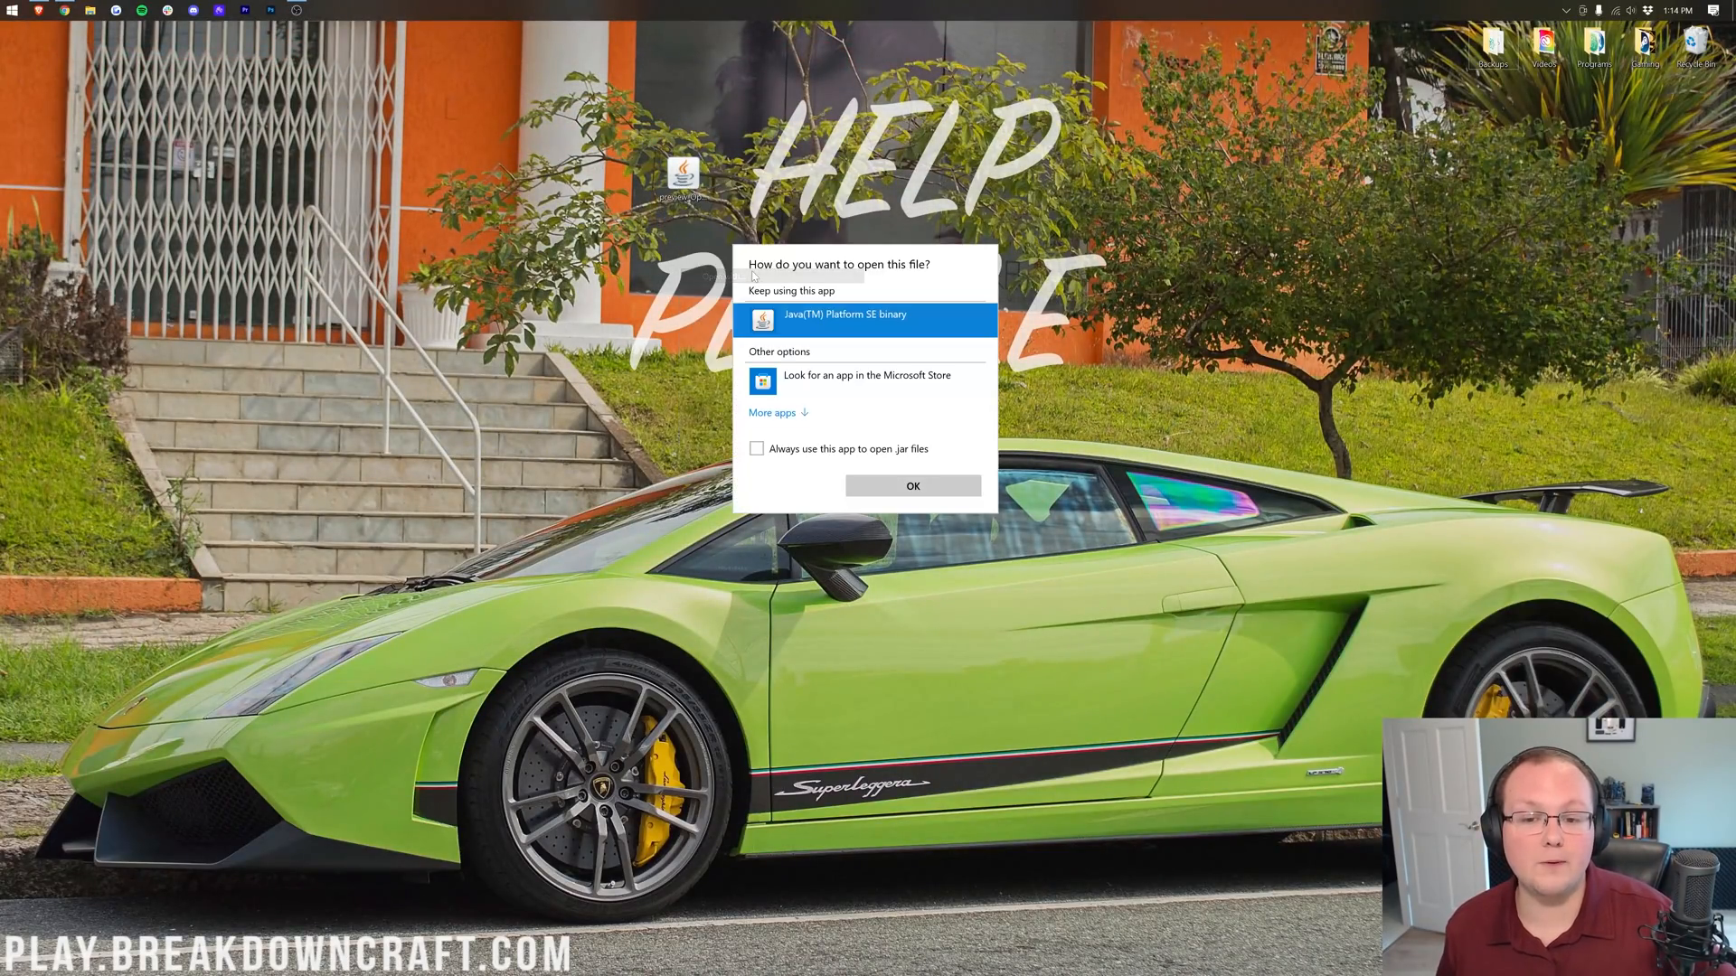
click(911, 485)
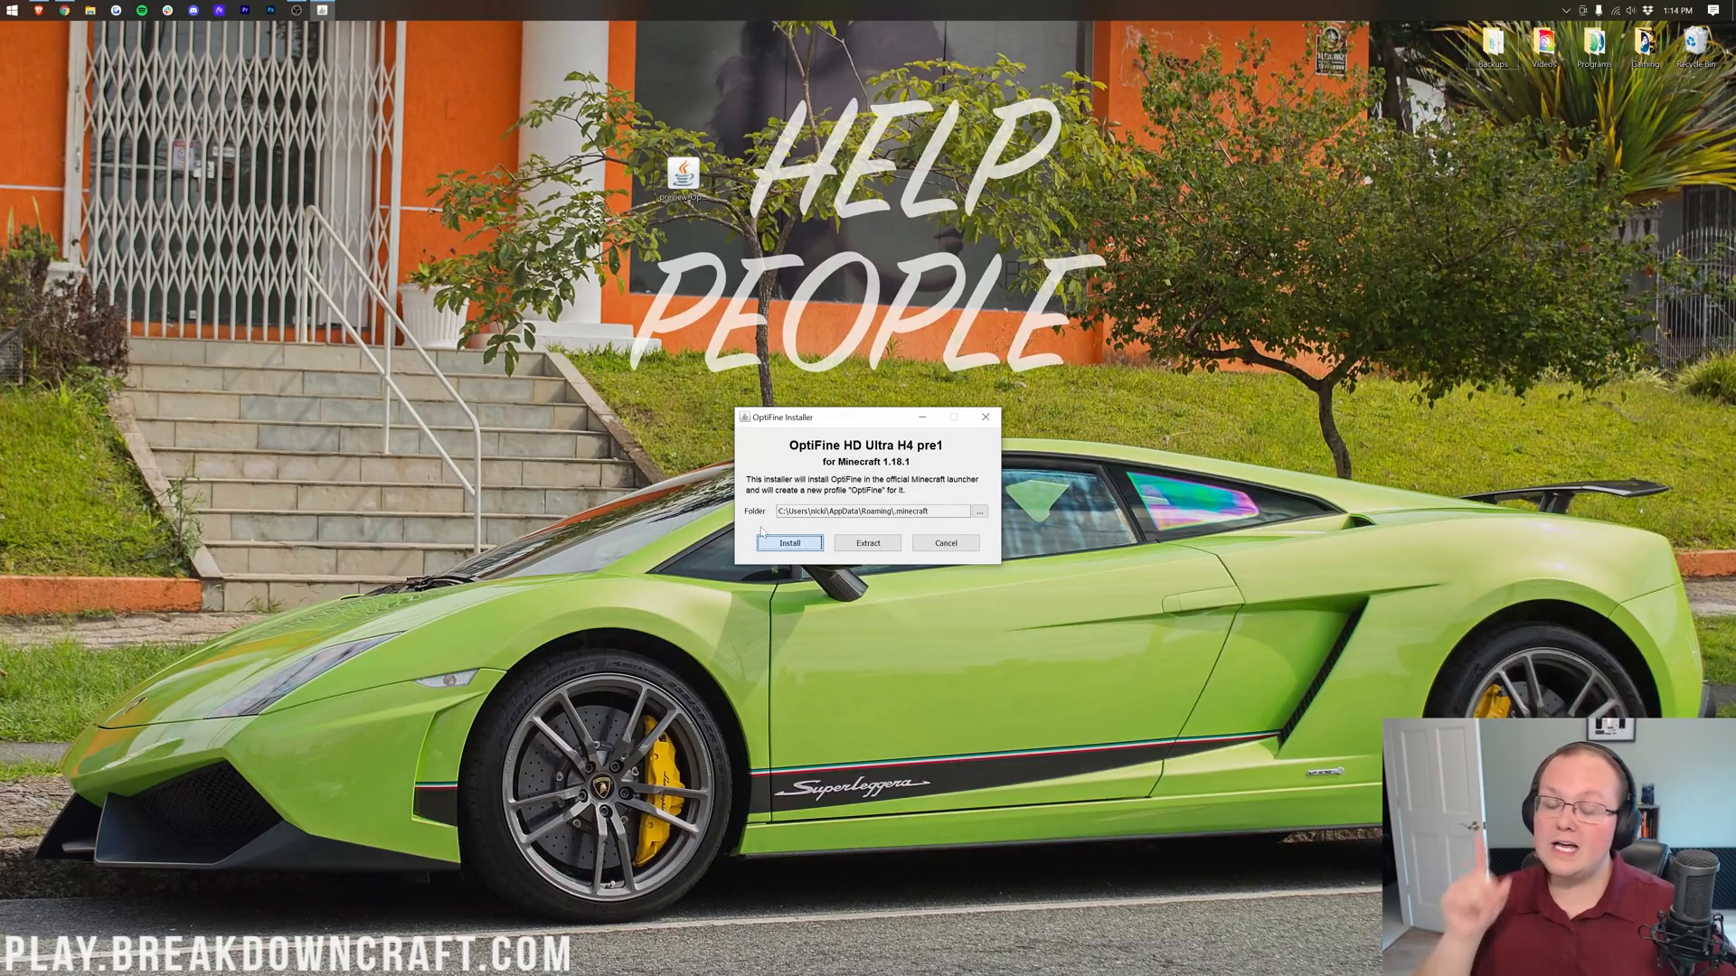
click(788, 543)
text(min)
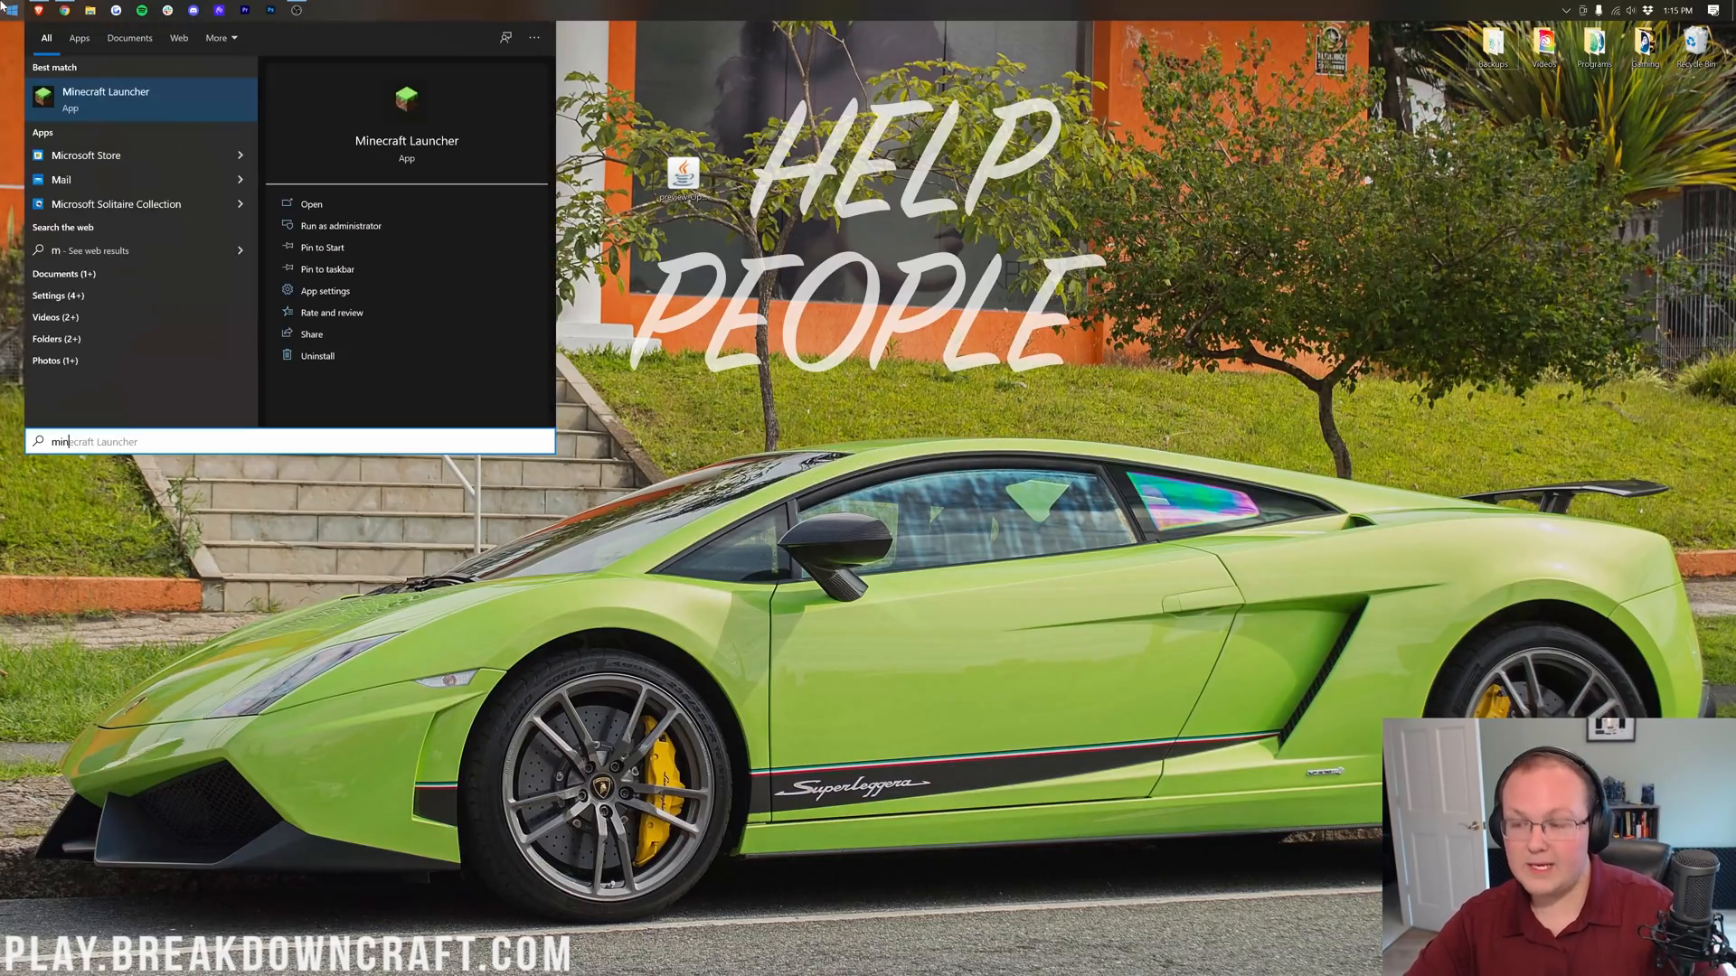
Launch Minecraft Launcher with the OptiFine 1.18.1 profile chosen and cancel the modified-installation warning
click(311, 204)
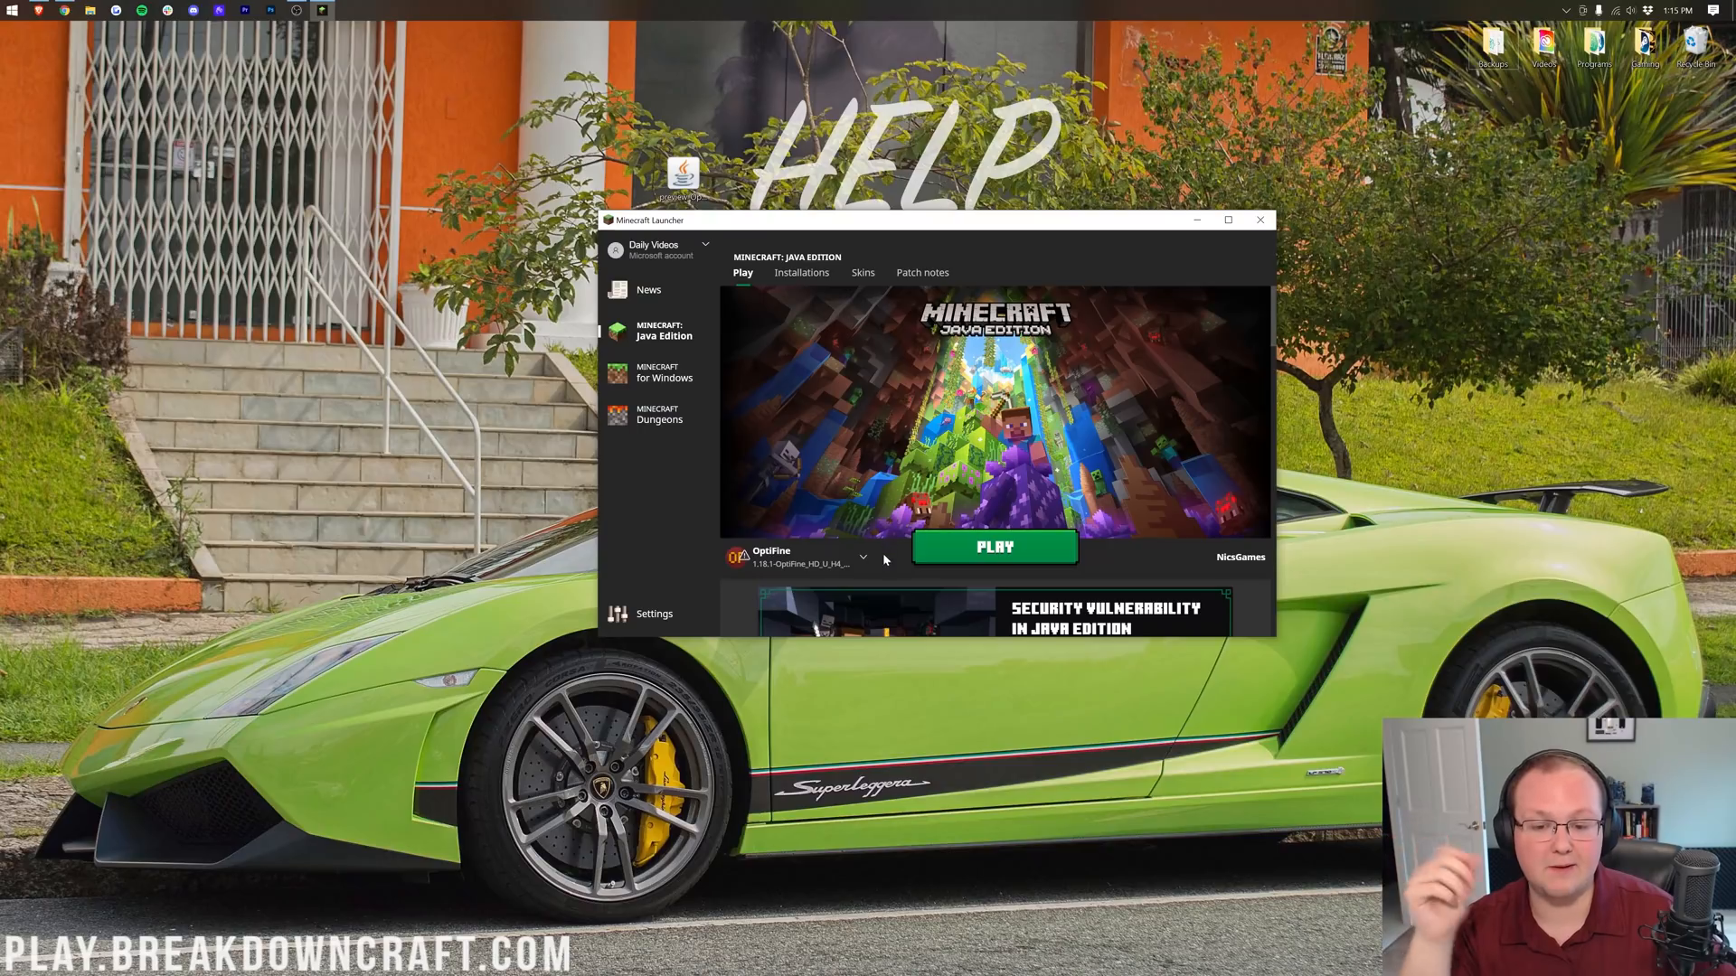
click(865, 557)
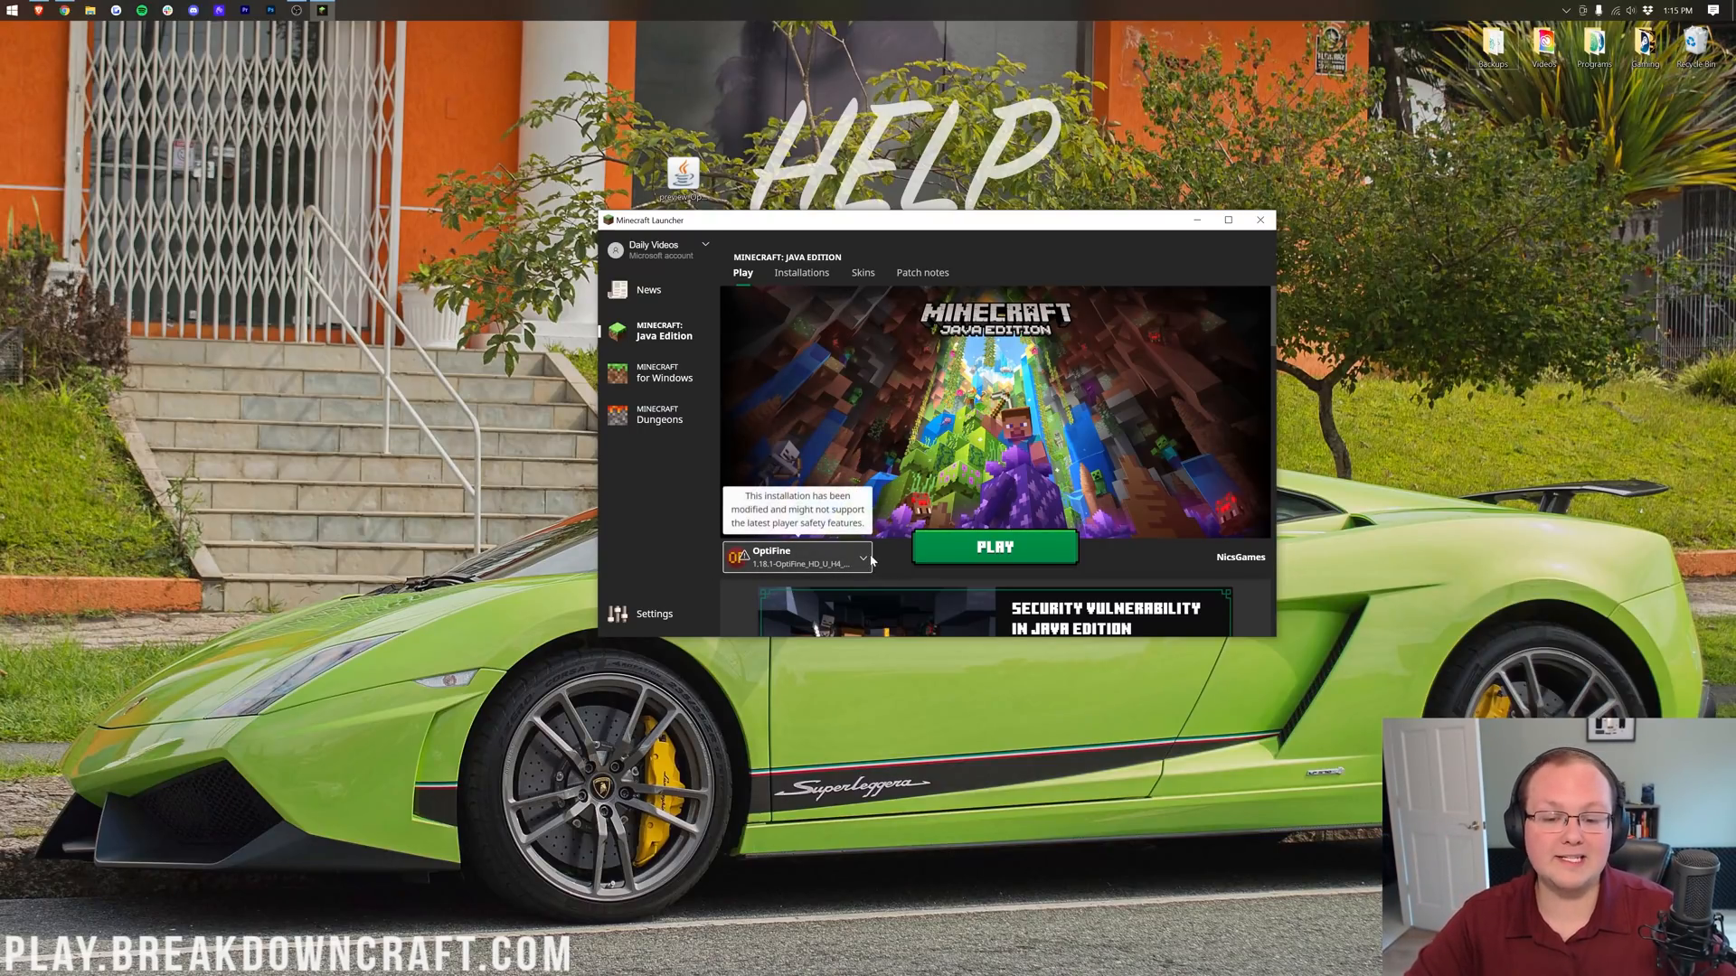
click(870, 557)
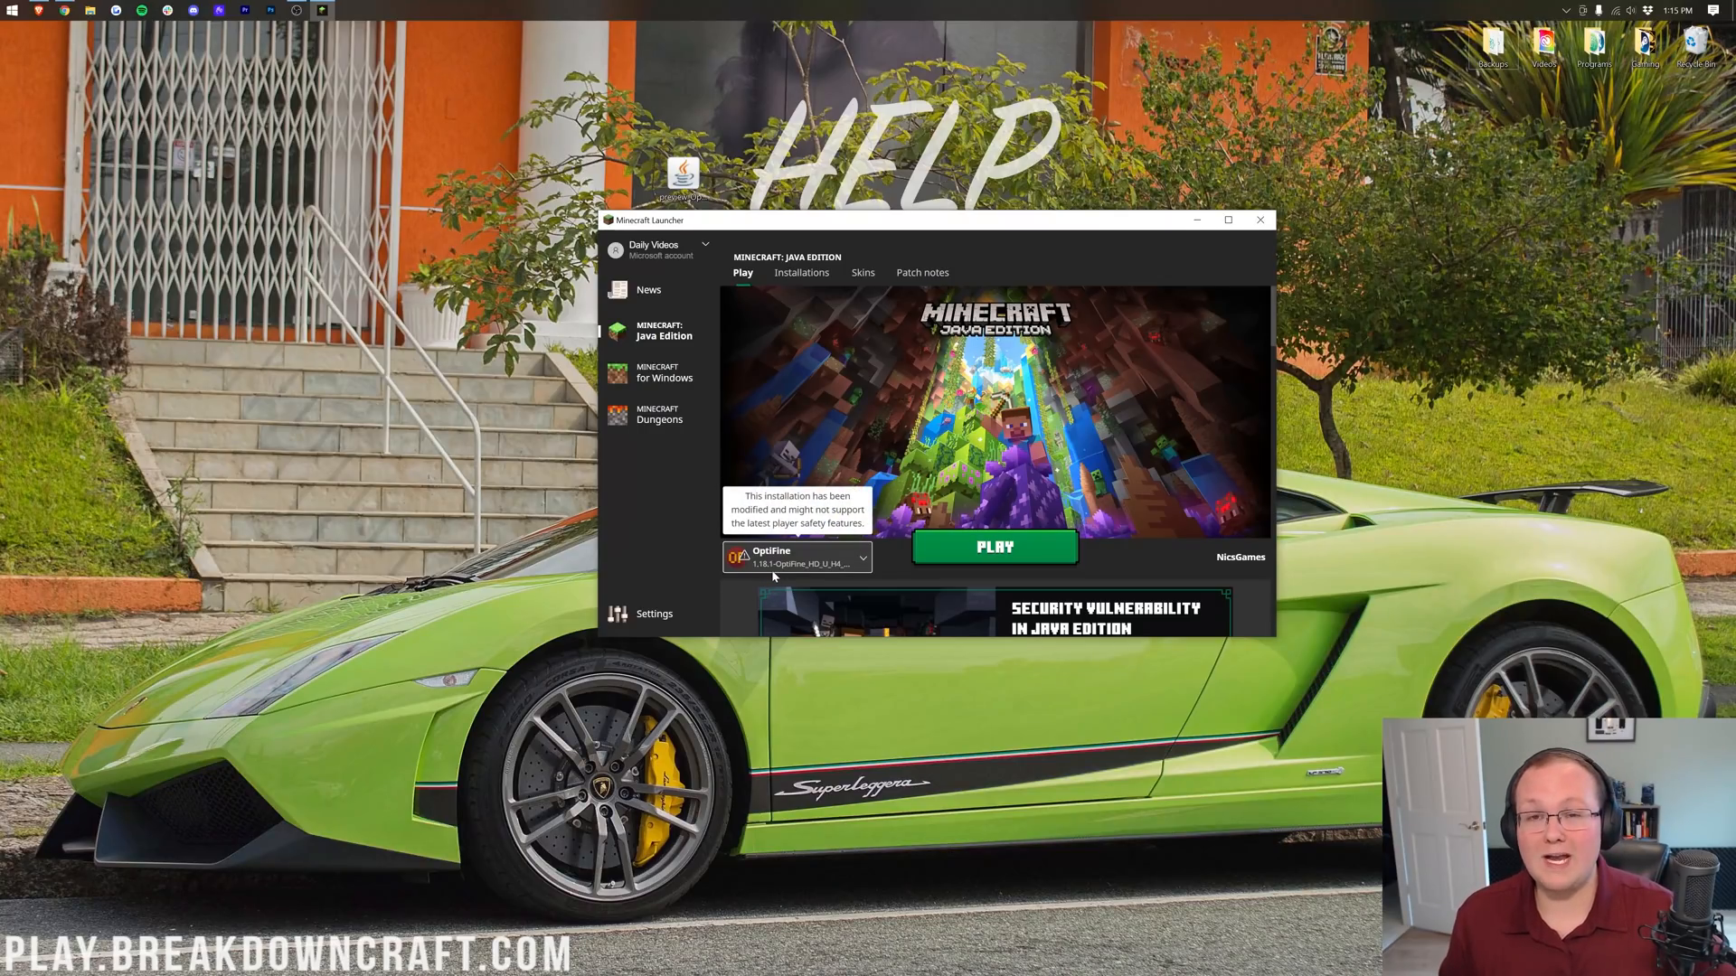
click(993, 546)
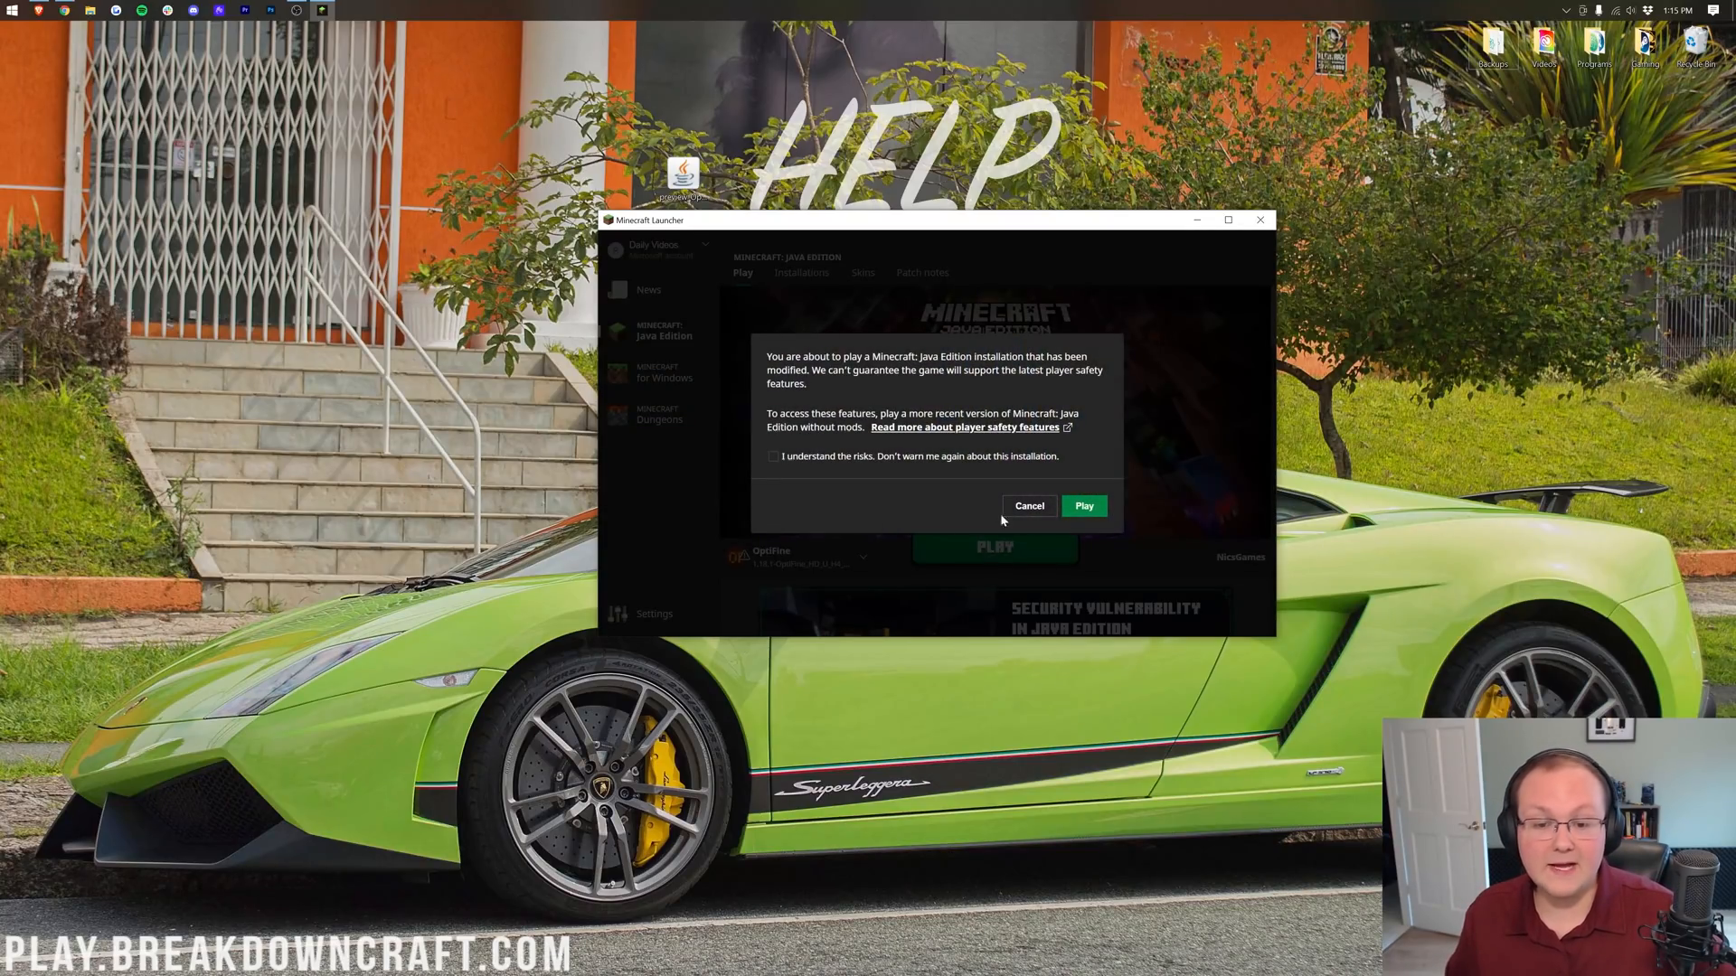
mouse_move(1028, 506)
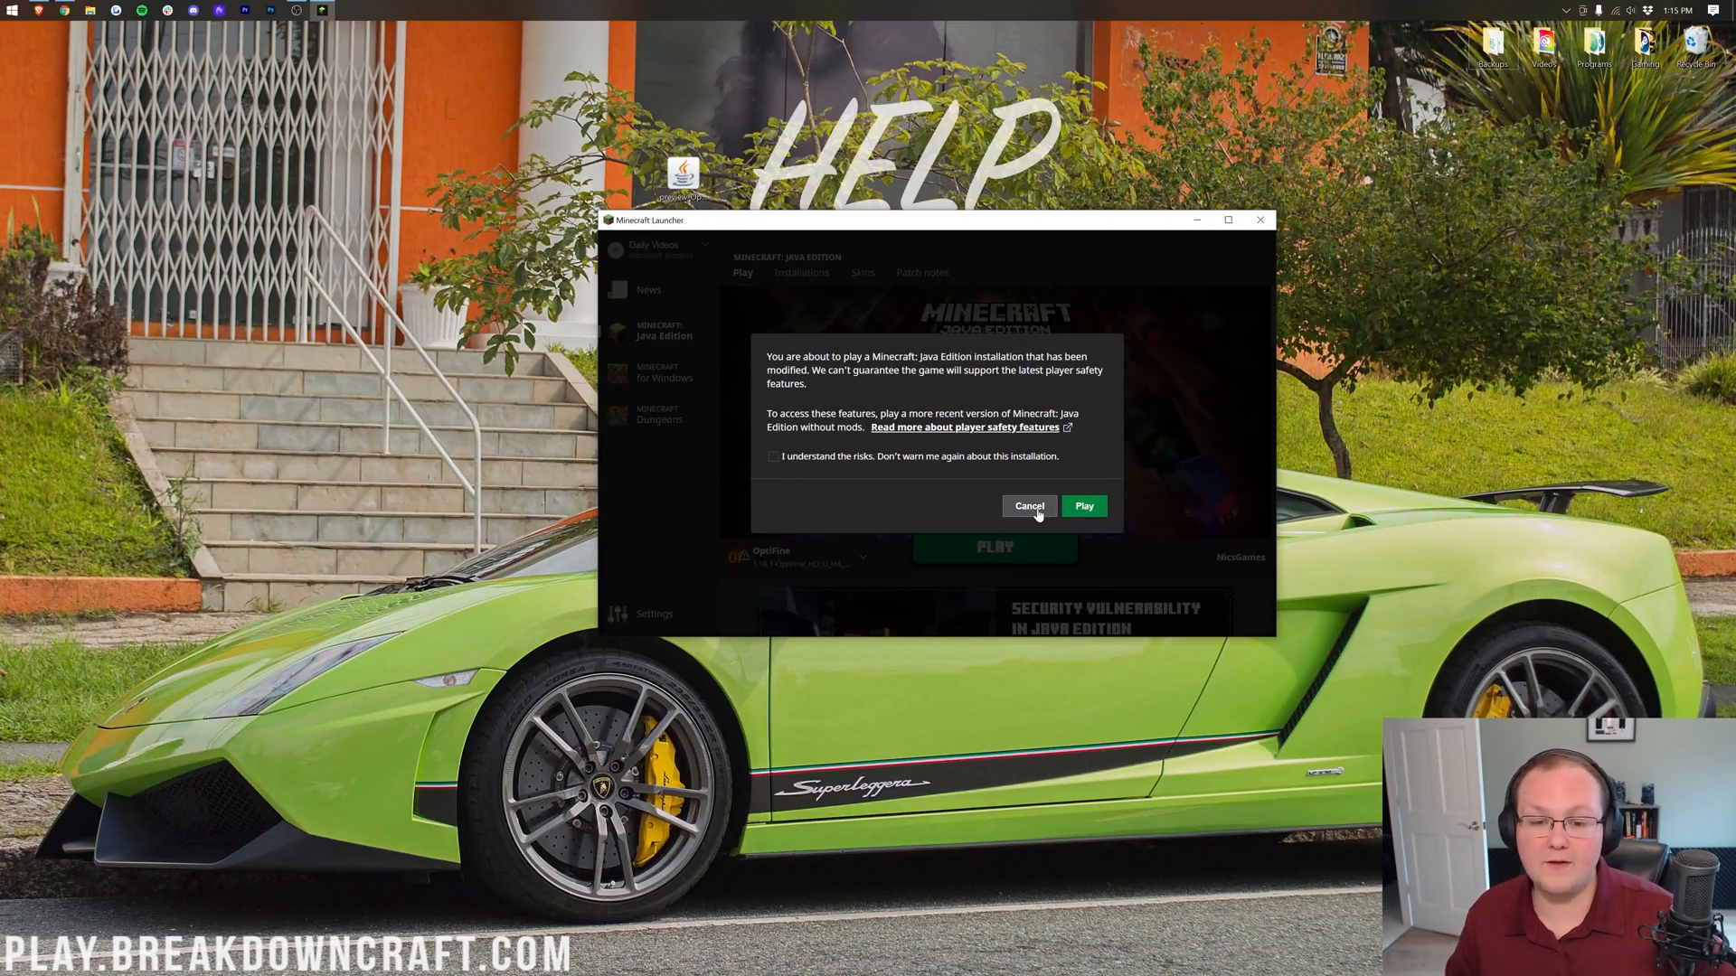
click(1029, 506)
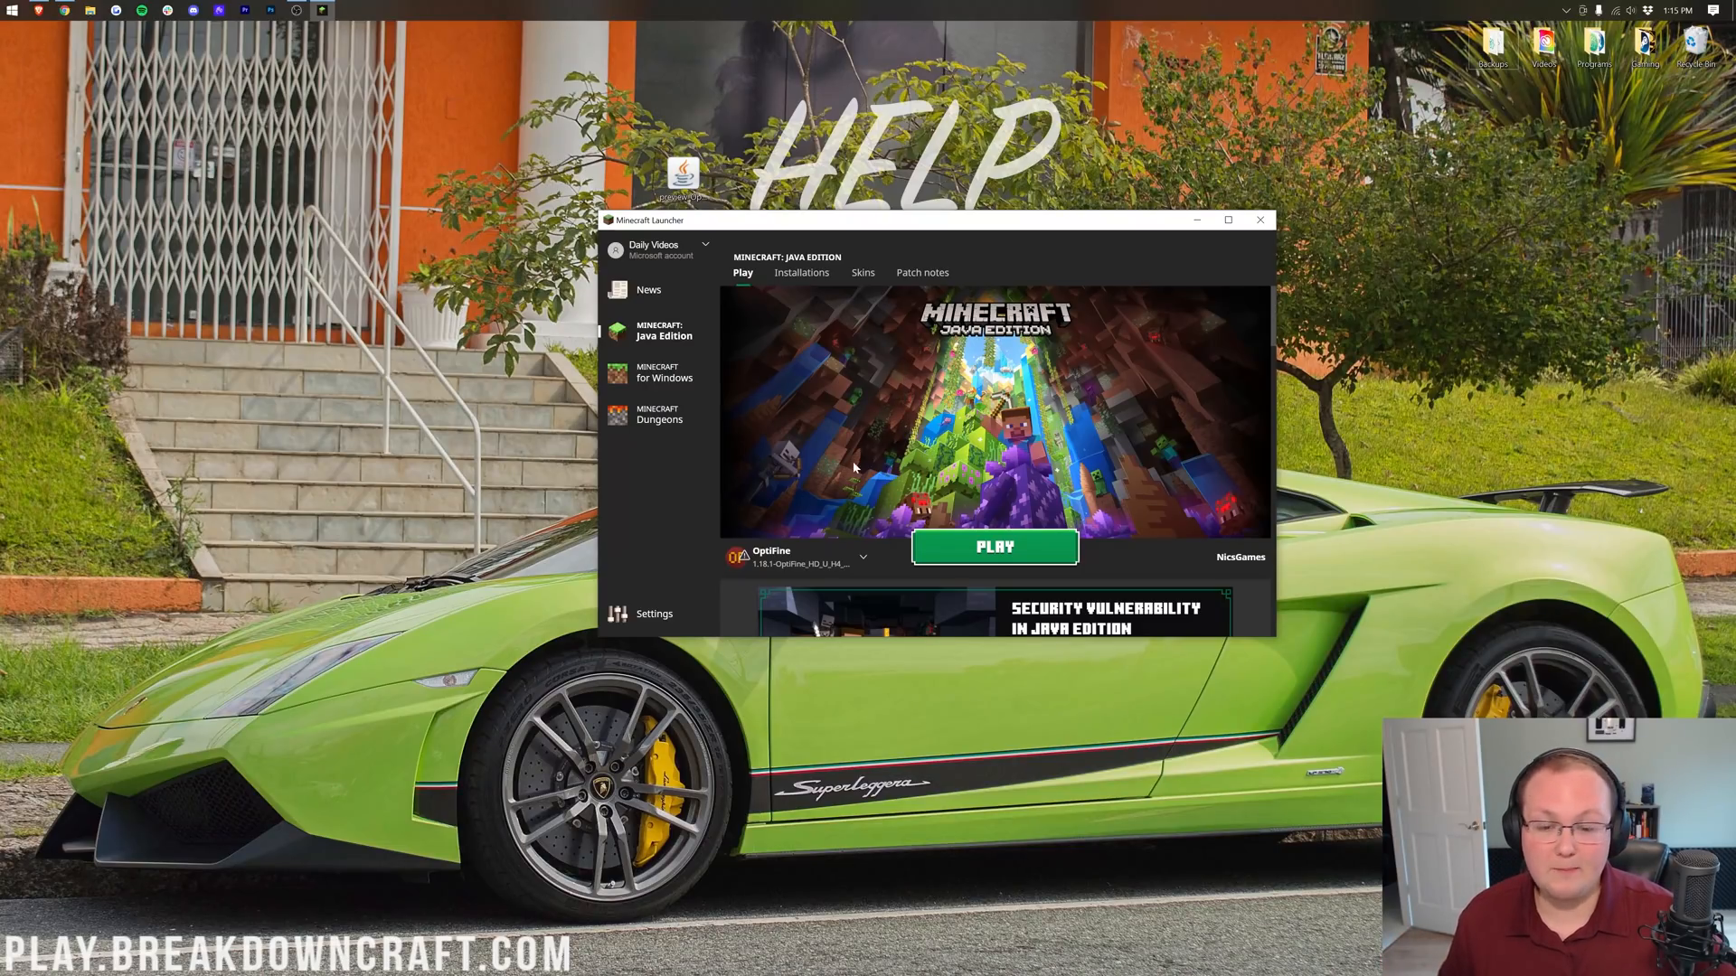
mouse_move(777, 564)
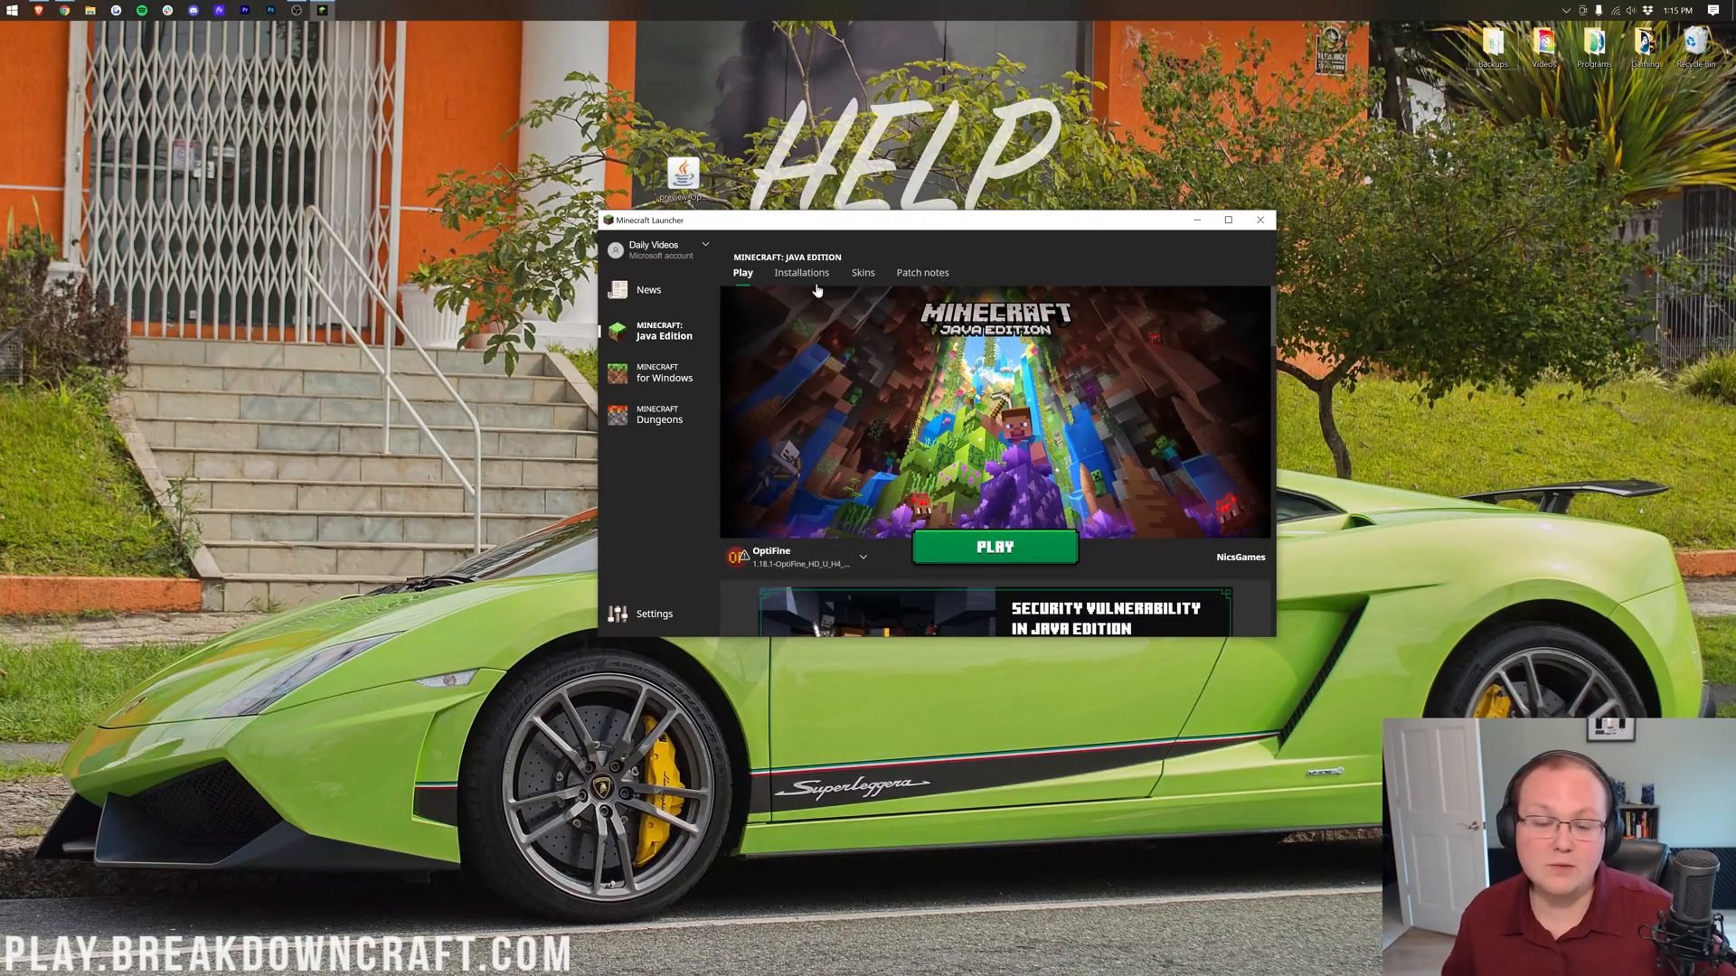
Show the Installations list with modded profiles included so OptiFine 1.18.1 appears
click(801, 273)
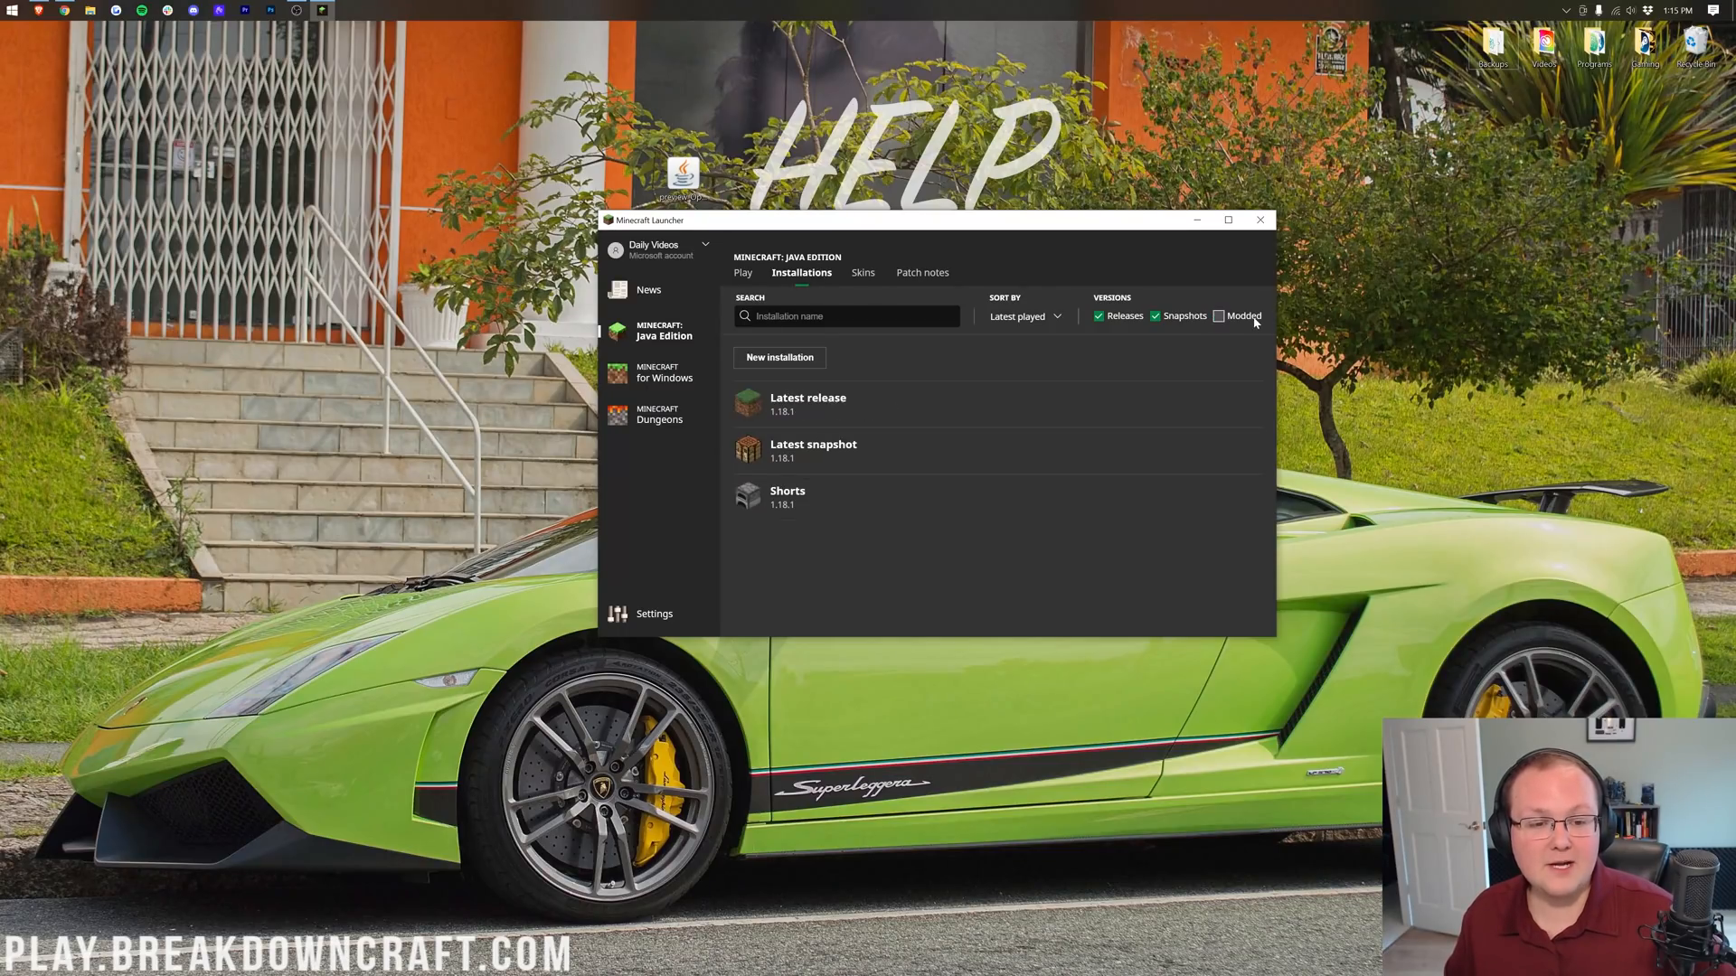
mouse_move(960, 438)
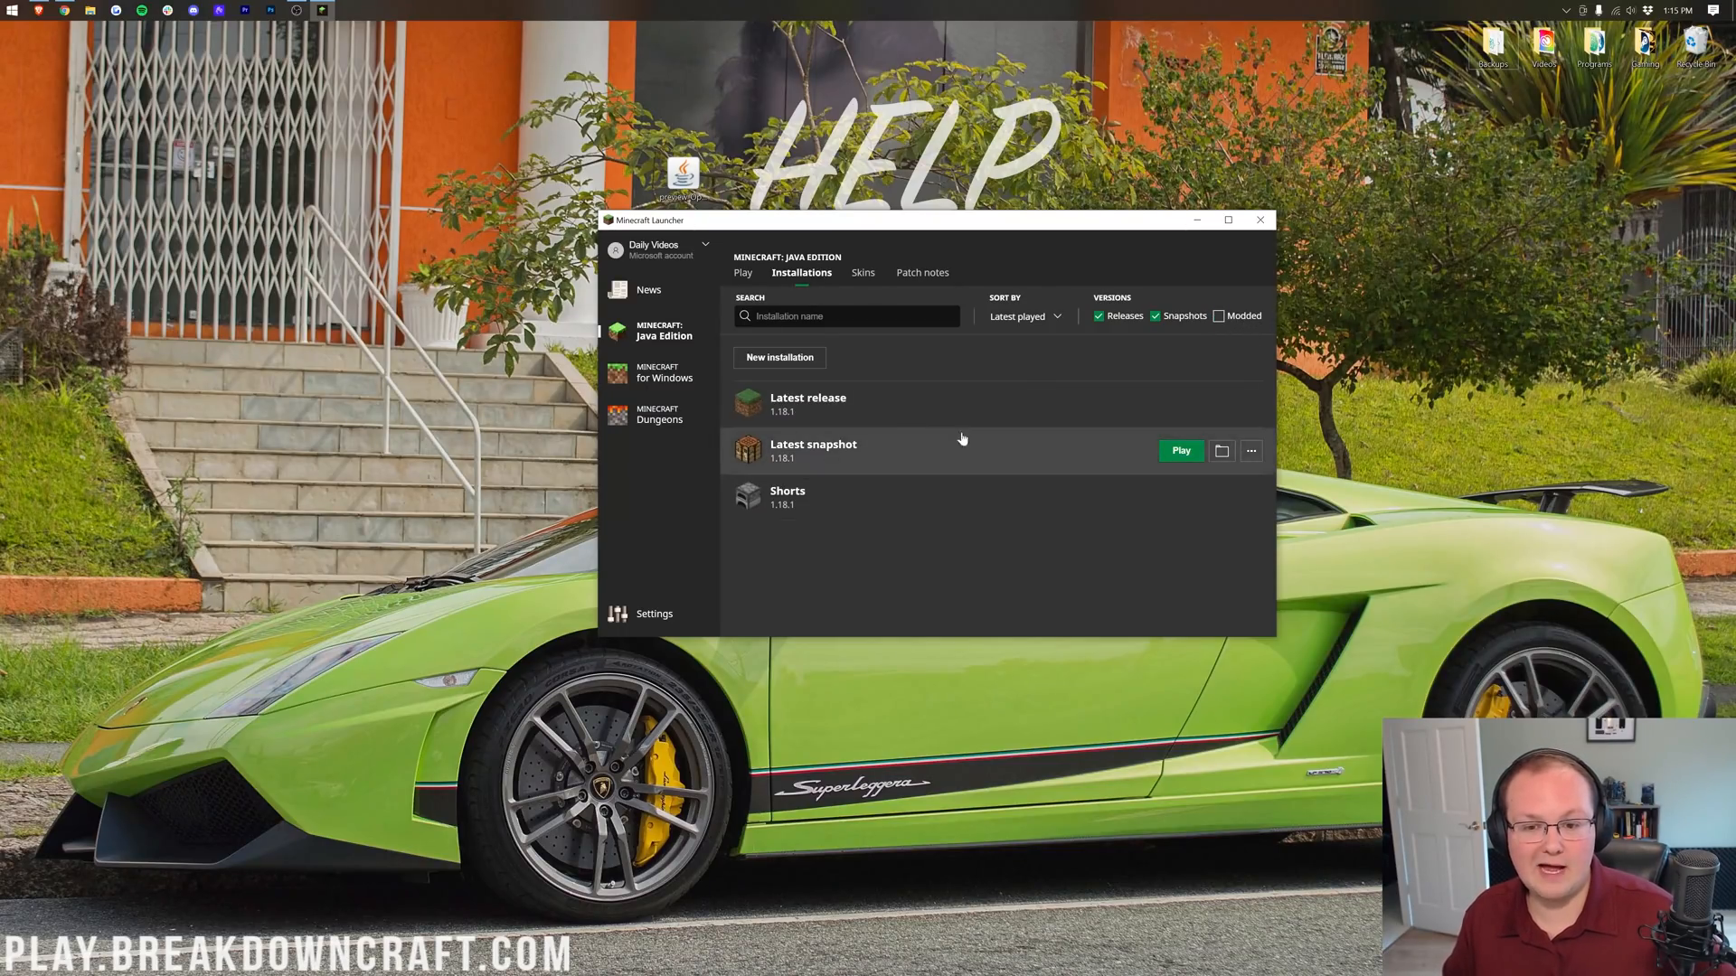
click(1217, 314)
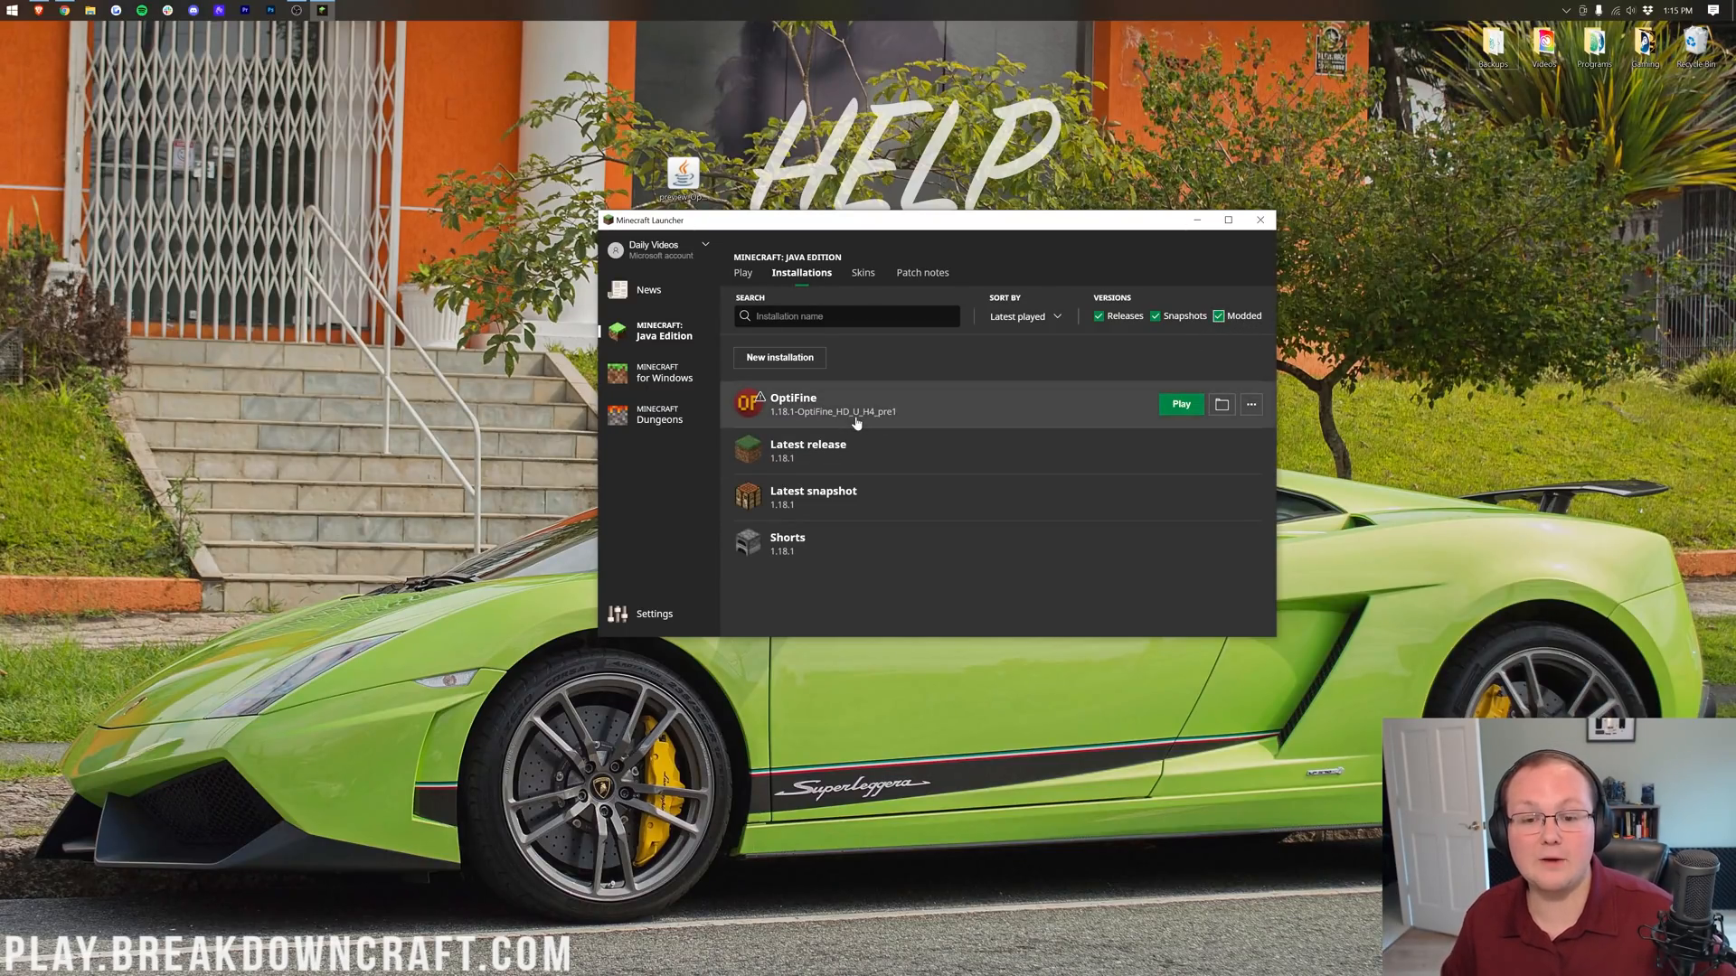
mouse_move(949, 410)
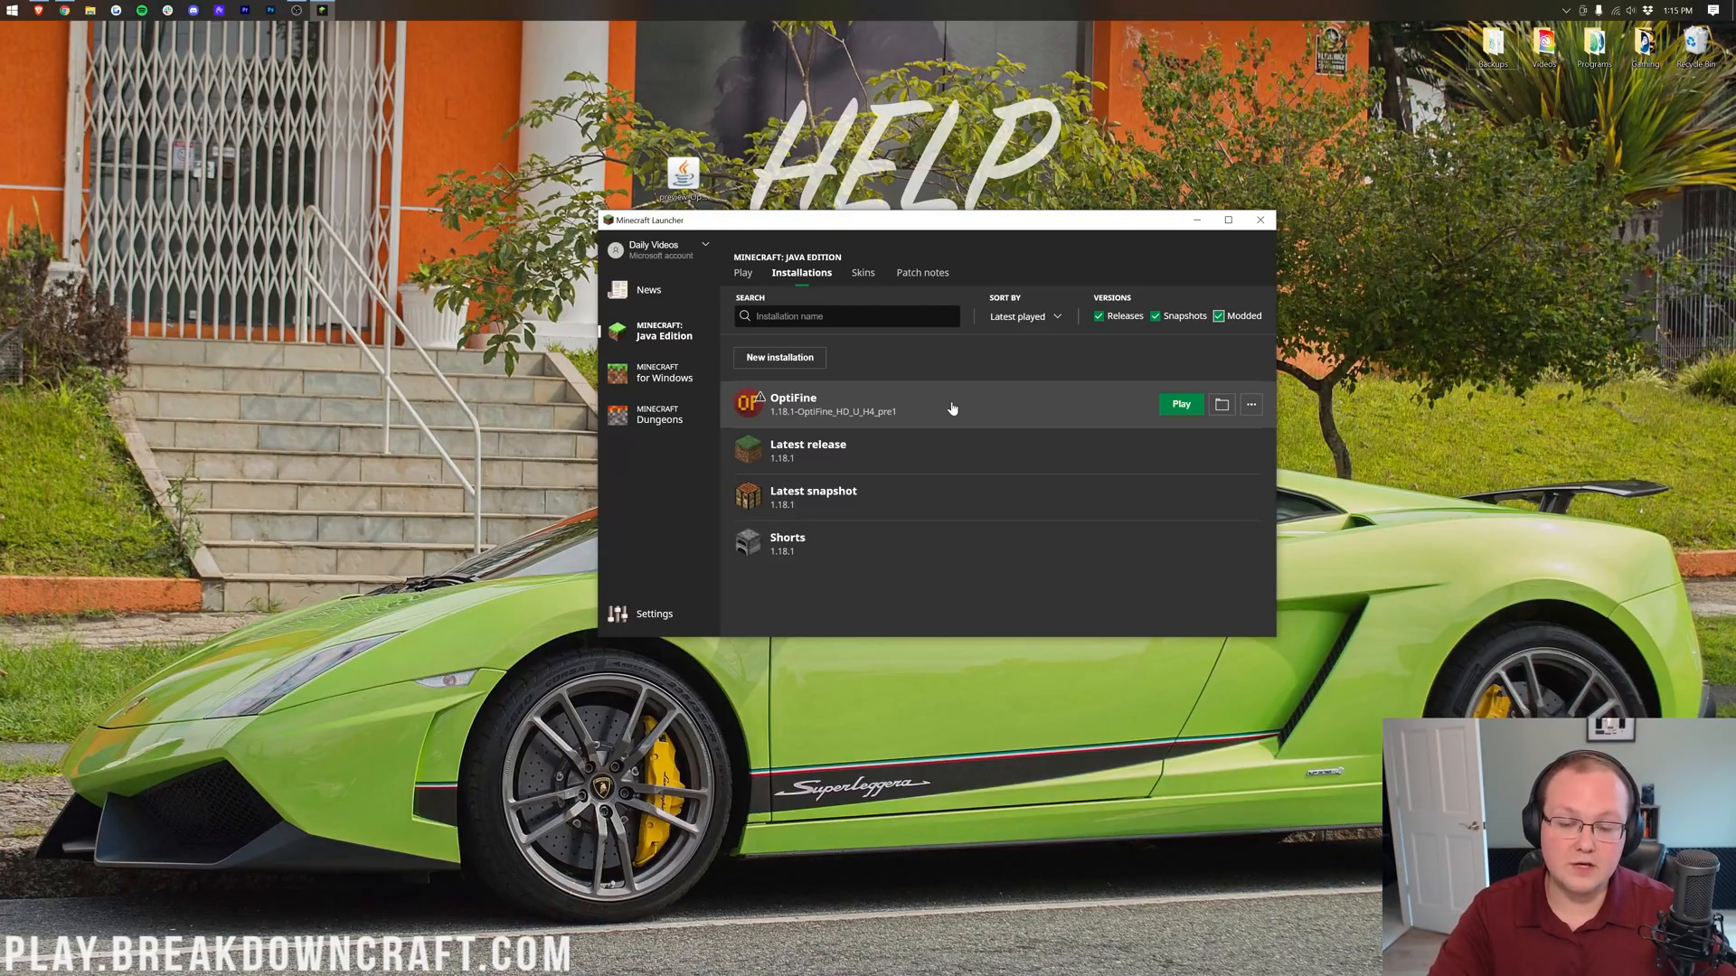
Create installation Play.BreakdownCraft.com on release 1.18.1-OptiFine_HD_U_H4_pre1 at 1920x1080 resolution
click(778, 358)
text(P)
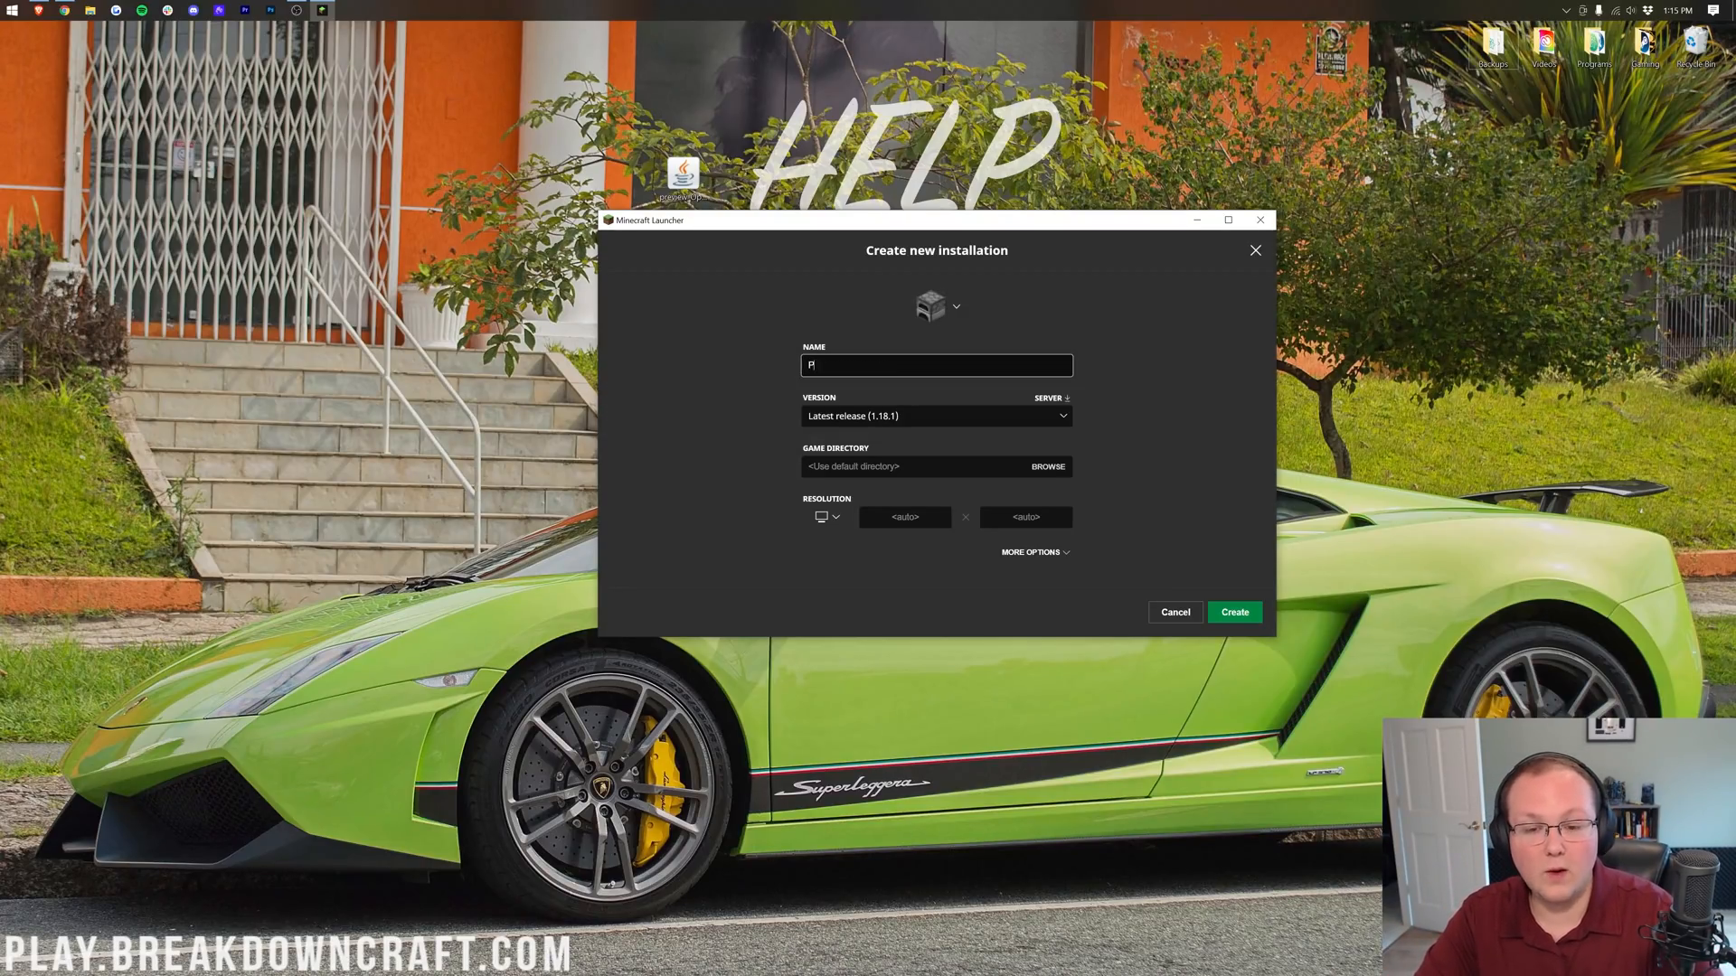
text(lay.BreakdownCraft)
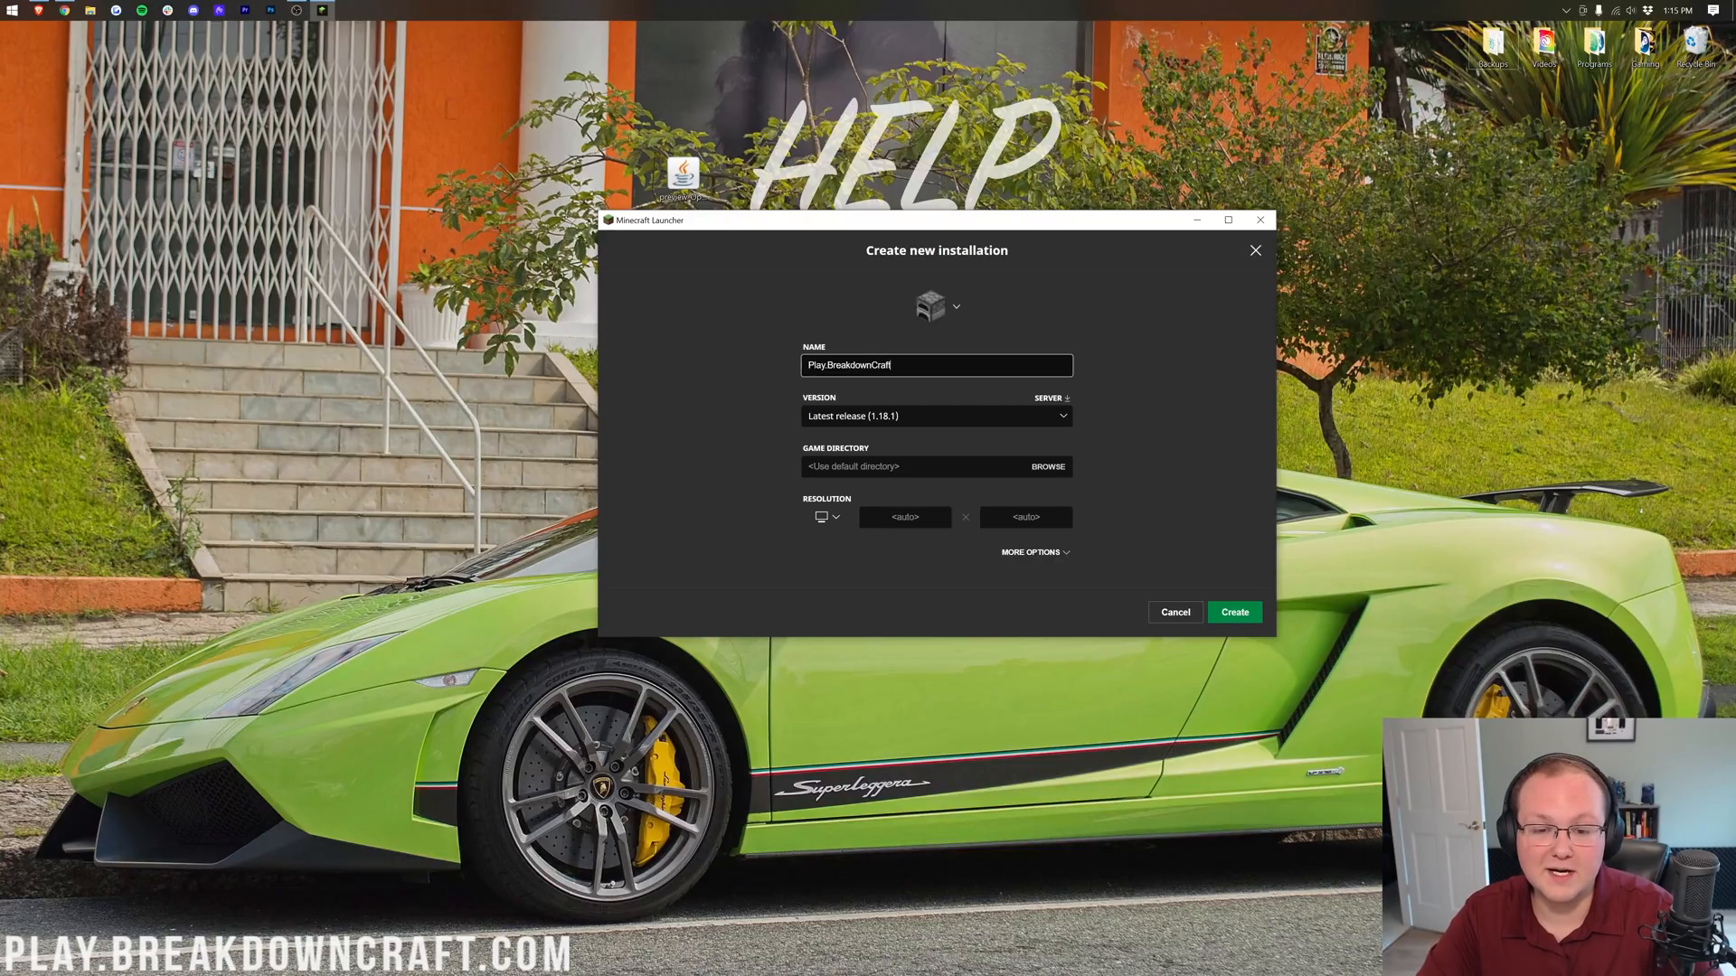
text(.com)
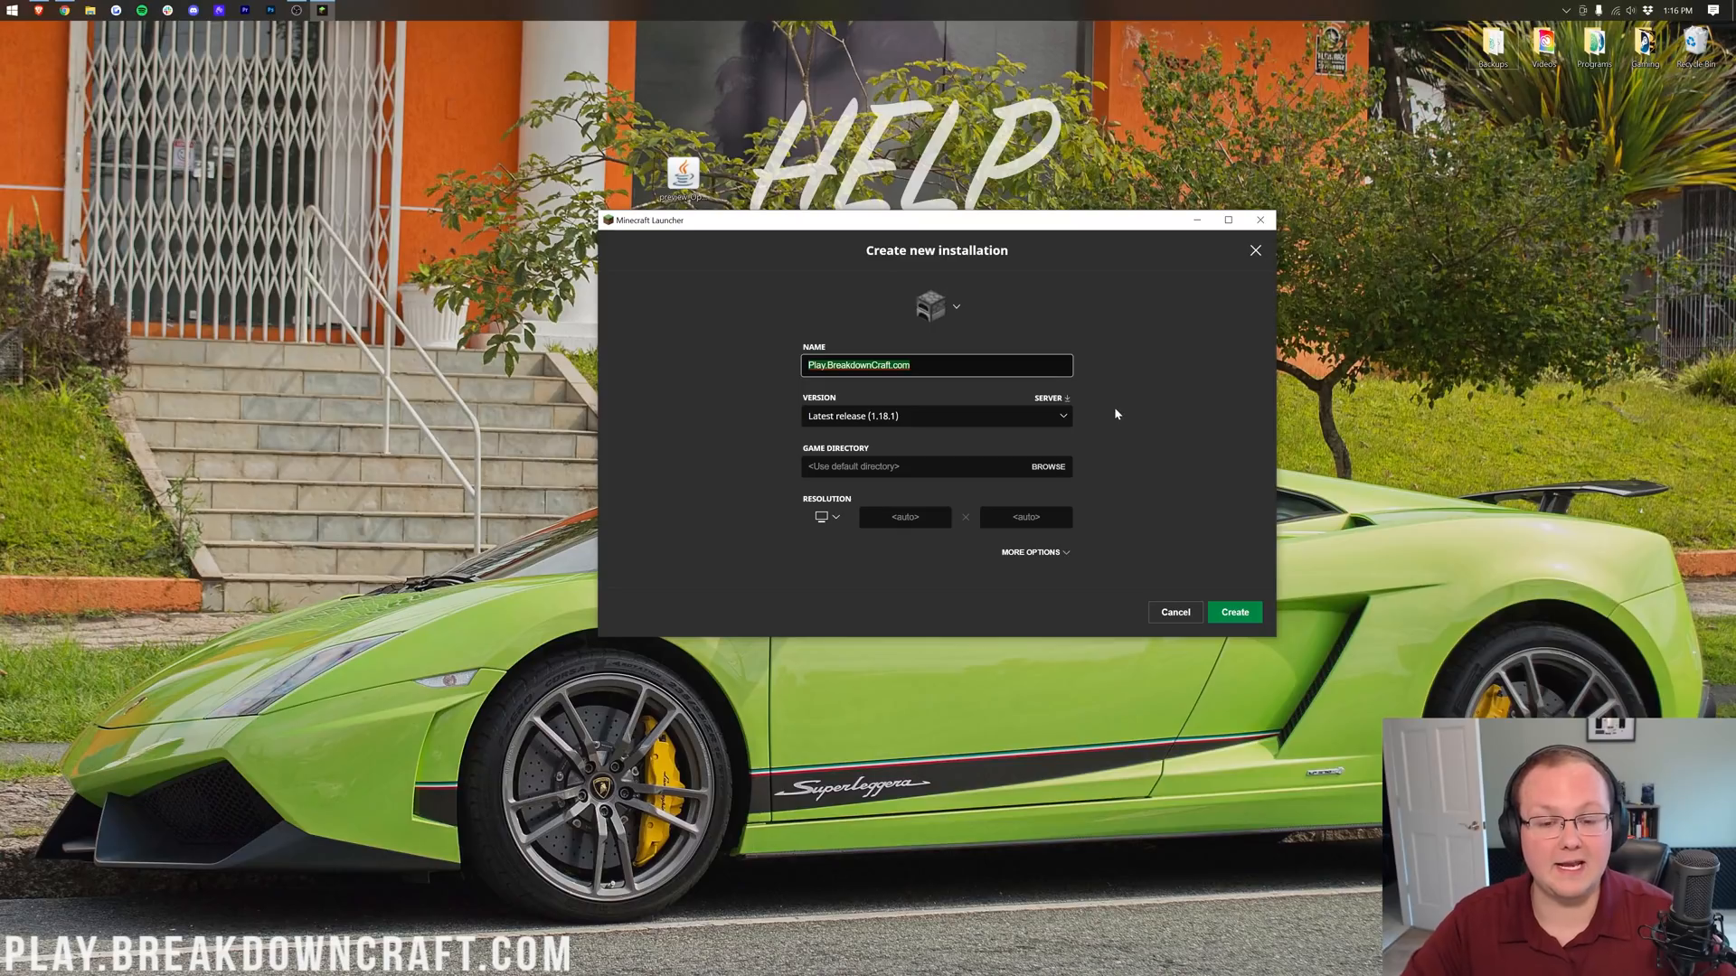
click(933, 416)
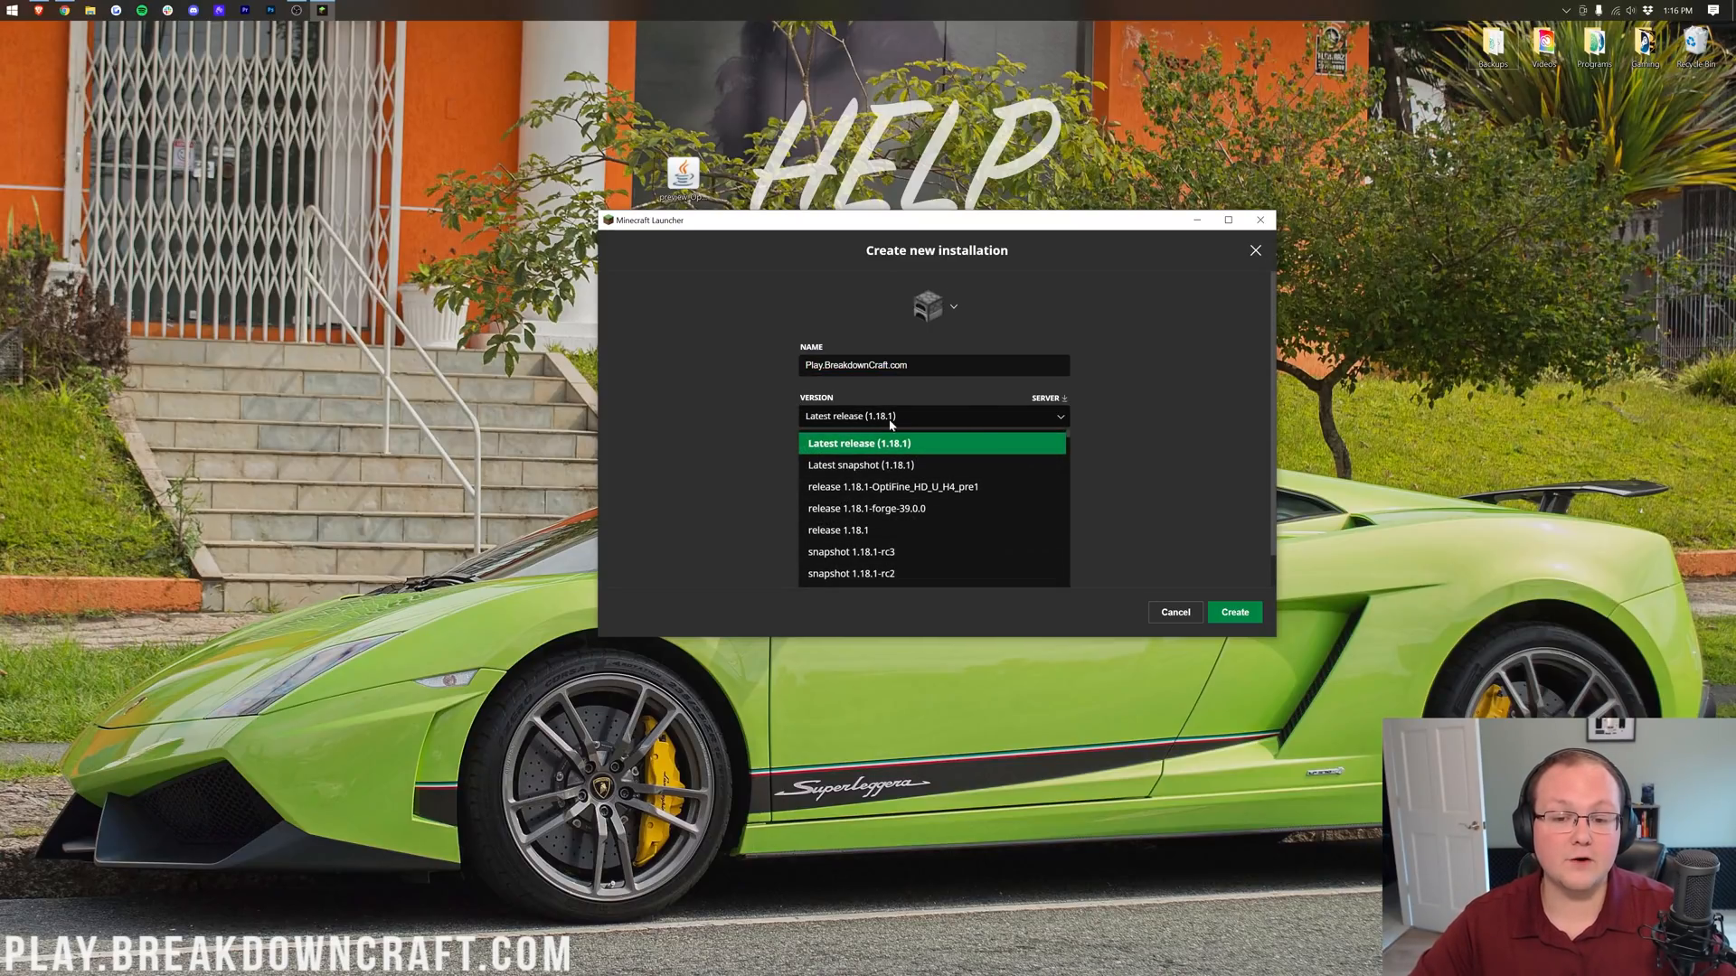
mouse_move(891, 487)
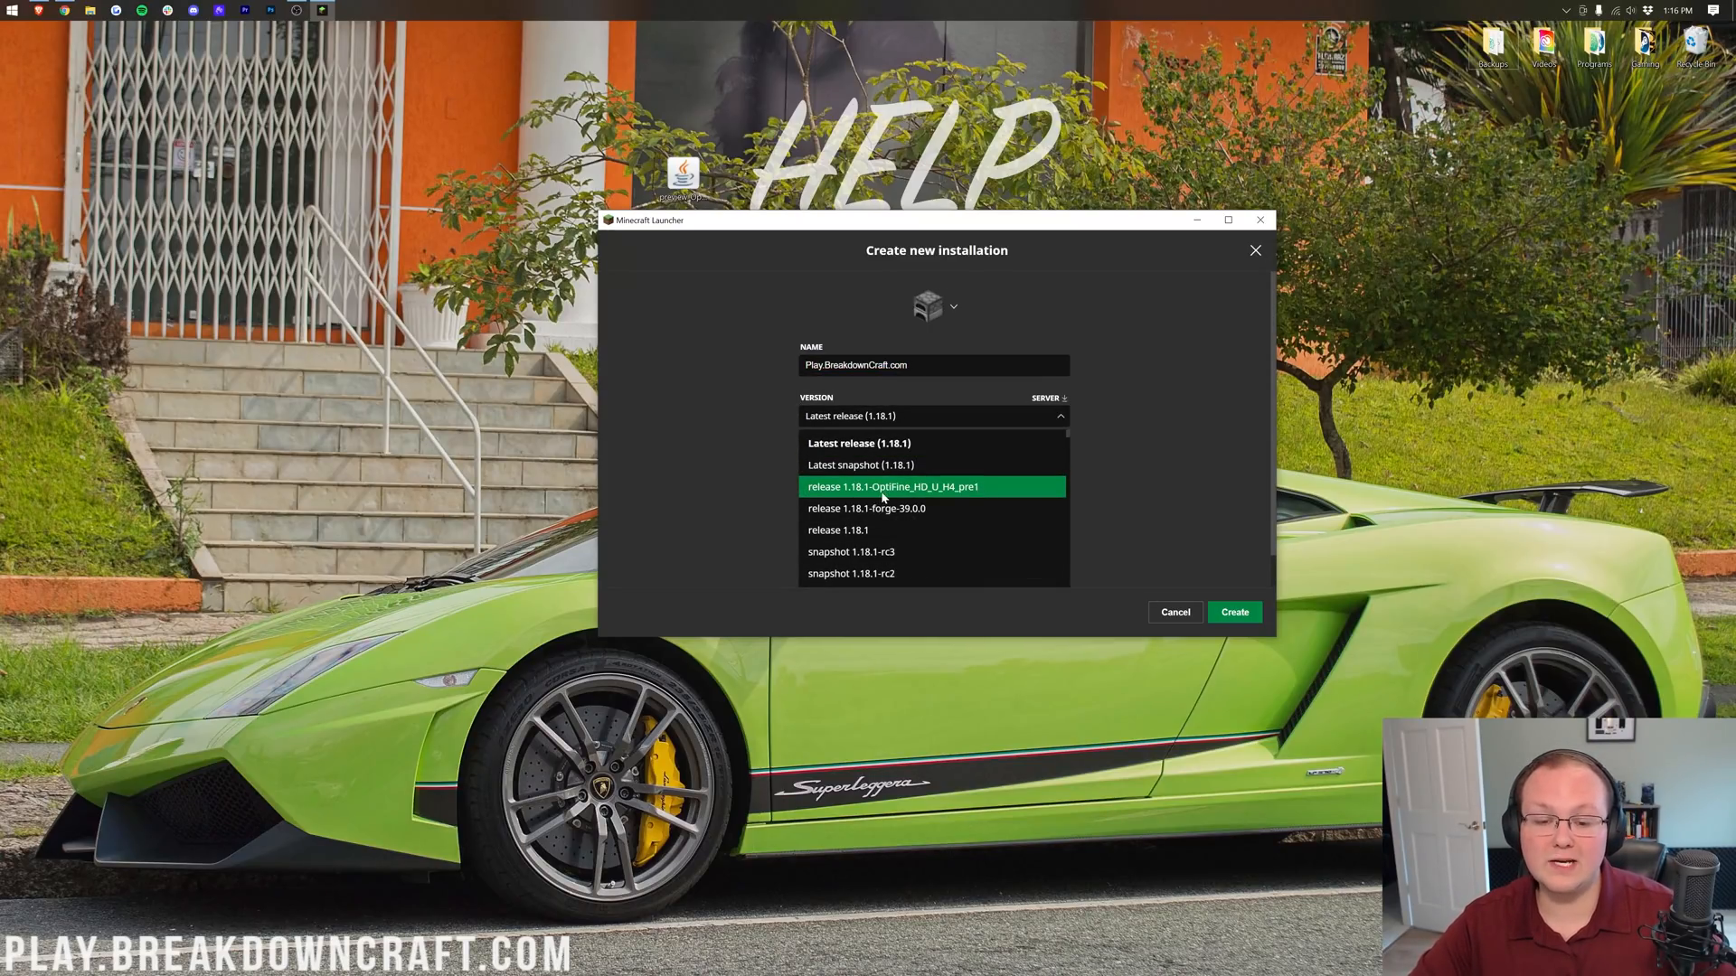
click(891, 486)
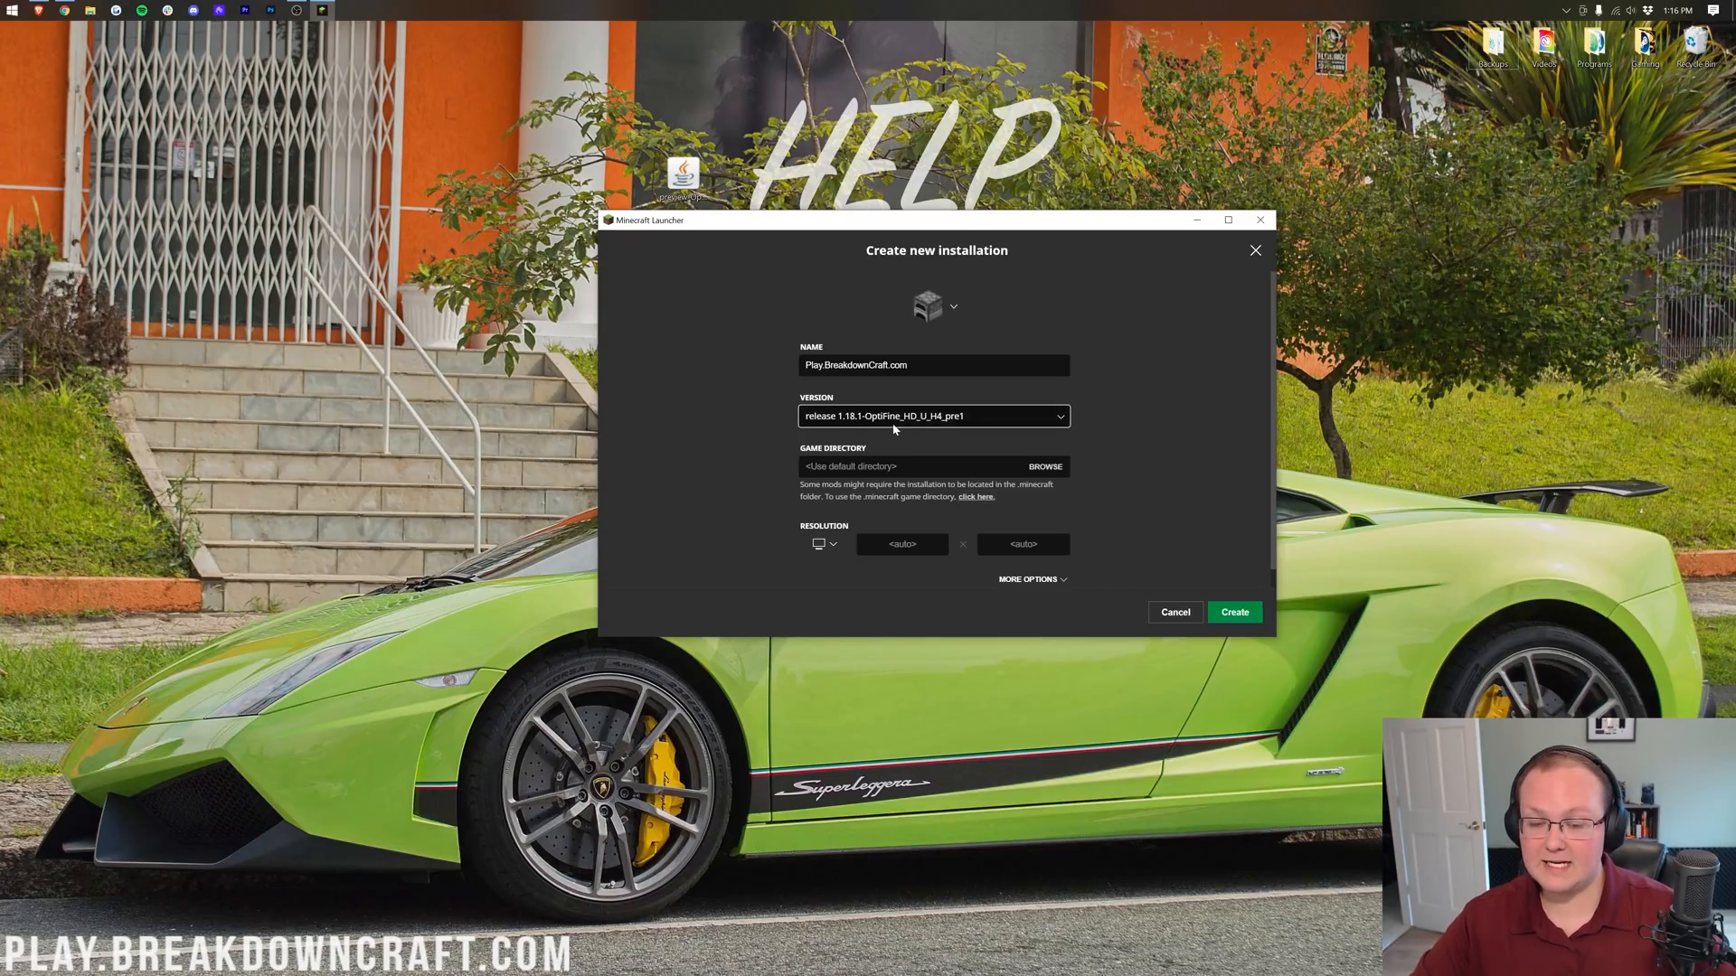
click(933, 415)
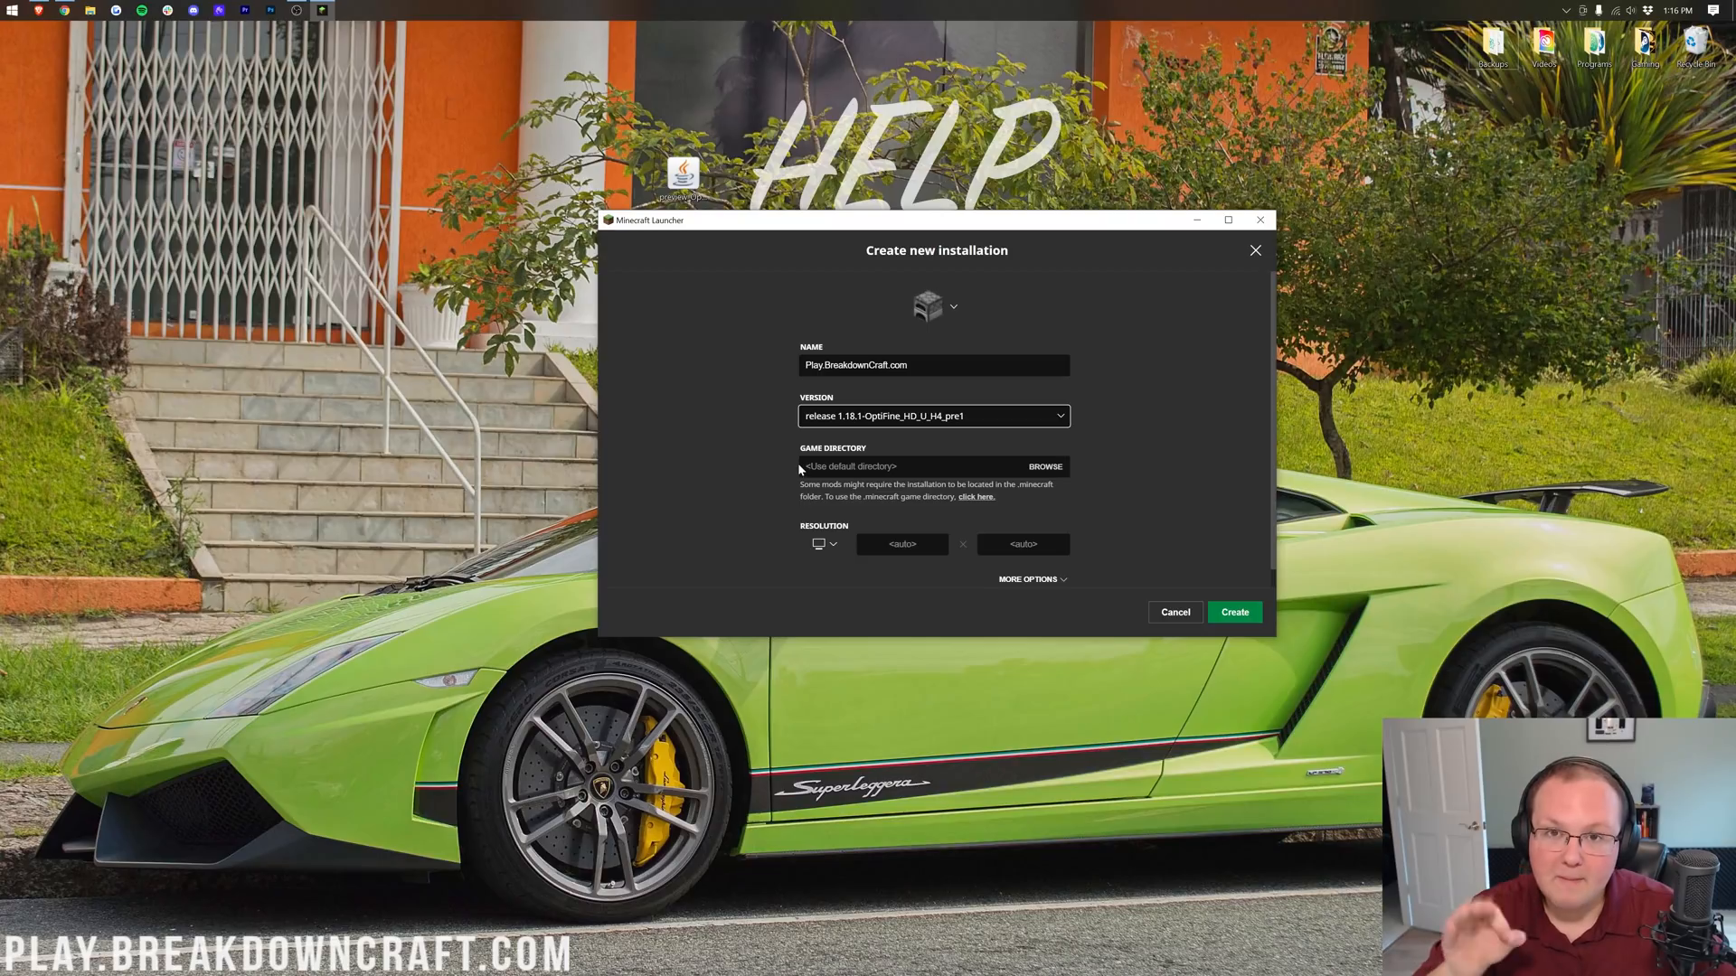
click(817, 544)
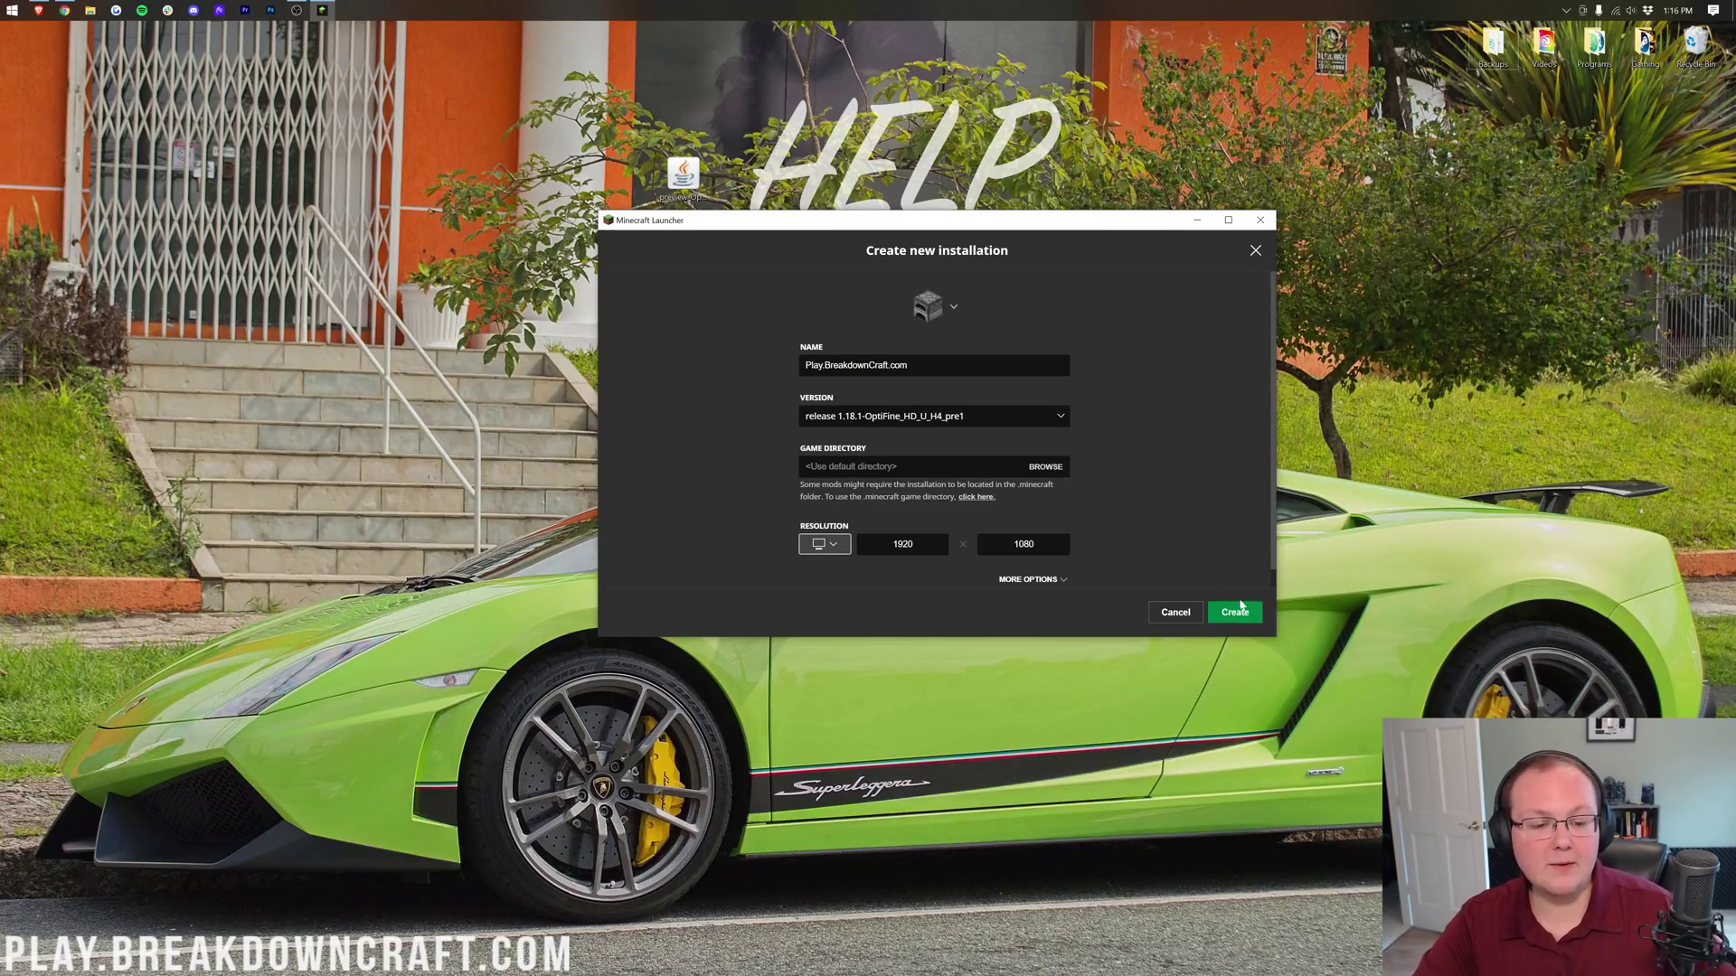
click(1233, 613)
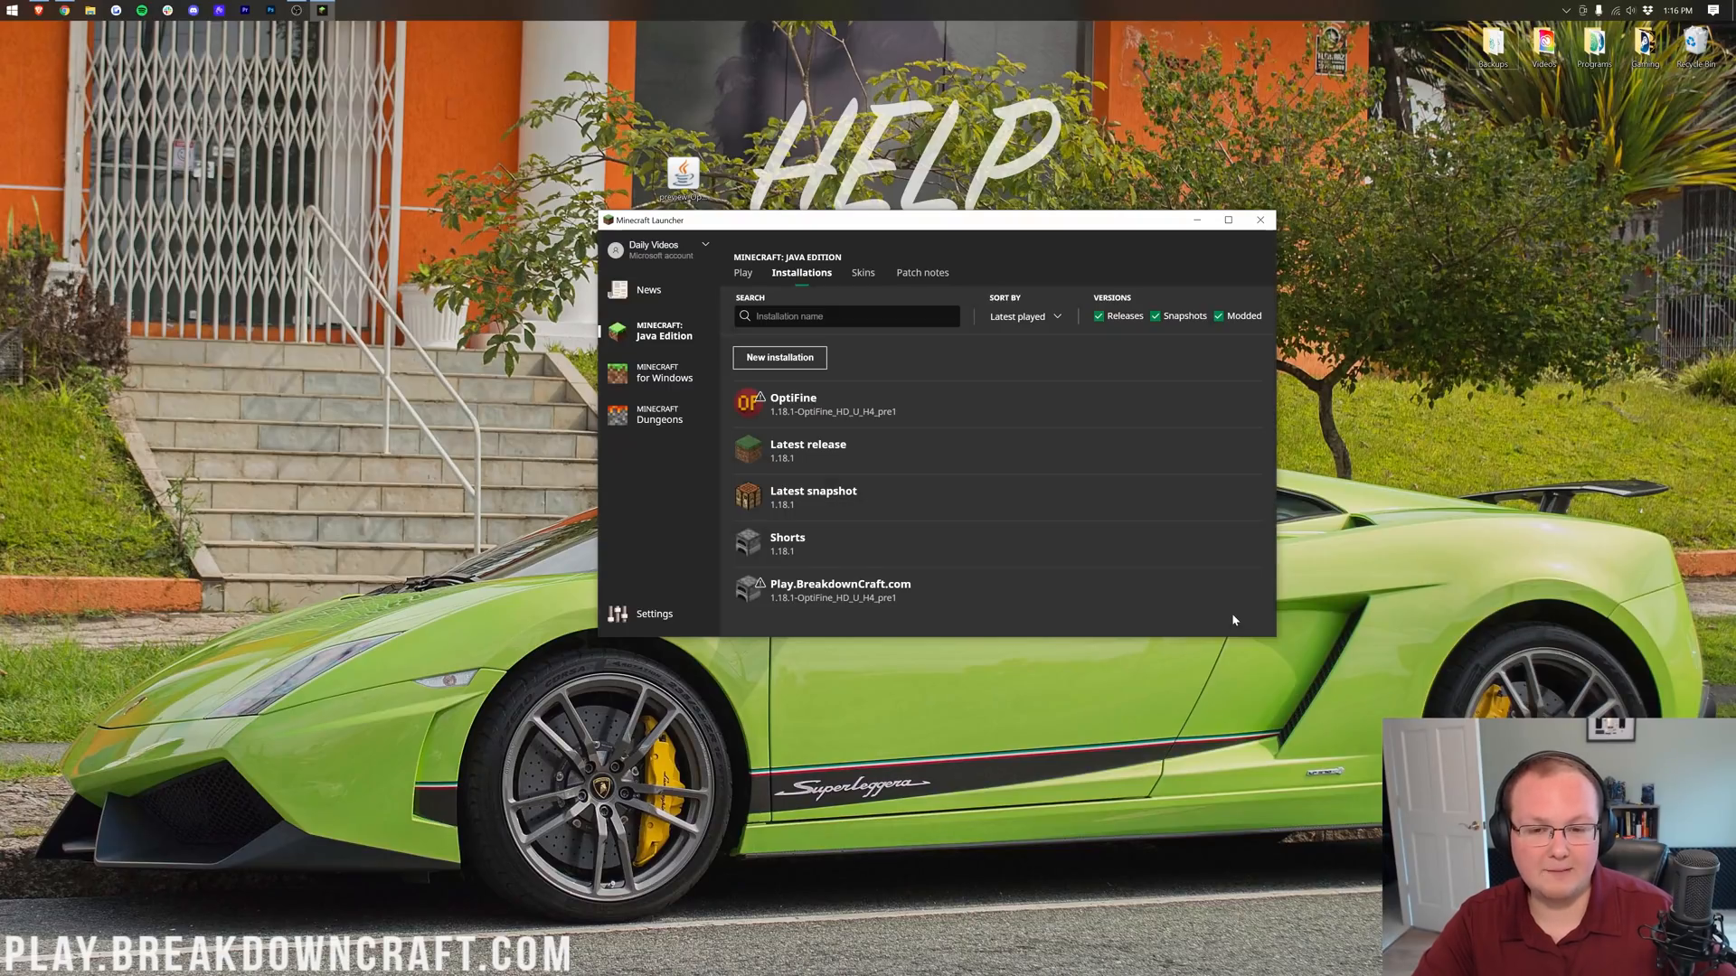
mouse_move(830, 598)
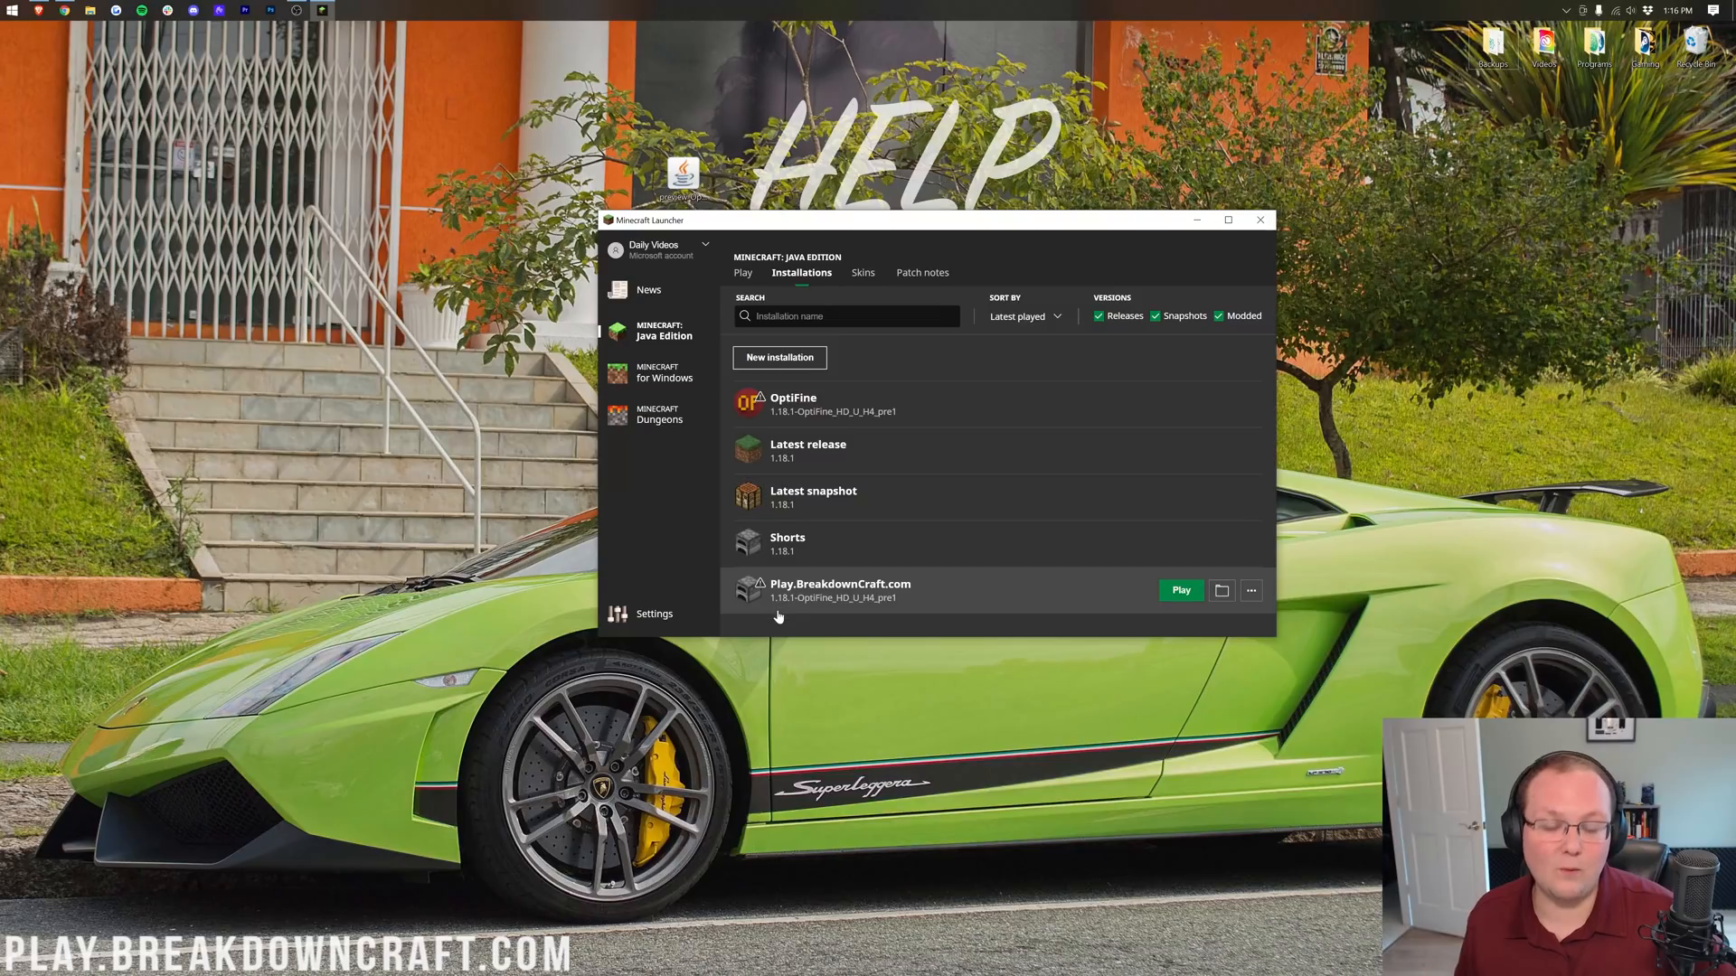
mouse_move(783, 629)
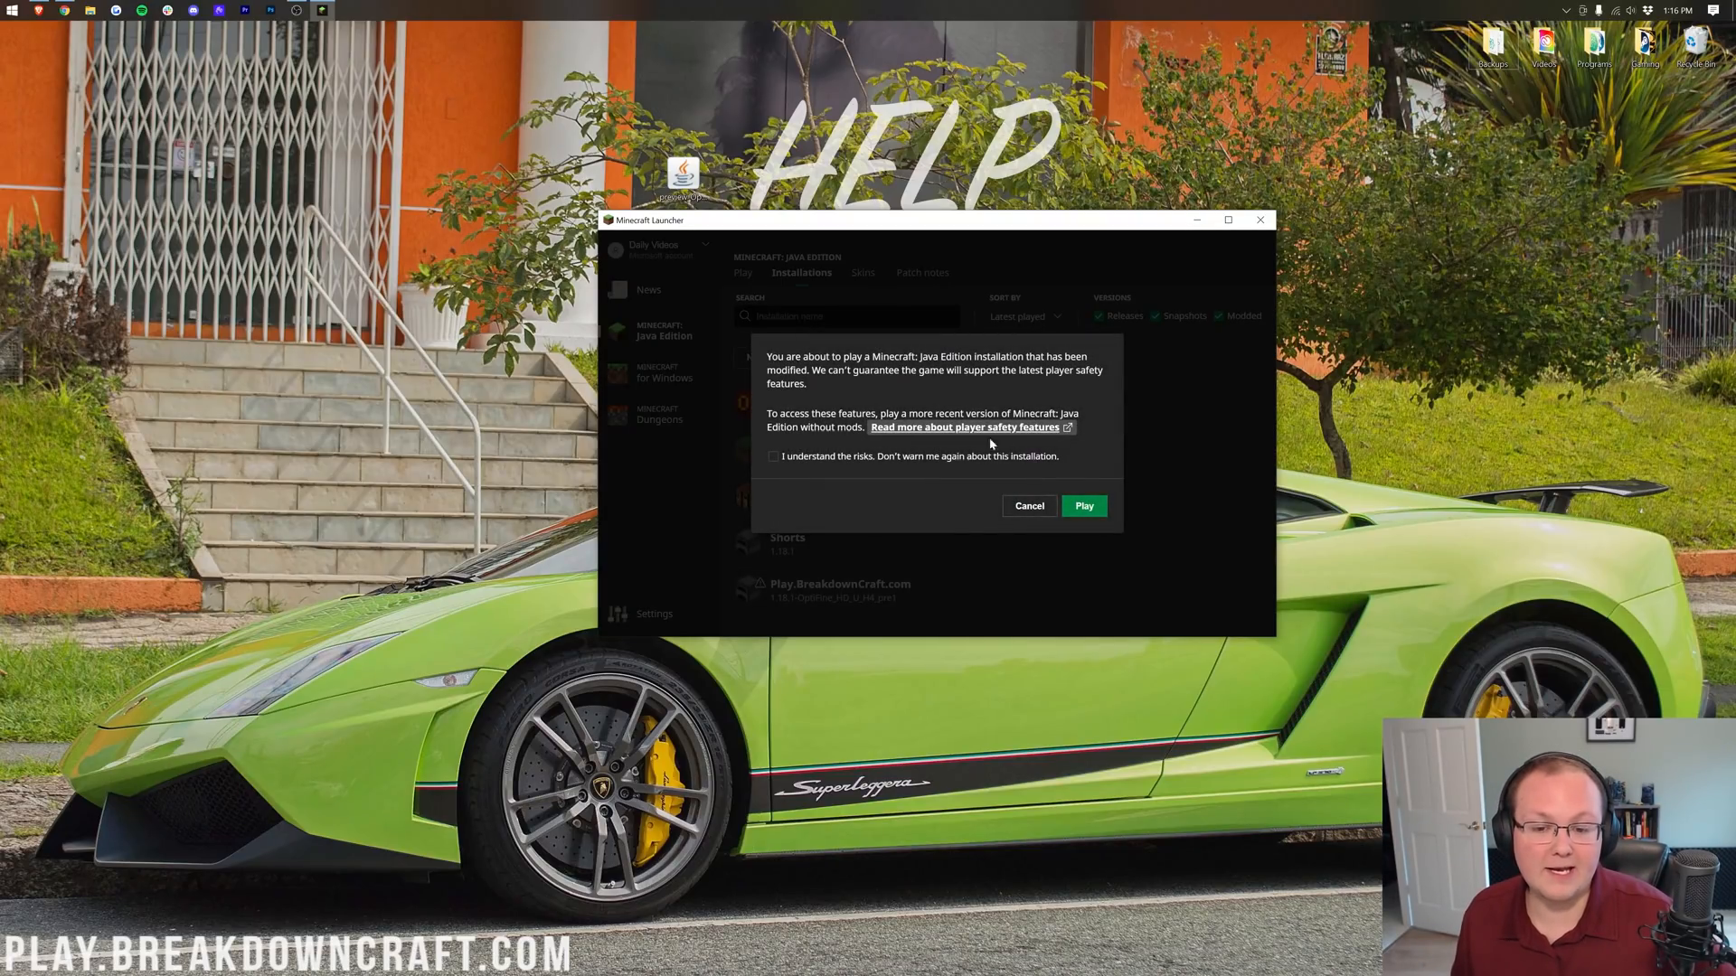
Accept the 'I understand the risks' warning and launch Minecraft 1.18.1 Modded to its title screen
click(774, 456)
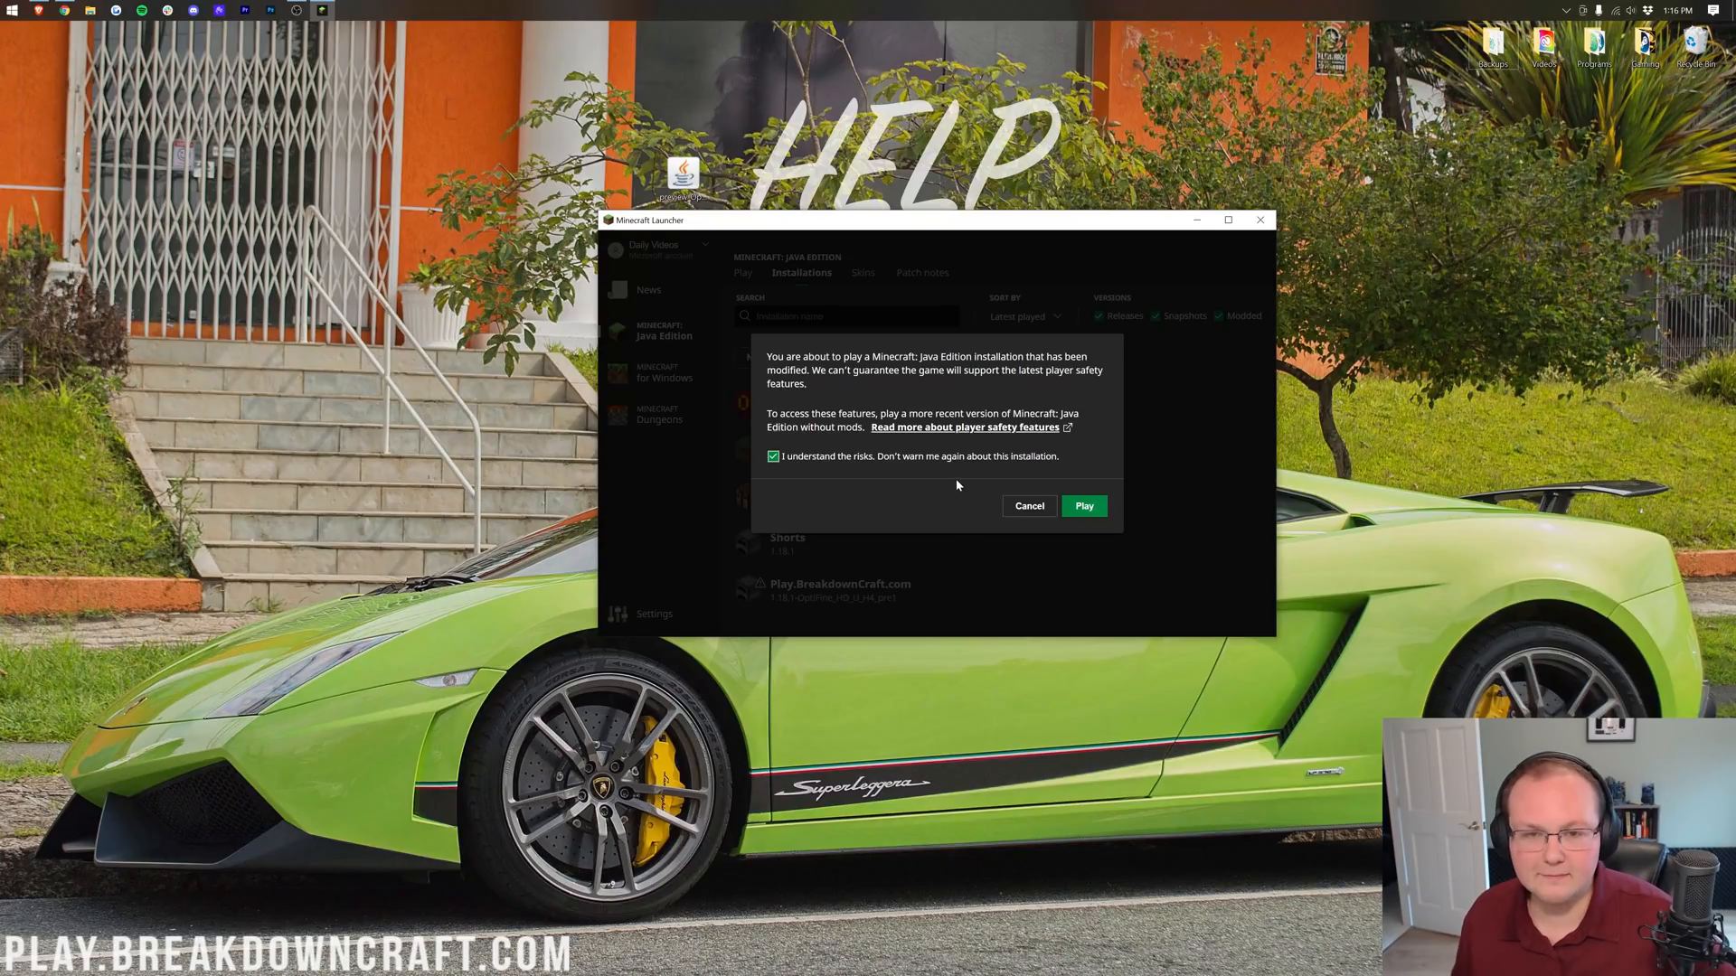
mouse_move(969, 338)
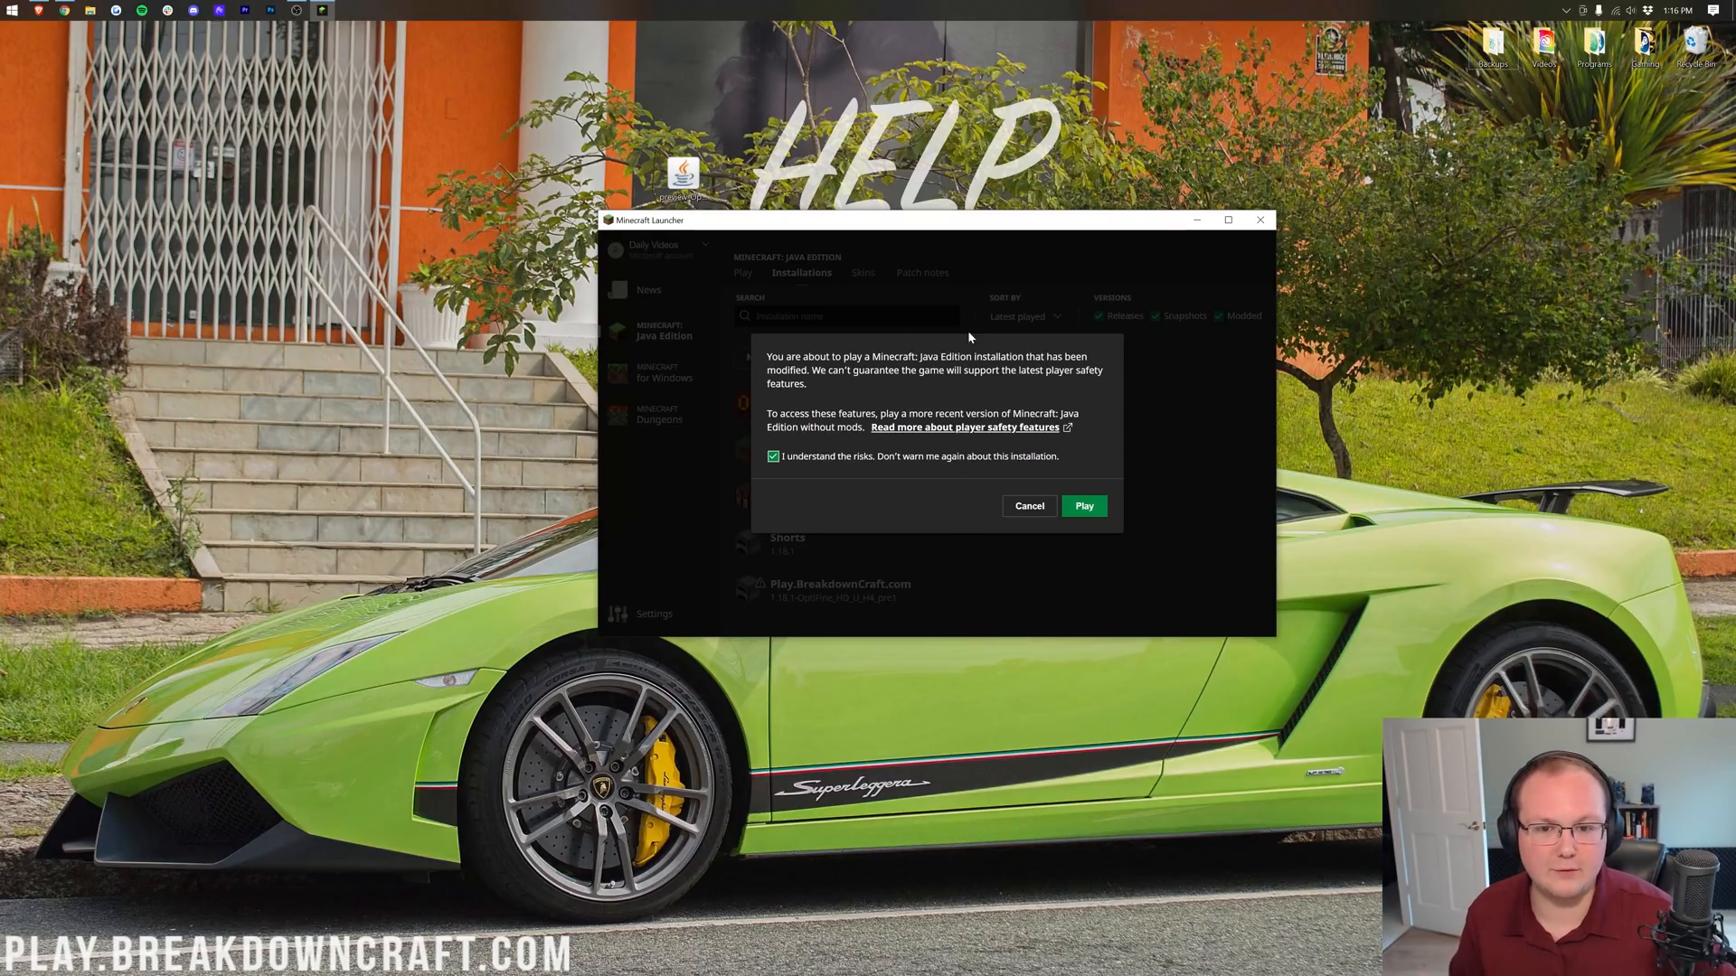
click(1027, 506)
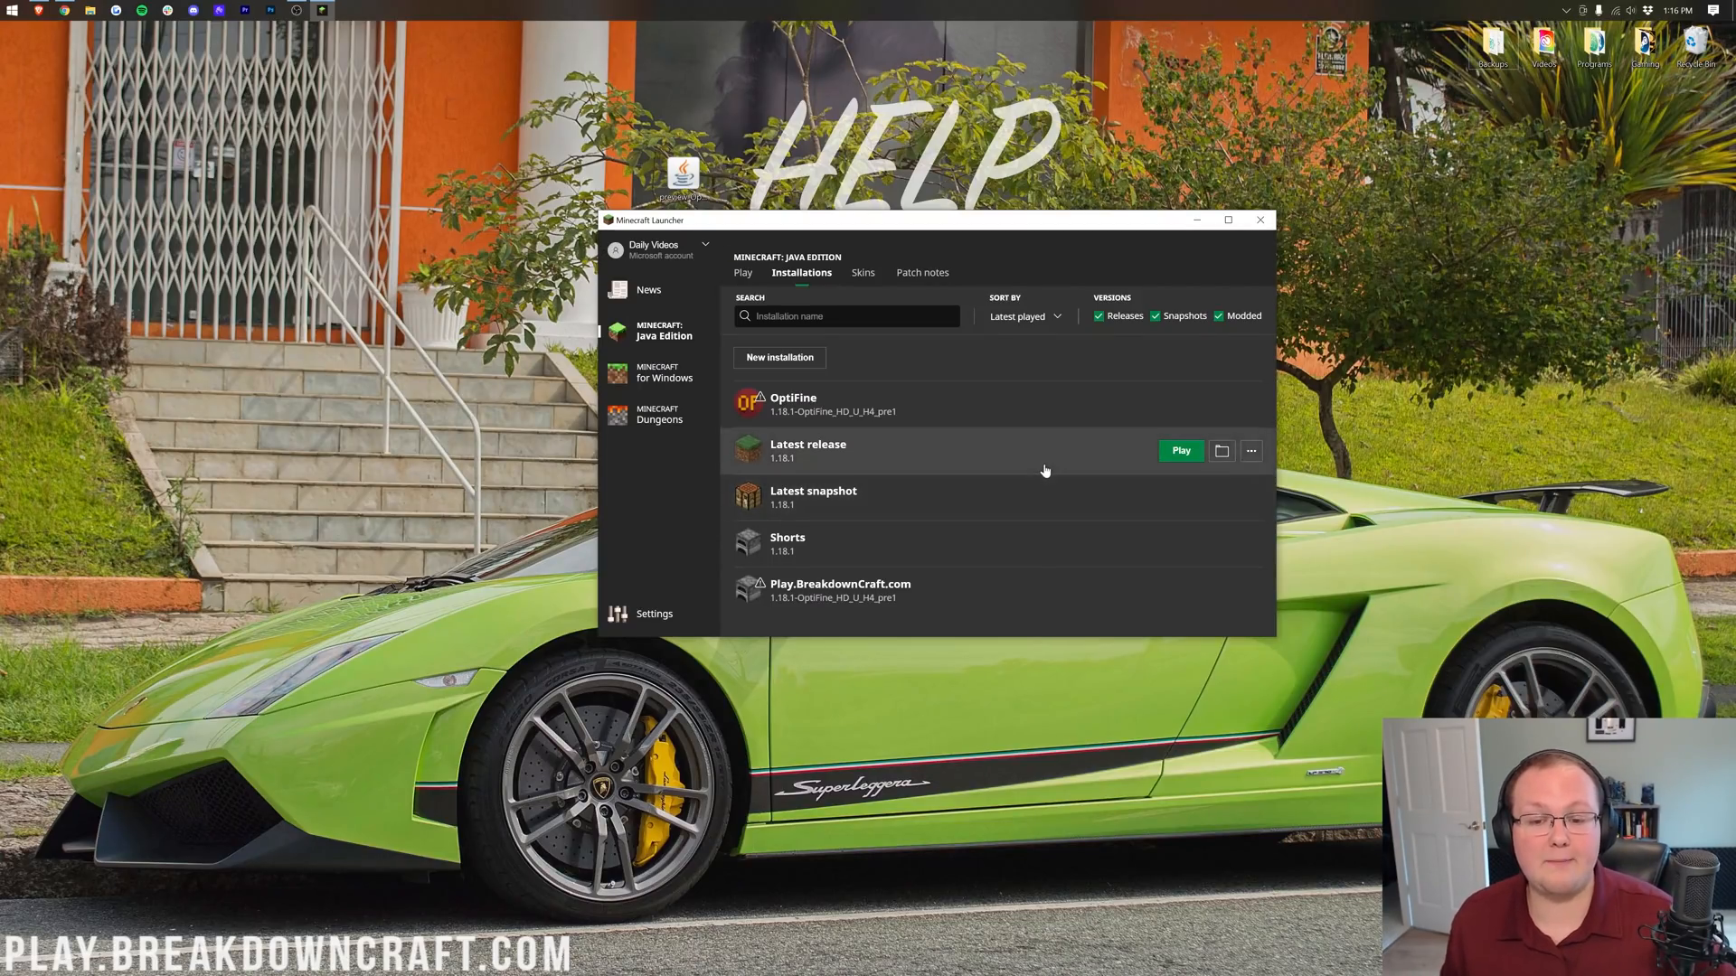
click(1260, 219)
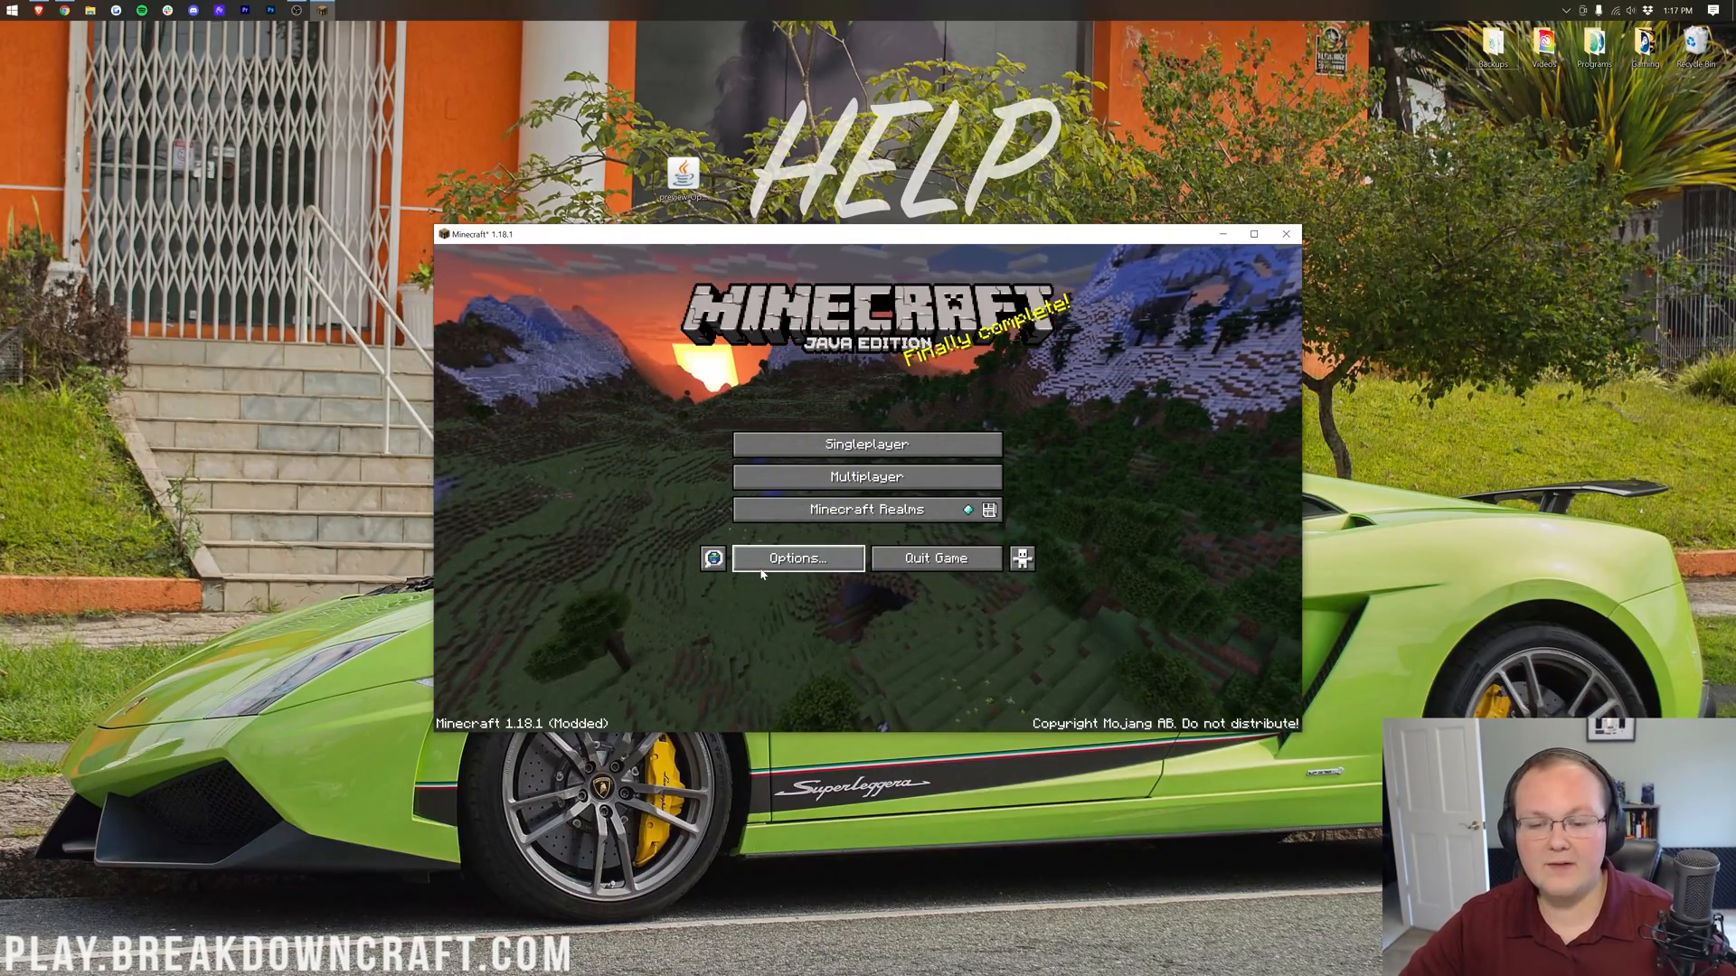
Check that Video Settings reports OptiFine HD H4 pre1 Ultra, then leave the settings
click(796, 559)
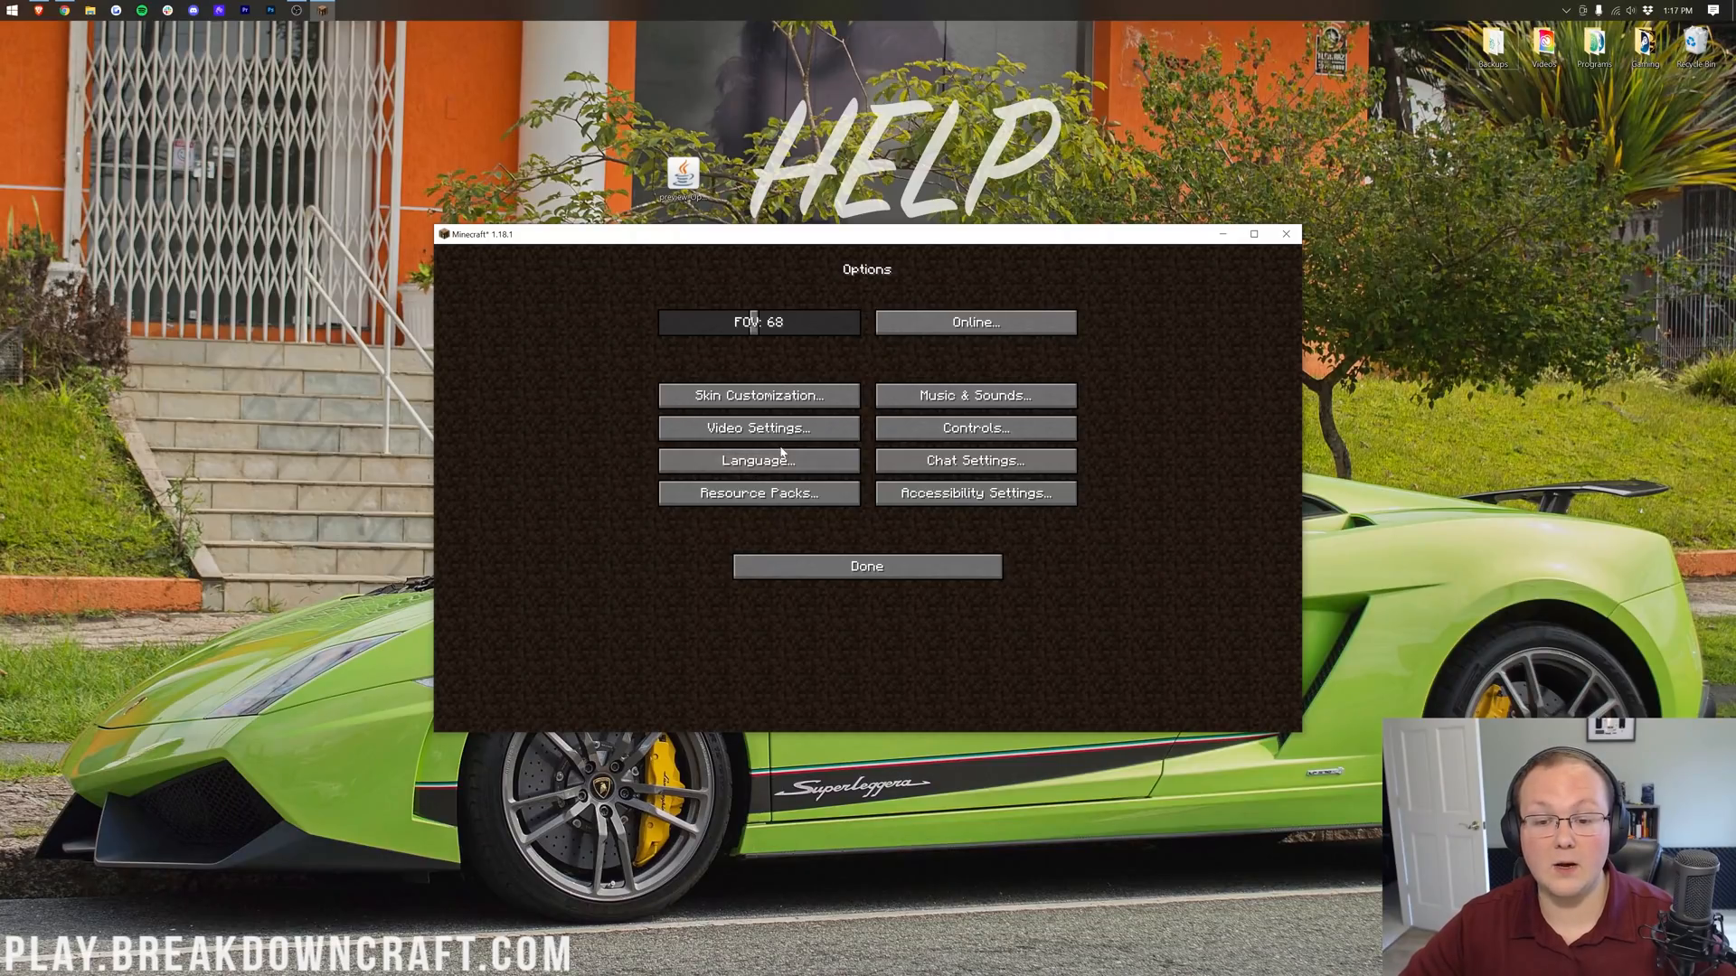
click(757, 428)
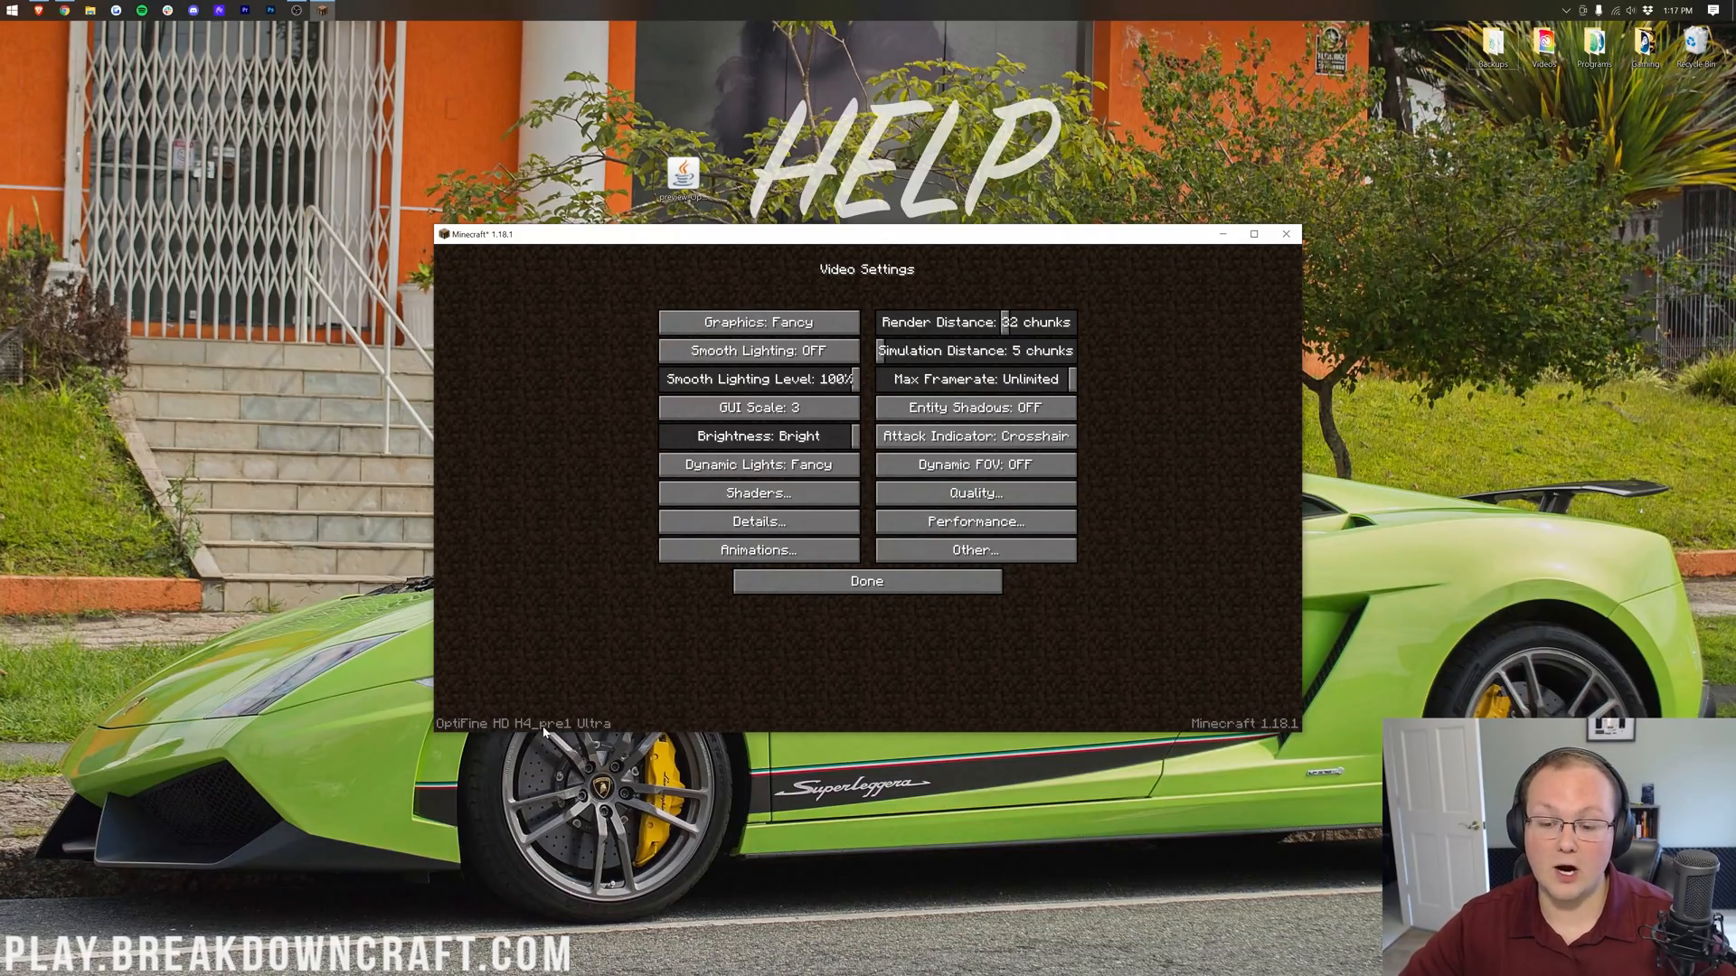
mouse_move(758, 465)
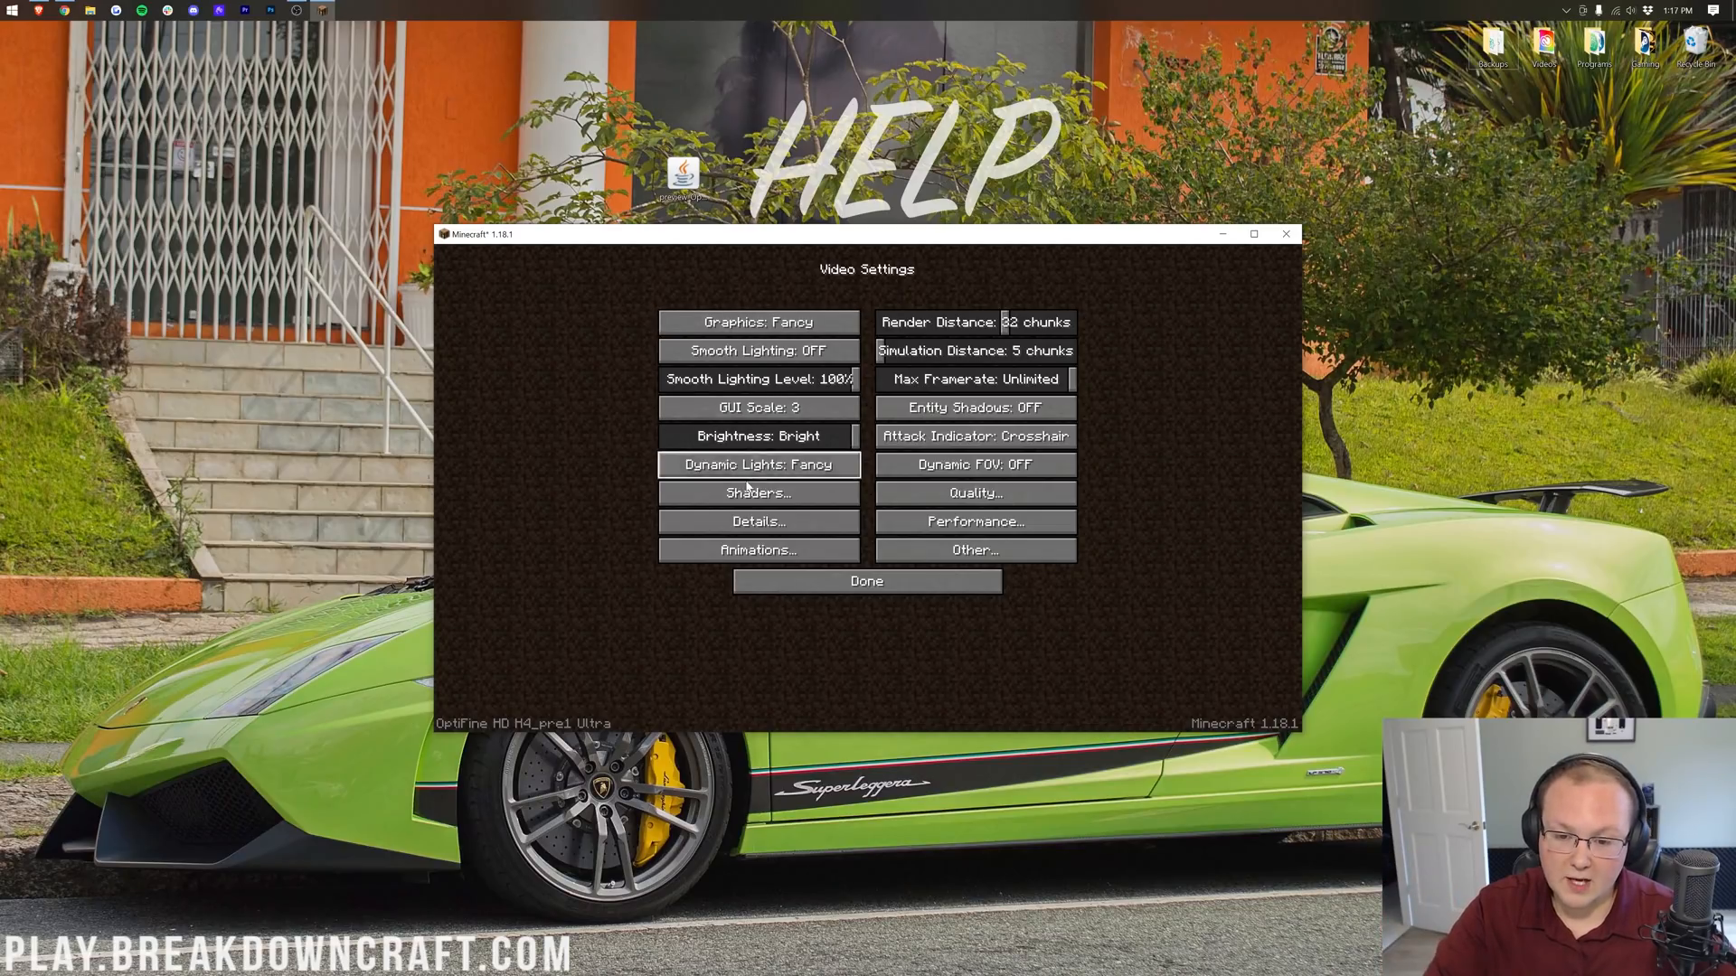
mouse_move(911, 678)
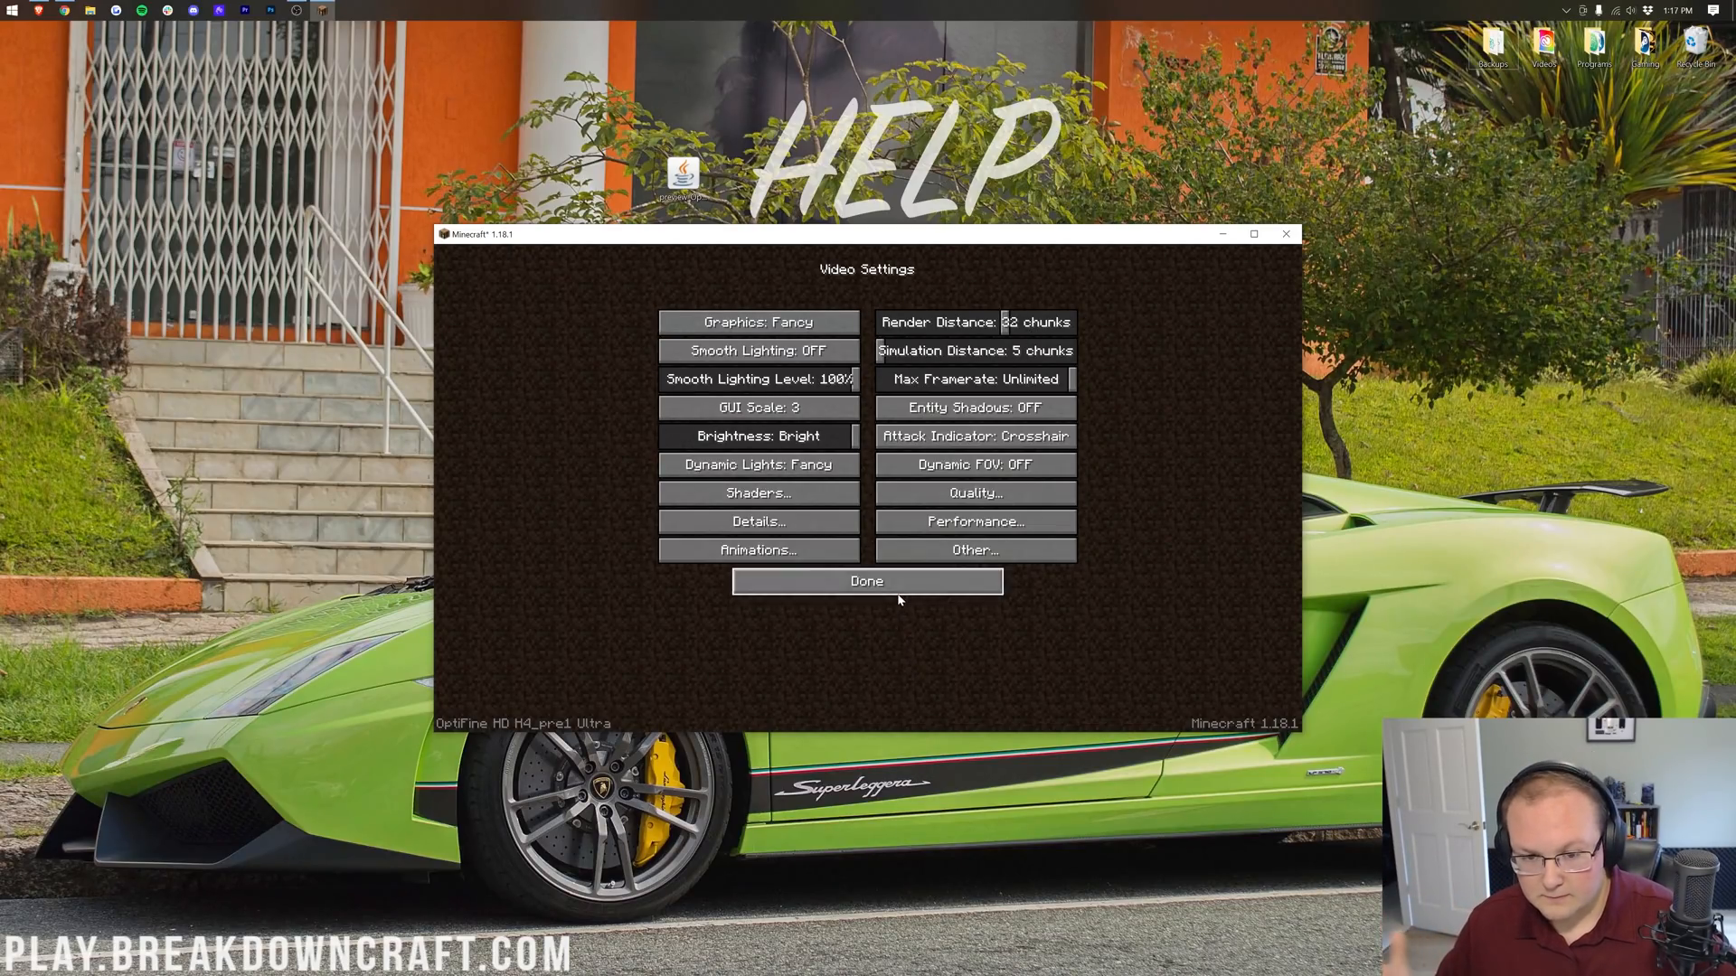
click(866, 581)
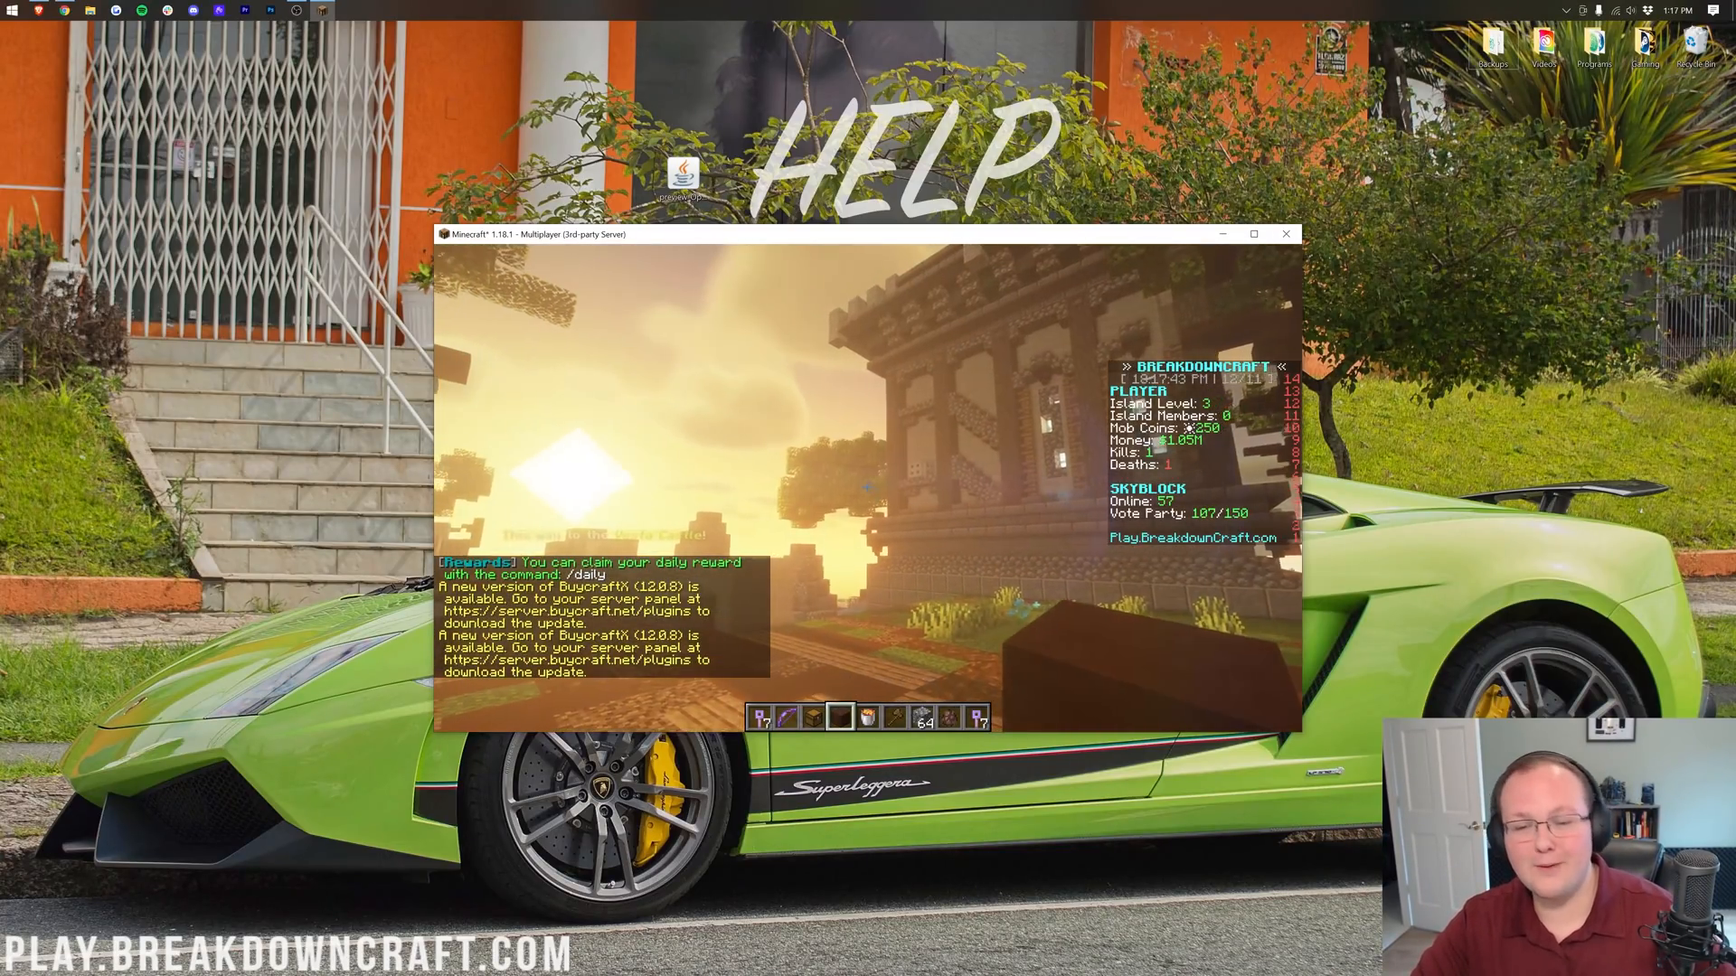
mouse_move(864, 487)
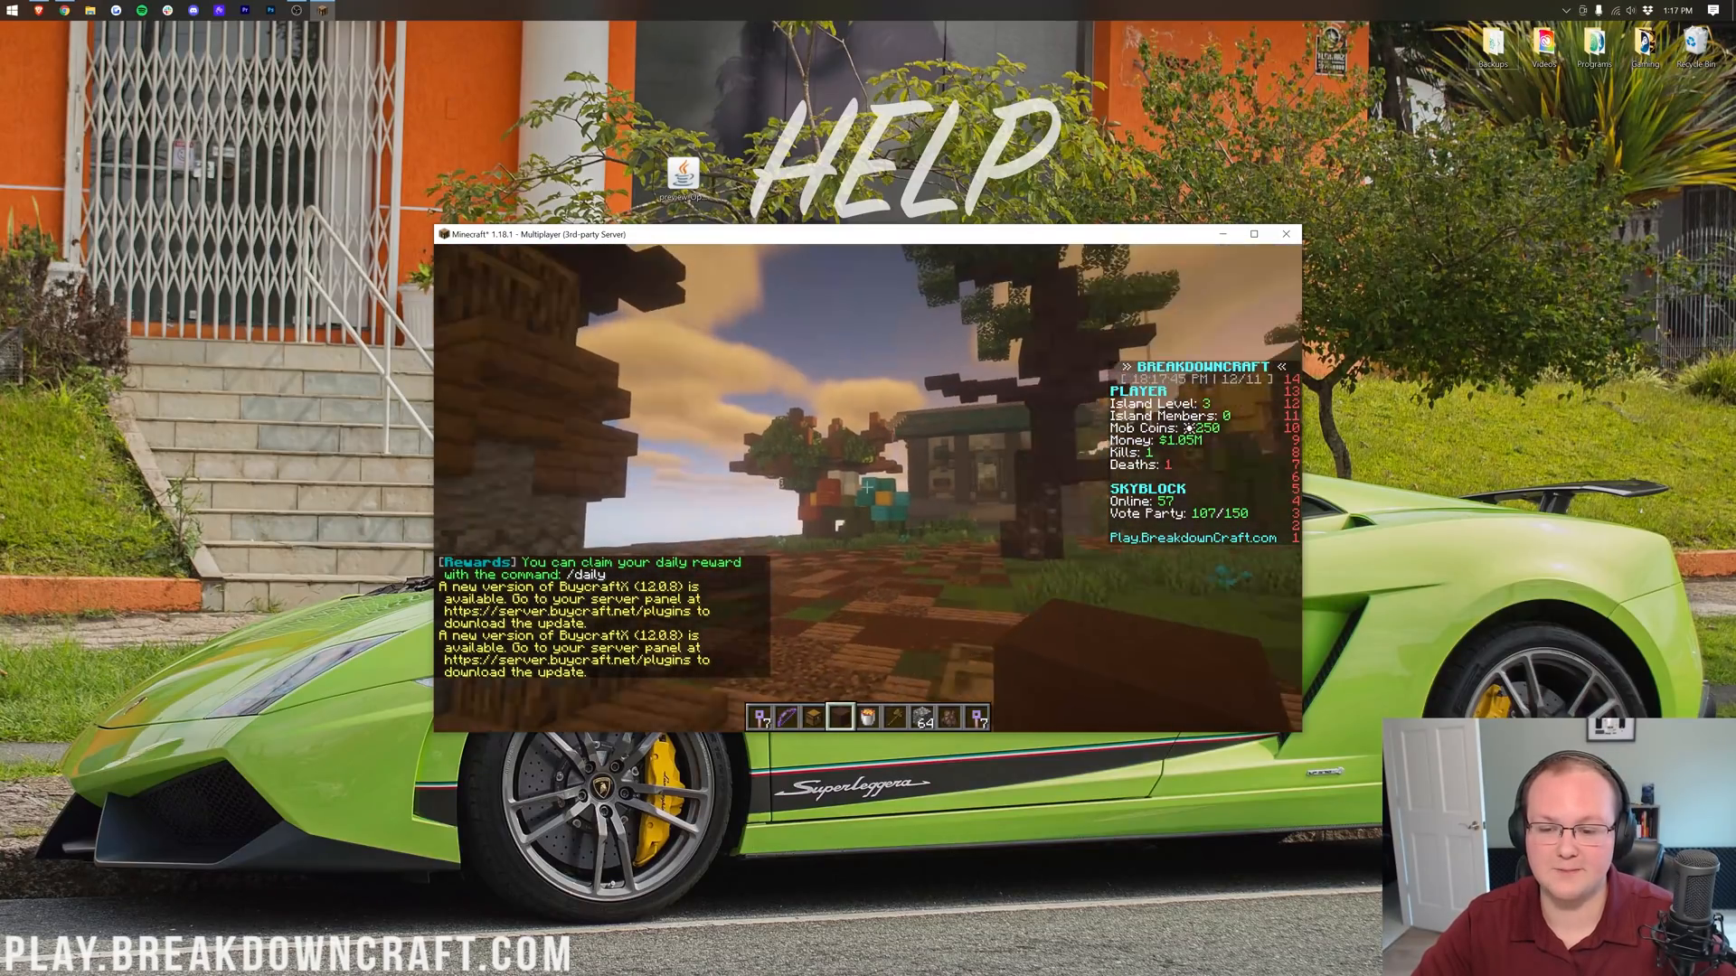